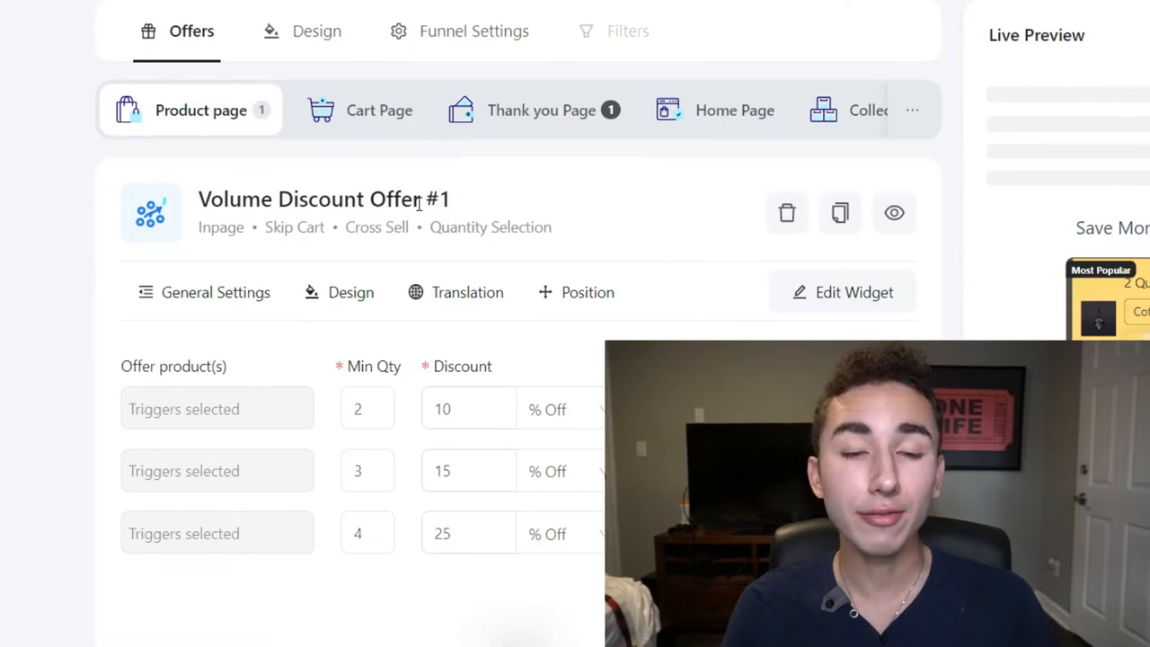
- Review Volume Discount Offer #1's General widget settings, then its Position placement options
left_click(366, 409)
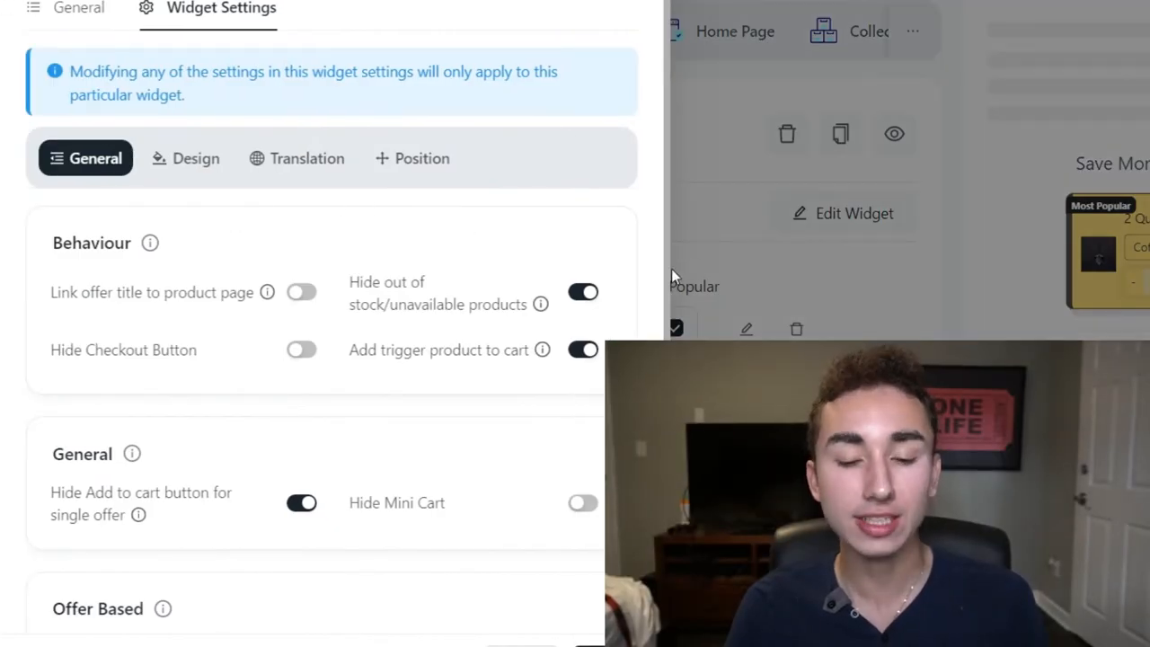
scroll("down", 3)
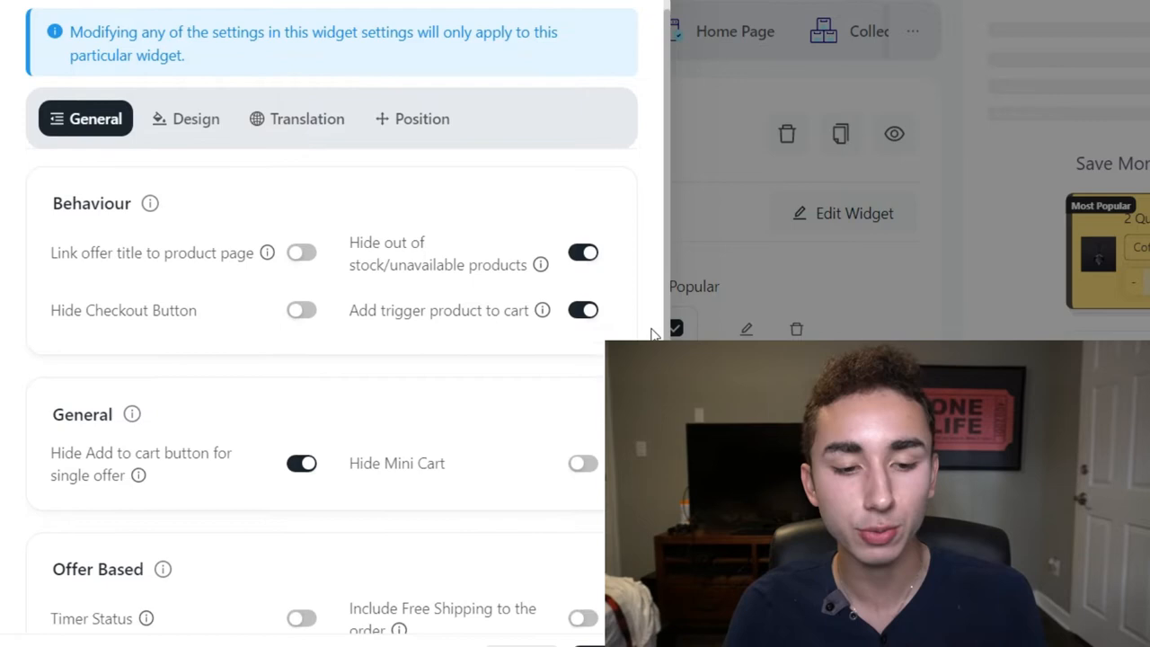
left_click(413, 119)
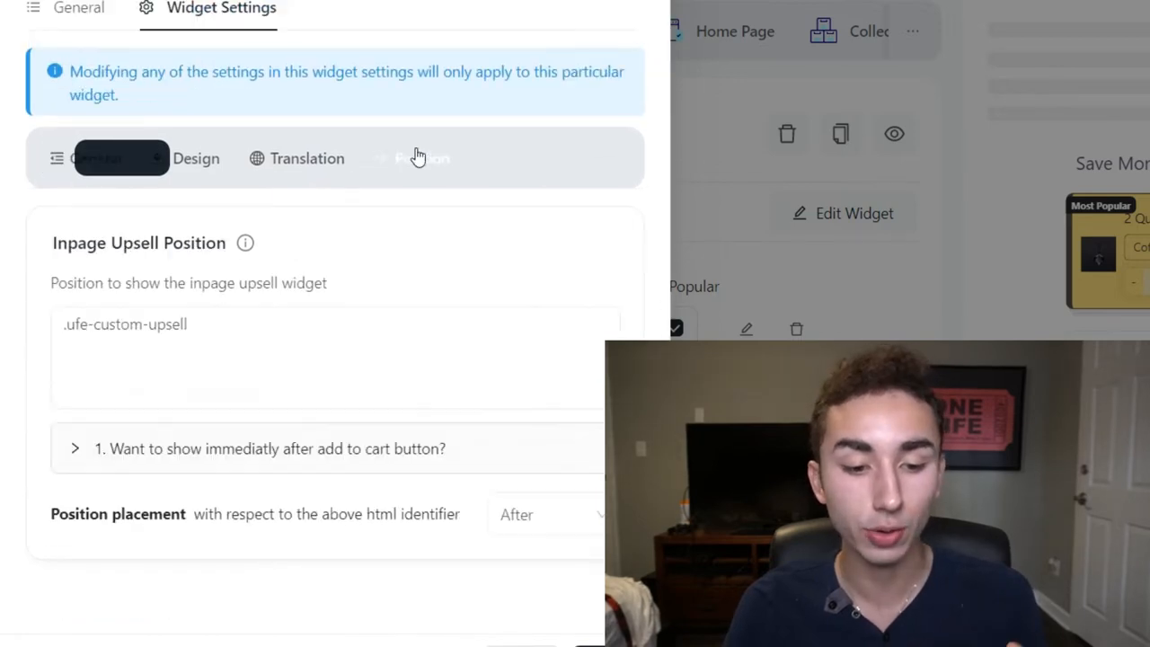
left_click(412, 158)
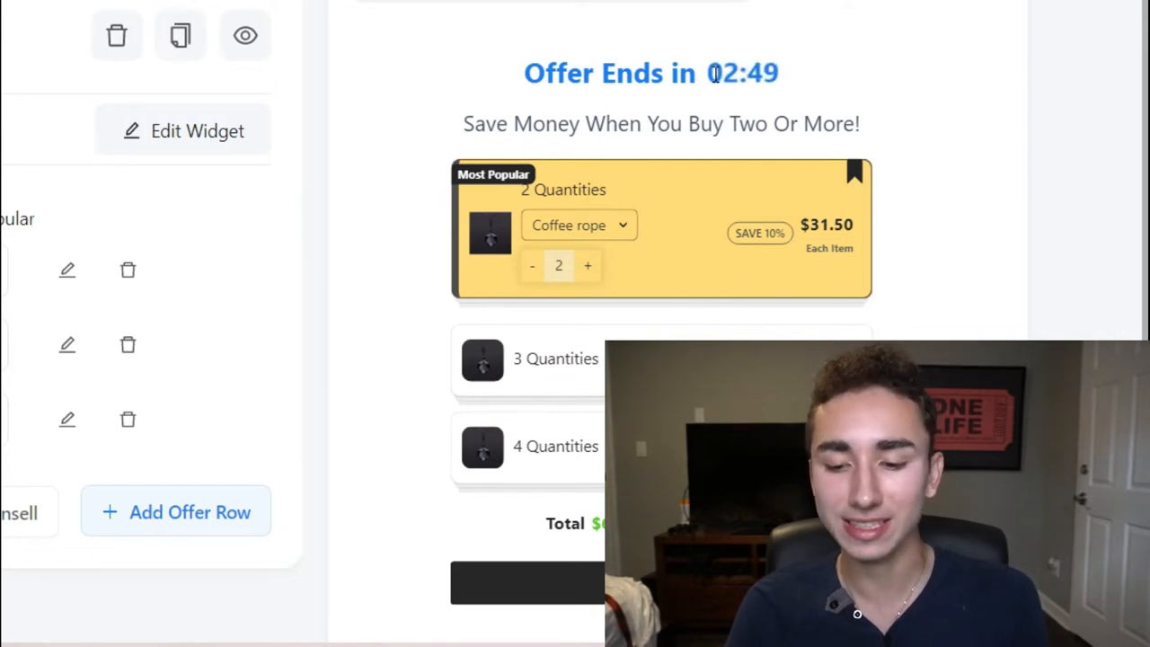
mouse_move(298, 74)
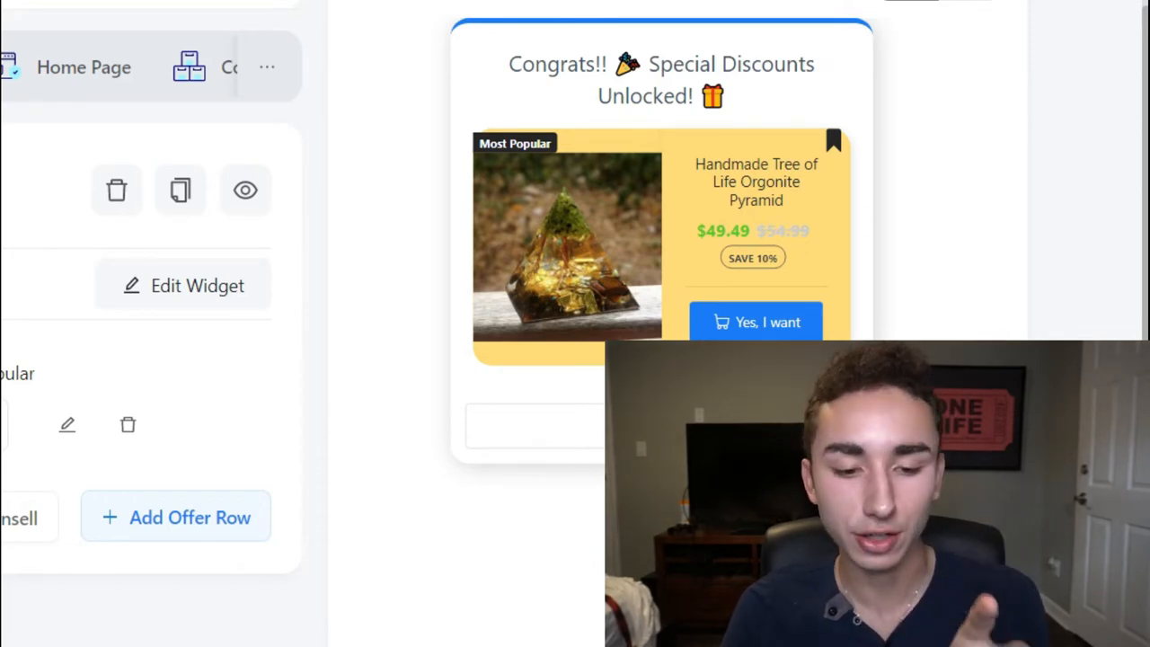
- Switch the funnel editor to the Home Page offers, which have no widget yet
left_click(244, 190)
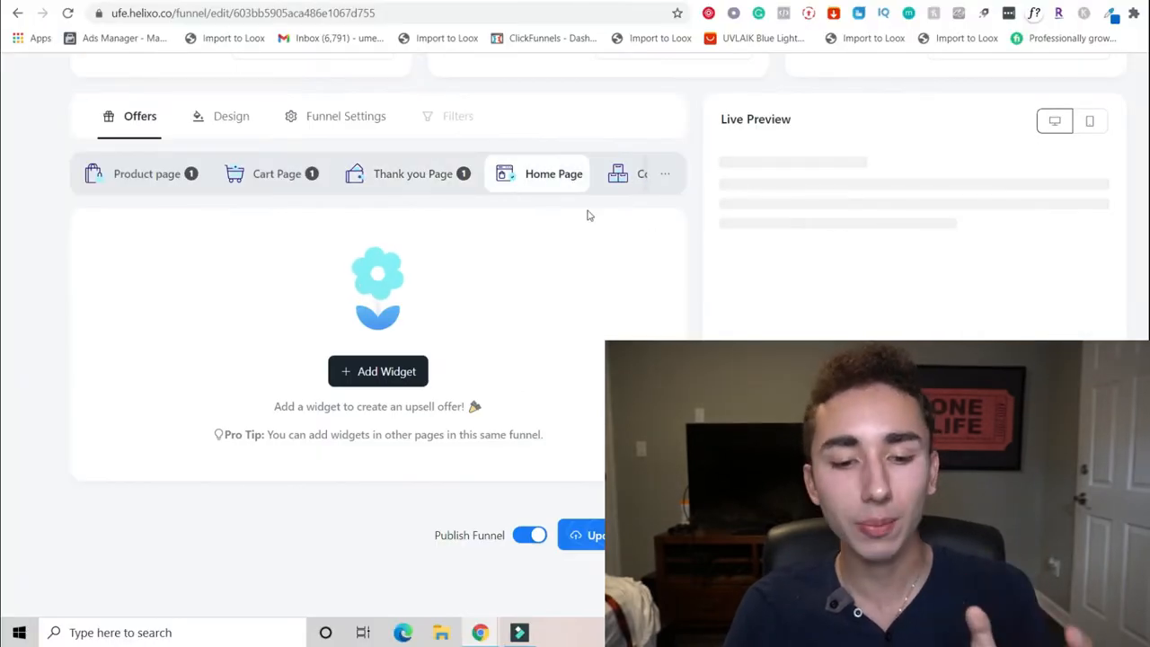
left_click(413, 172)
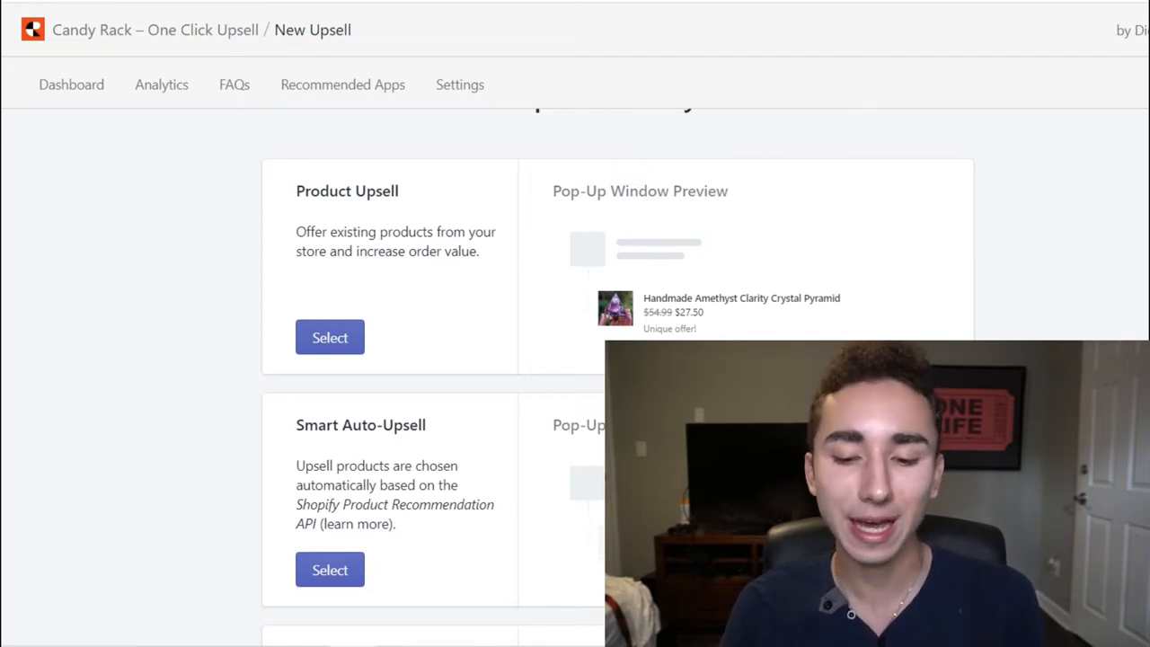
- Scroll through the New Upsell type cards from Product Upsell down to Mystery Product and First in Line
scroll("down", 3)
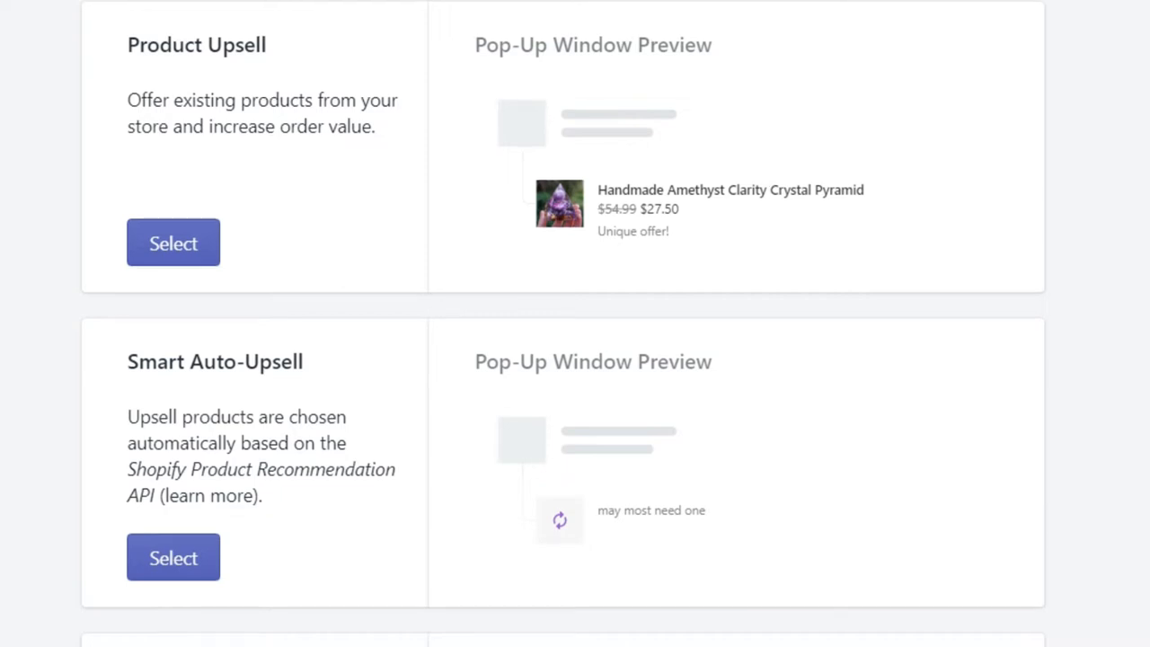
scroll("down", 3)
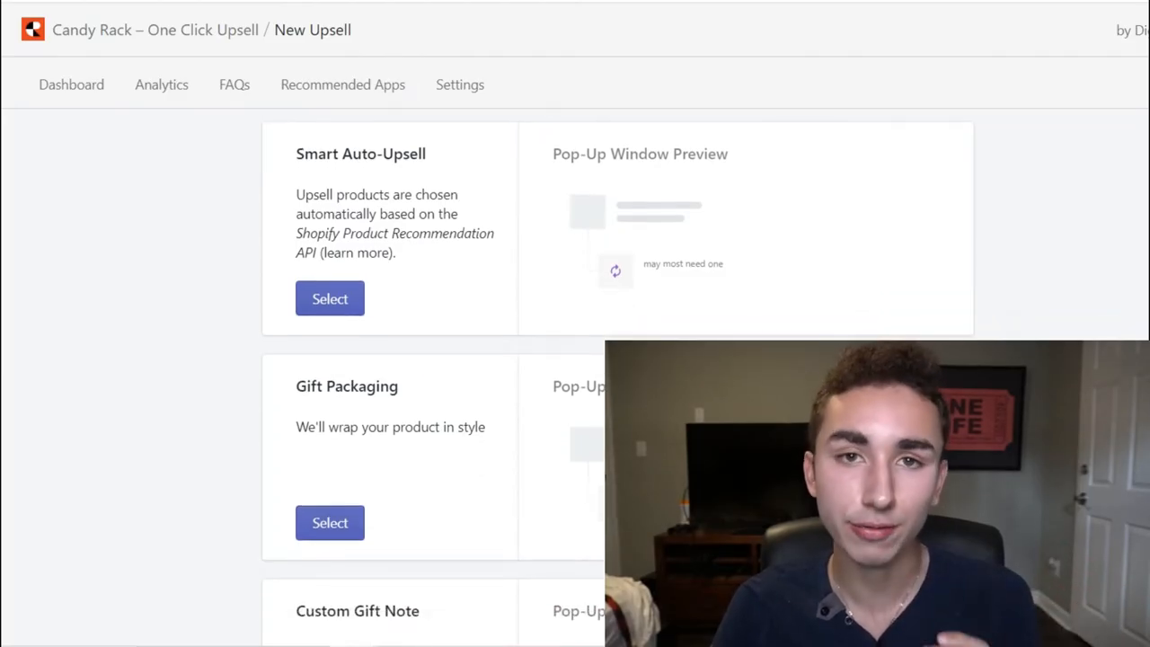
scroll("down", 3)
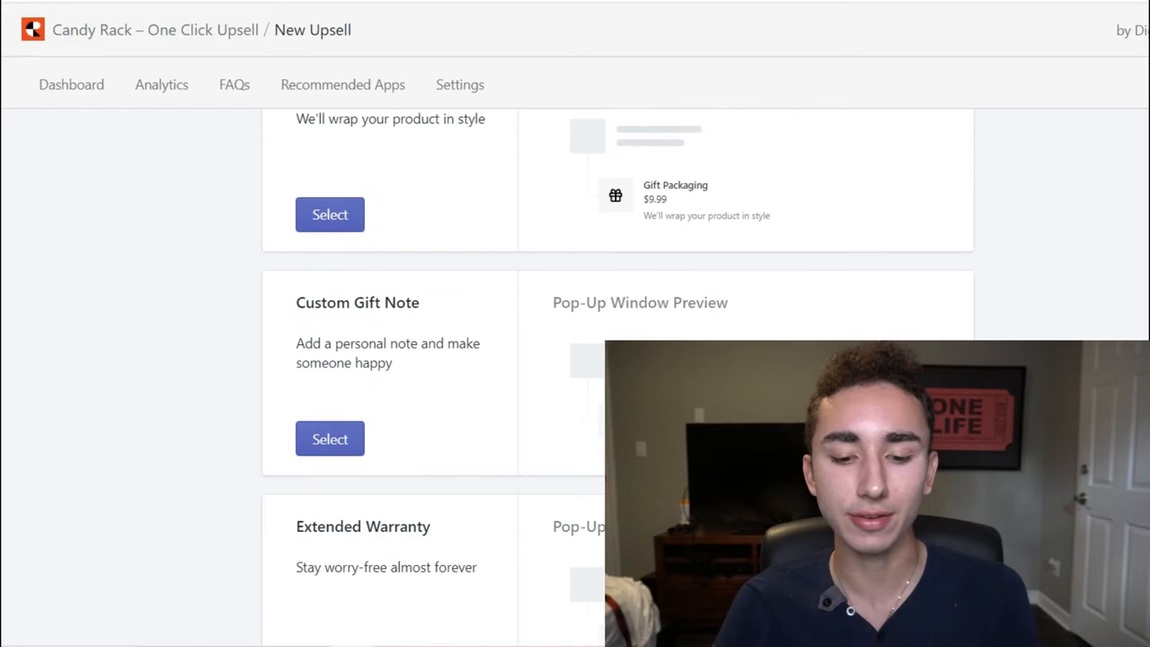
scroll("down", 3)
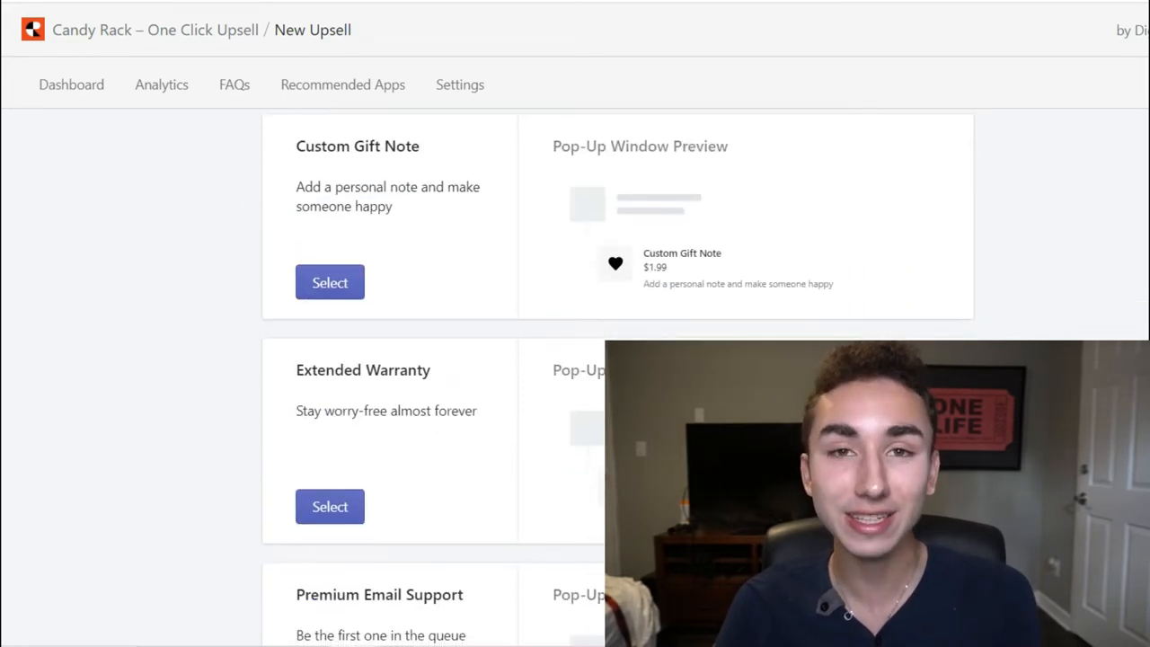
scroll("down", 3)
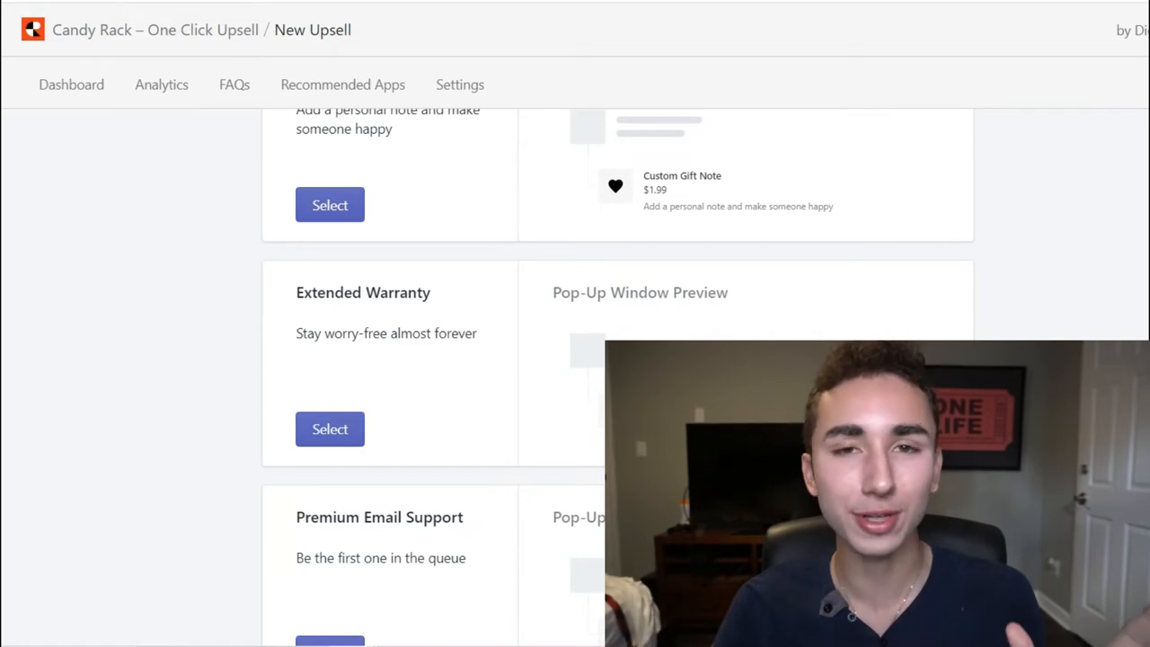
scroll("down", 3)
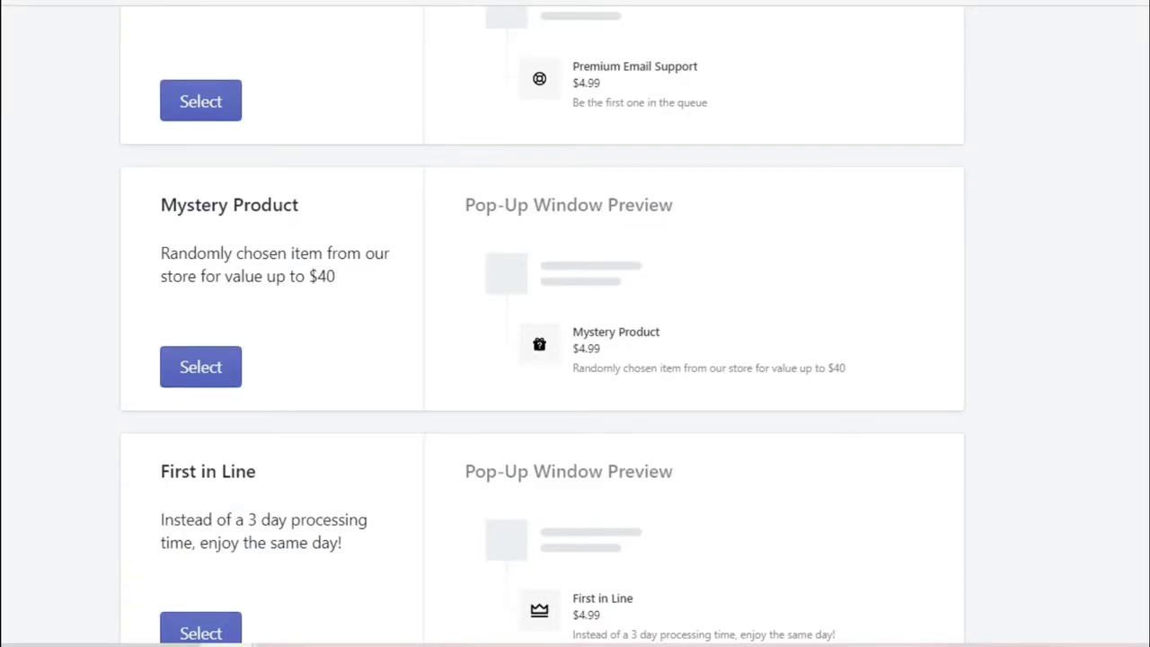
scroll("down", 3)
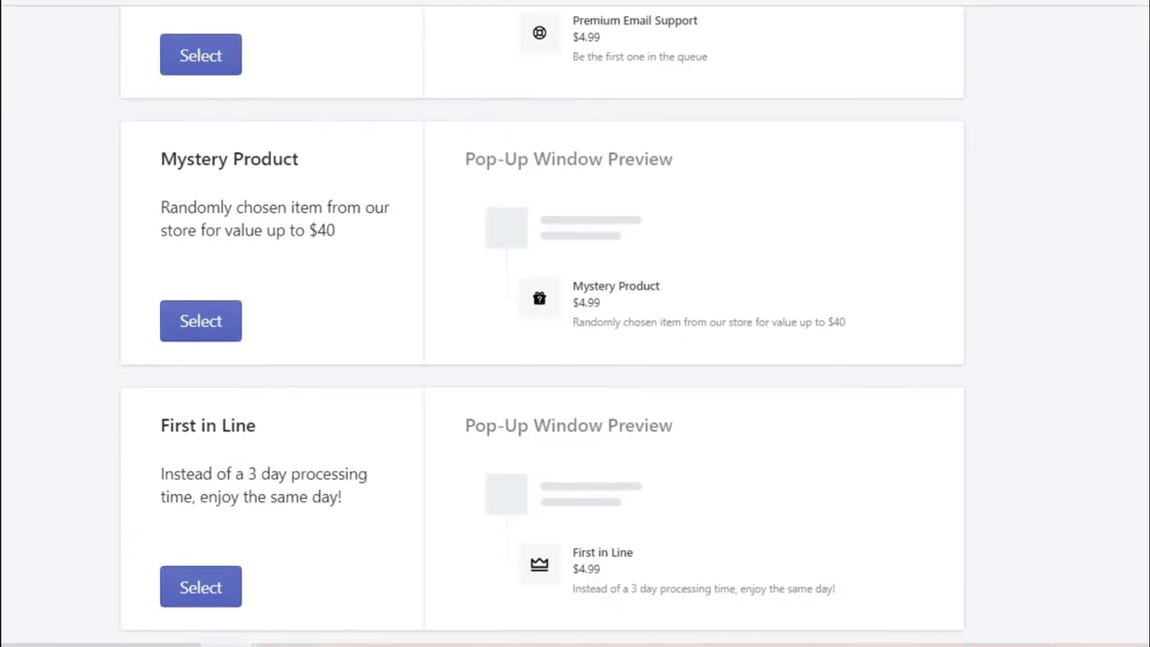
scroll("down", 3)
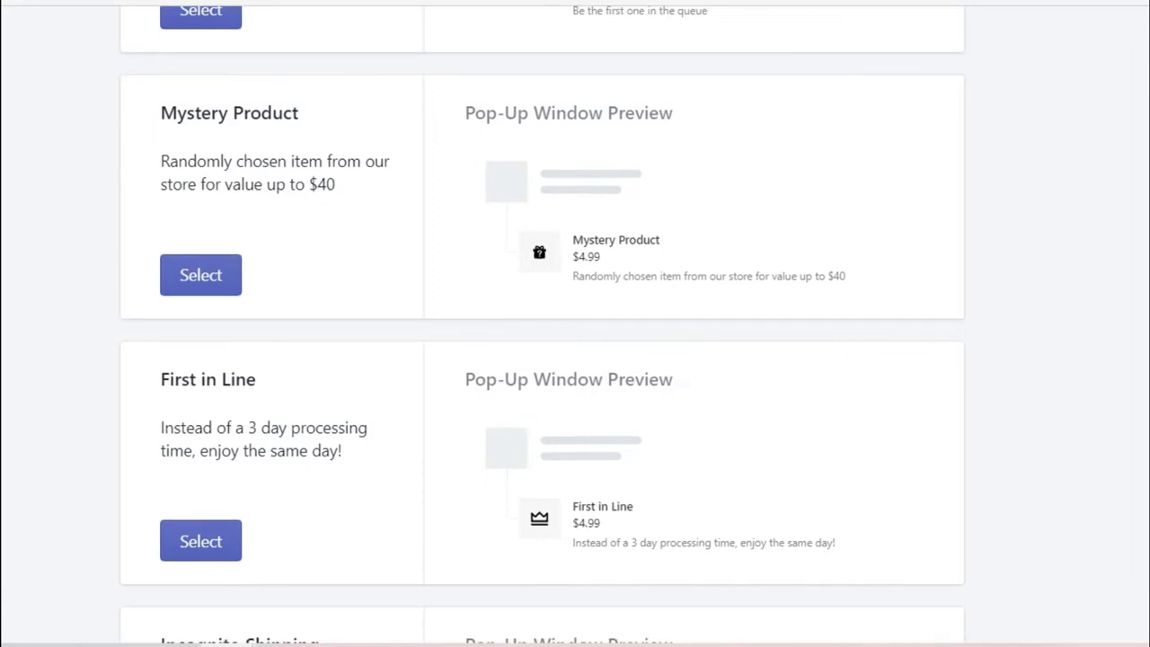
scroll("down", 3)
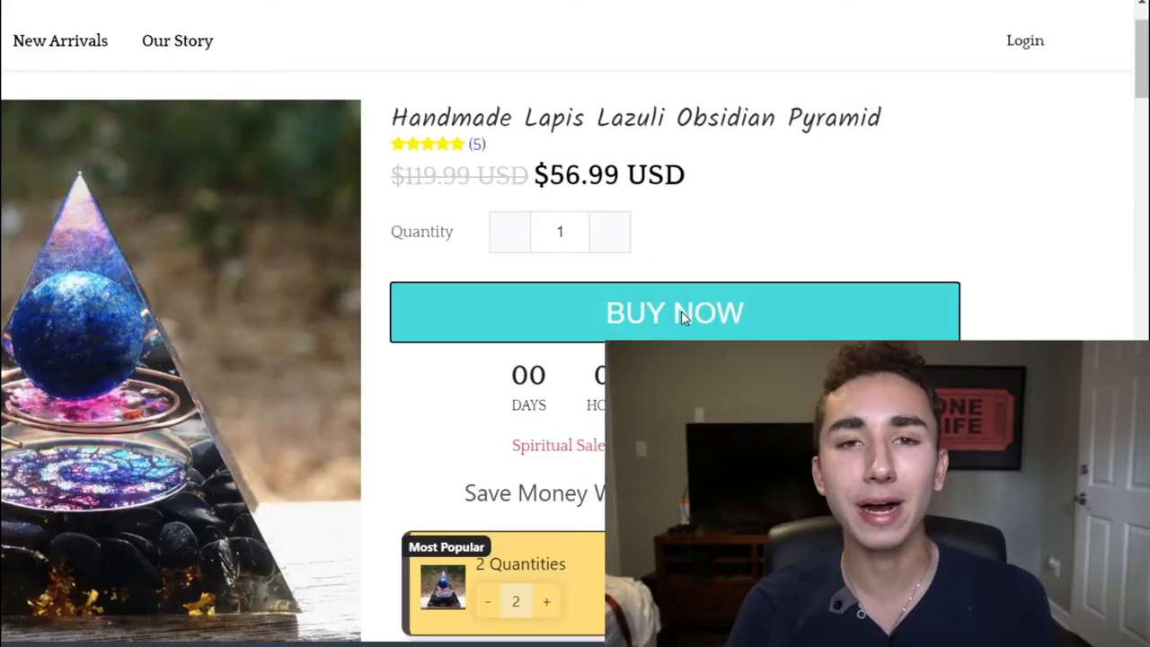
- Buy the Lapis Lazuli Obsidian Pyramid to bring up the 'Get extras for your product' pop-up
left_click(673, 312)
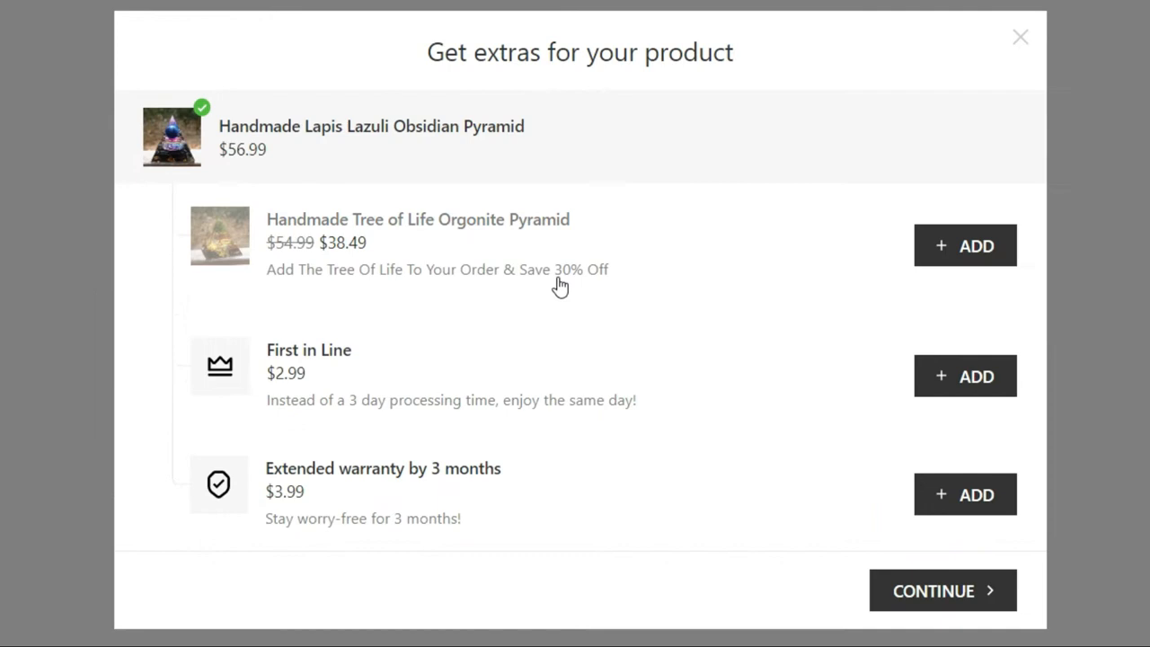
mouse_move(334, 485)
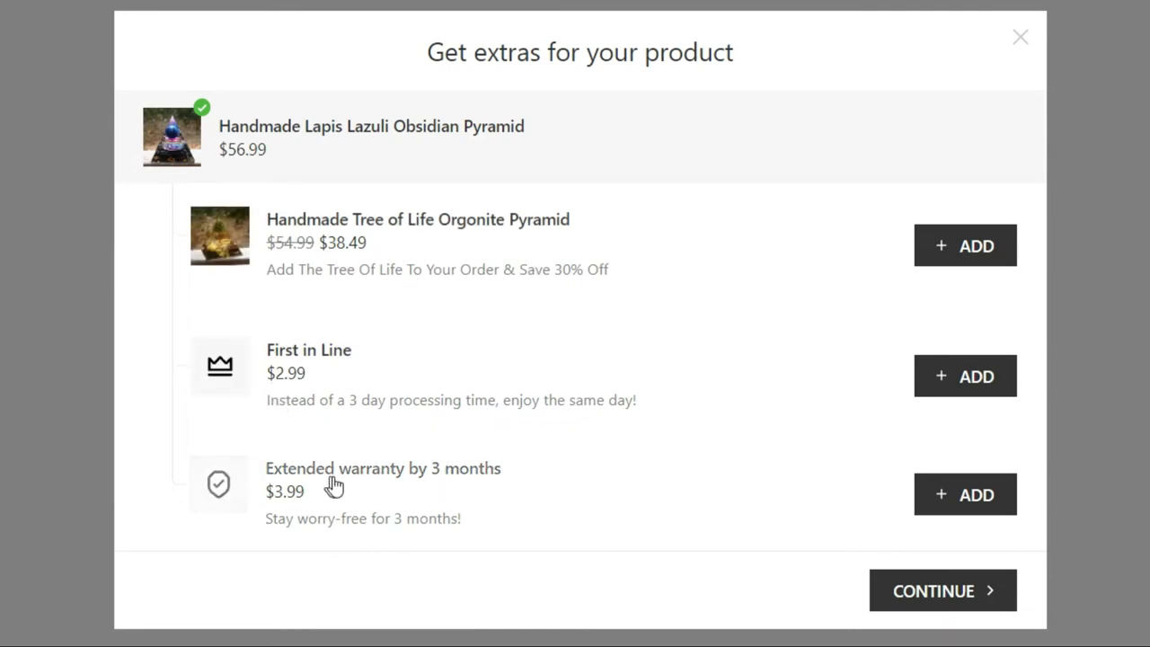
mouse_move(879, 381)
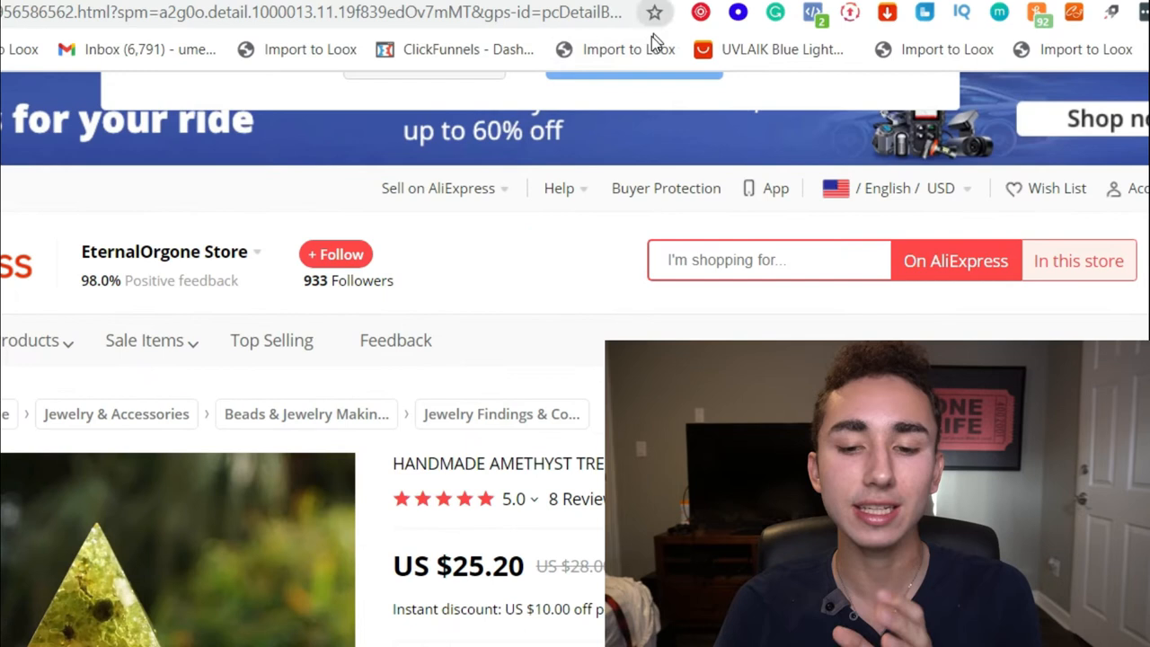
- Start the Import to Loox form and target the Handmade Amethyst Blue Quartz Pyramid as destination
left_click(627, 50)
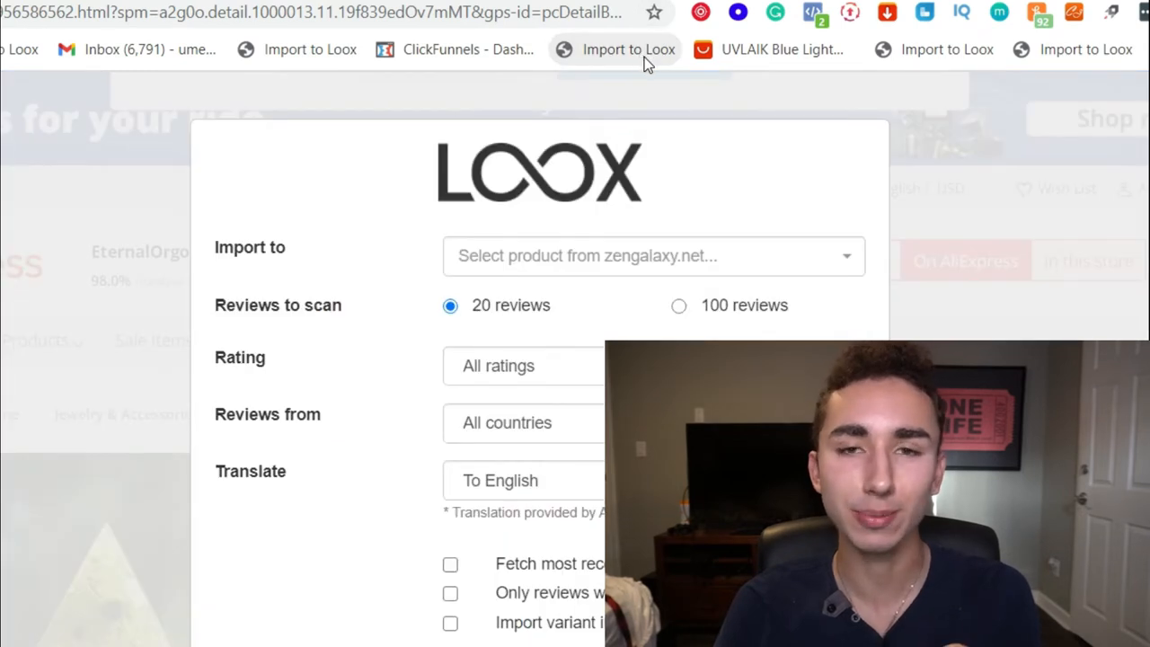
left_click(652, 255)
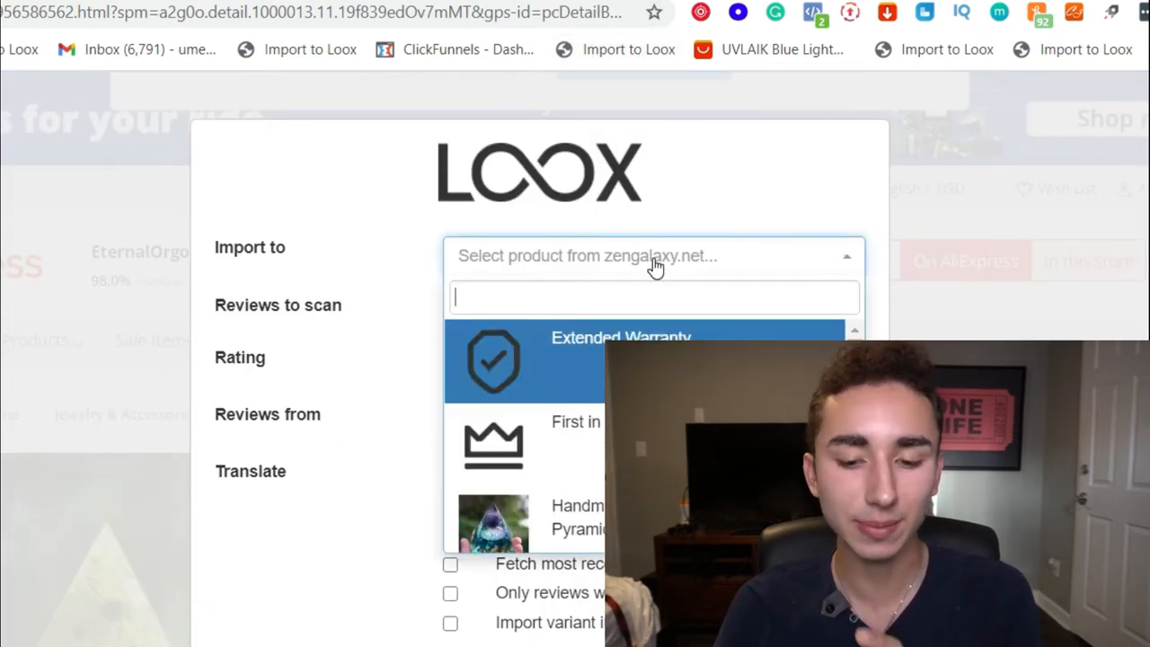
left_click(539, 517)
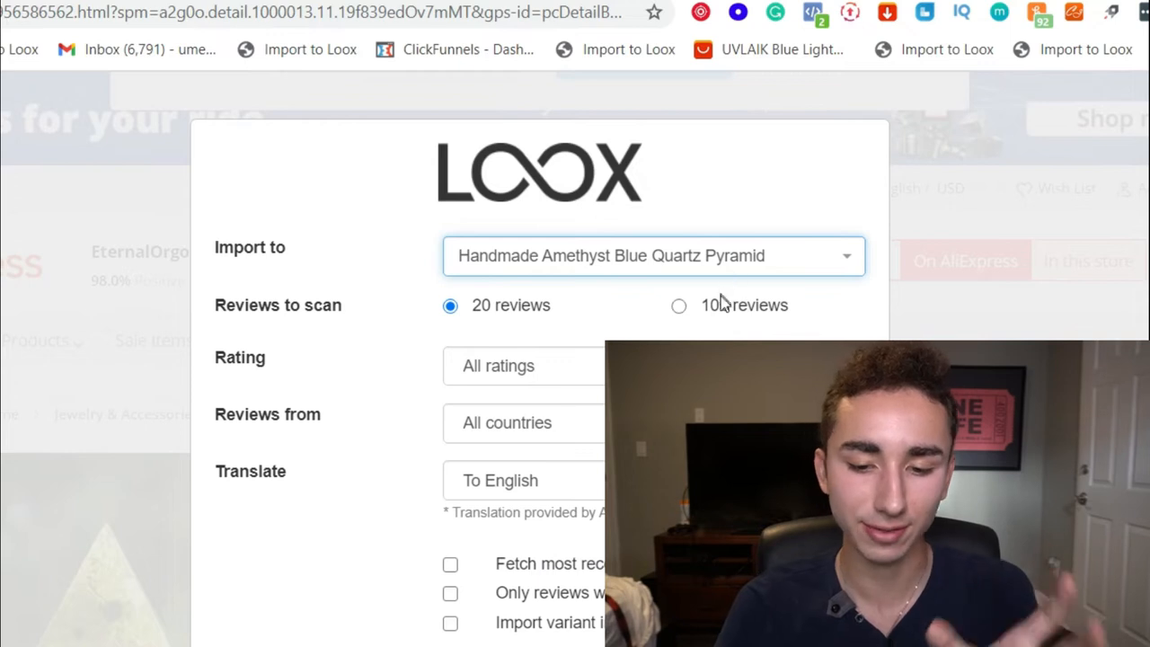
left_click(679, 306)
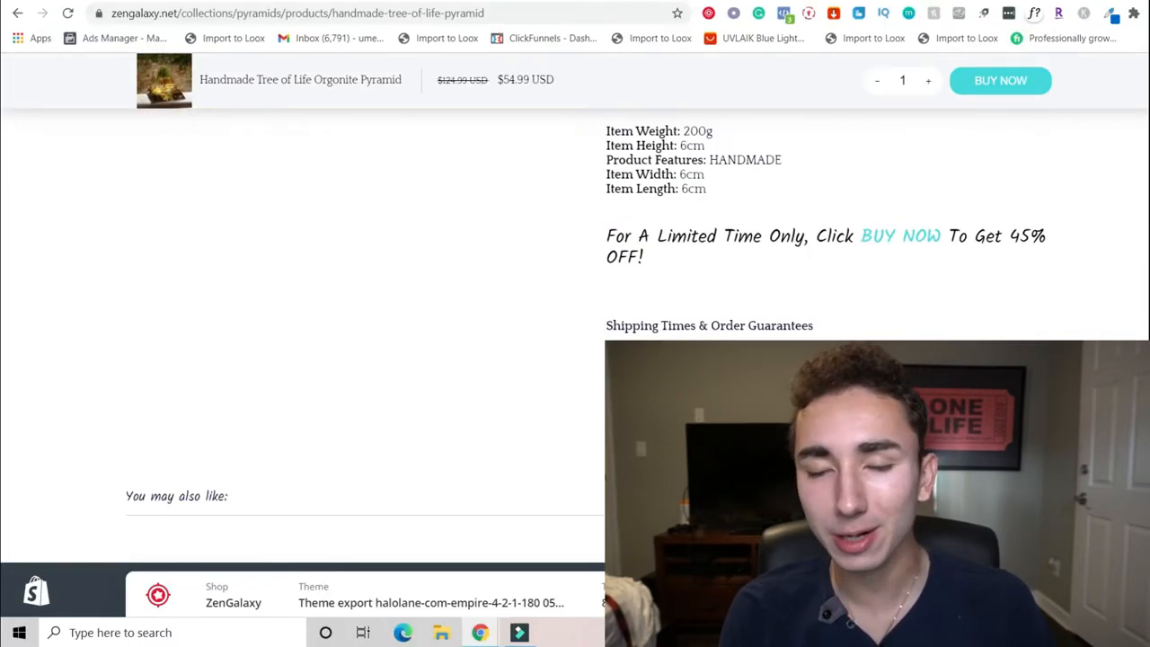
- Scroll the Tree of Life pyramid page down to its 18 Loox customer photo reviews
scroll("down", 3)
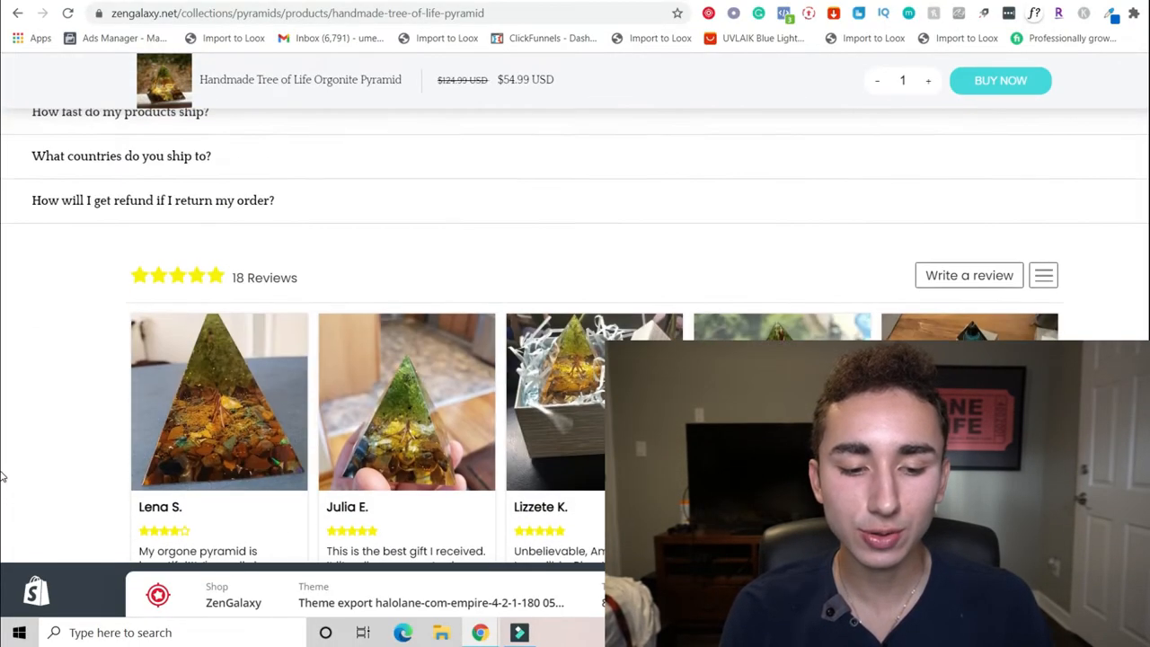
scroll("down", 3)
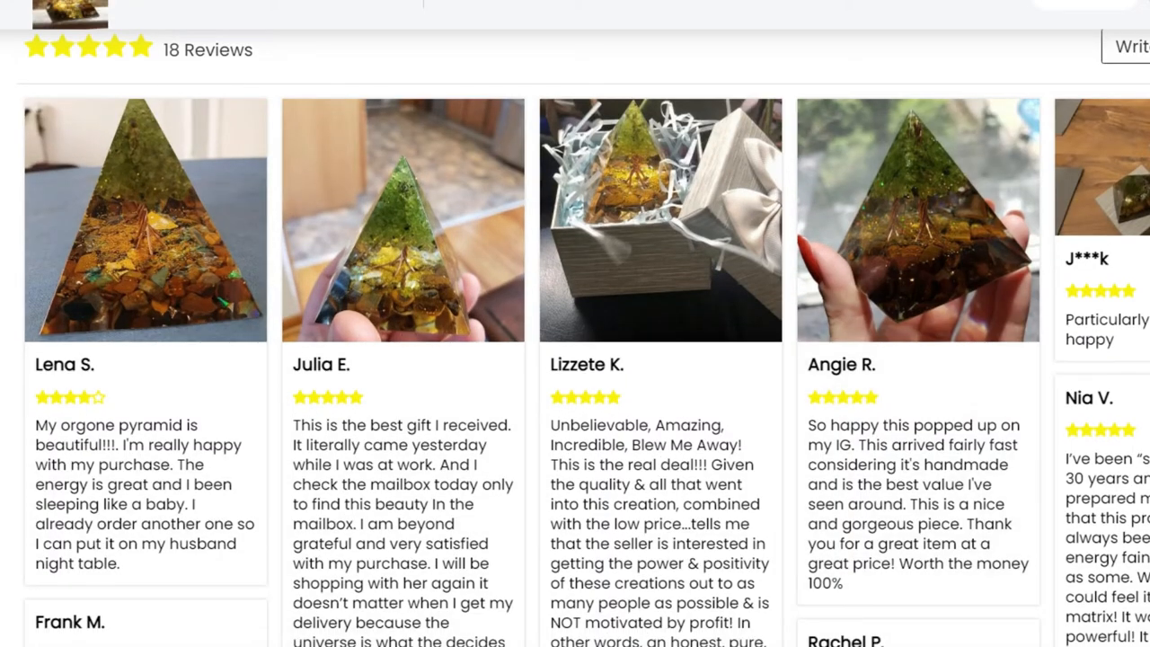
scroll("down", 3)
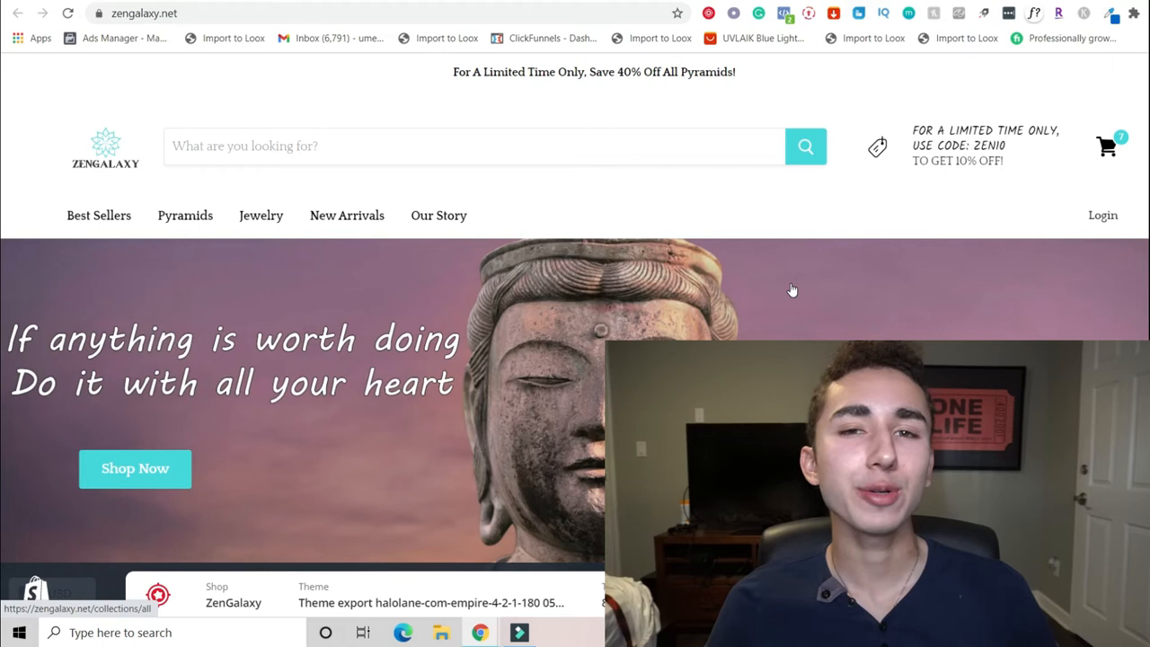
mouse_move(801, 281)
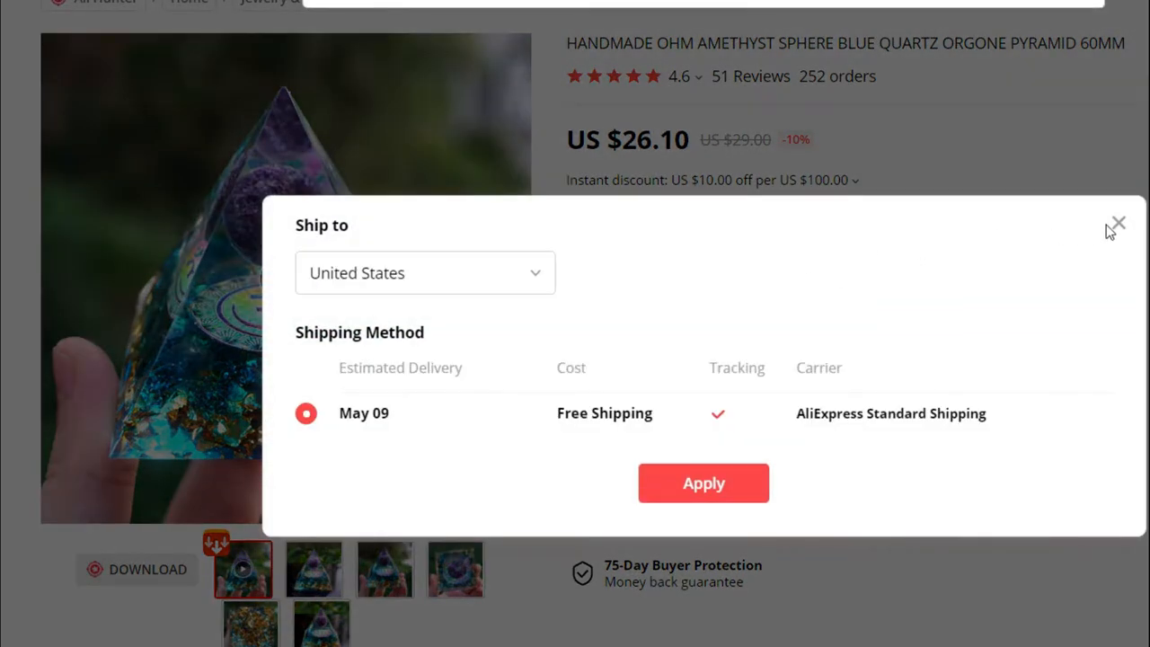
- Close the Ship to dialog after checking free standard shipping to the United States
left_click(1118, 223)
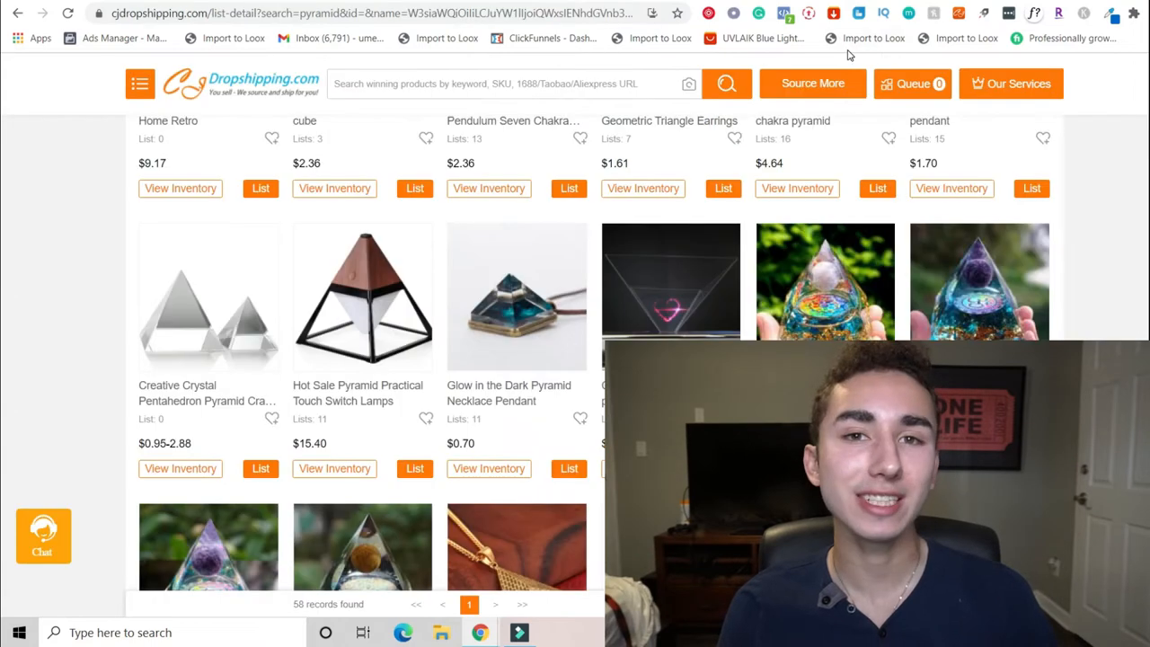
- View the Pyramid Decoration Natural Crystal Gravel Energy Tower listing and scroll its details
left_click(979, 280)
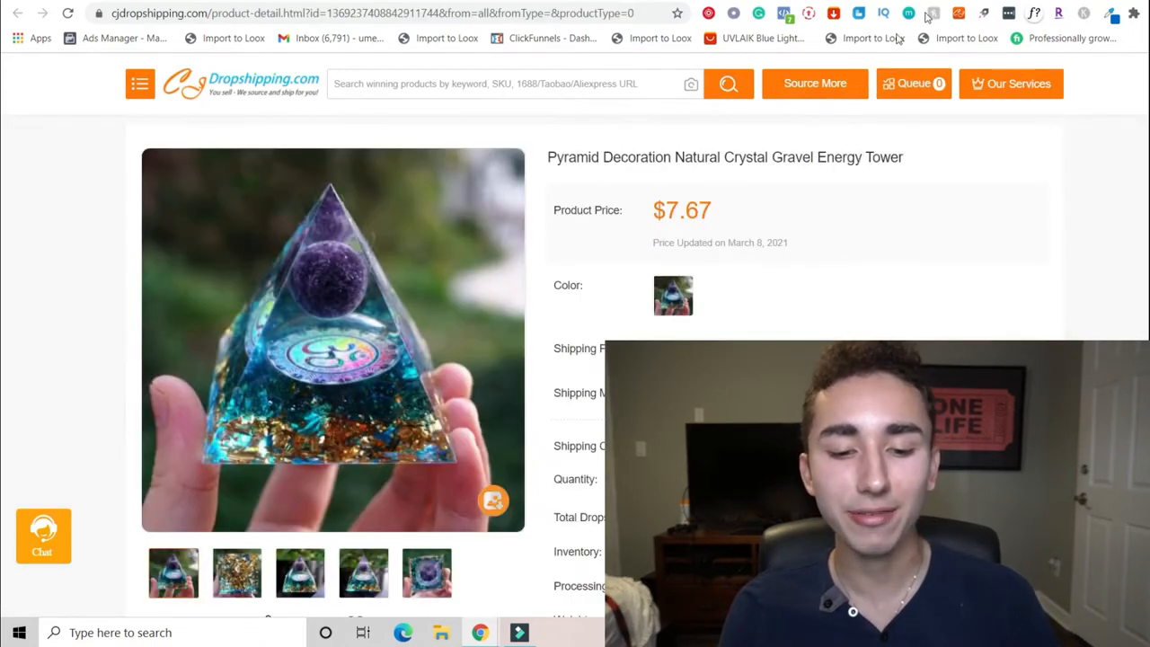
scroll("down", 3)
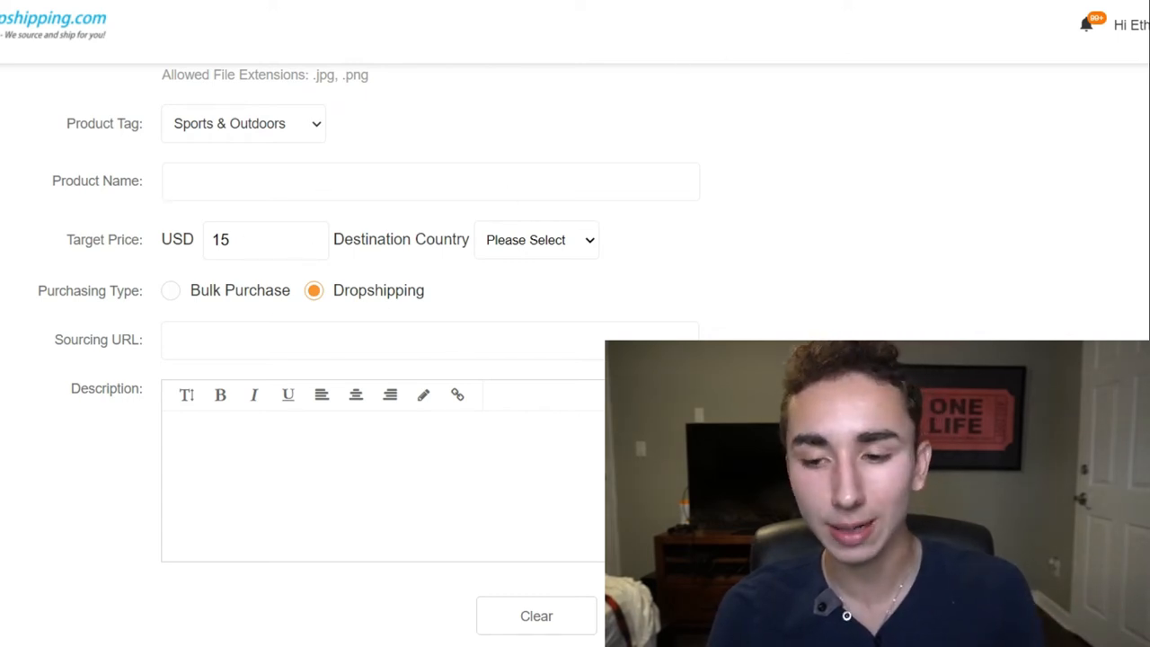
- Close the CJ sourcing request form to move on to Abandonment Protector's General campaign
left_click(430, 179)
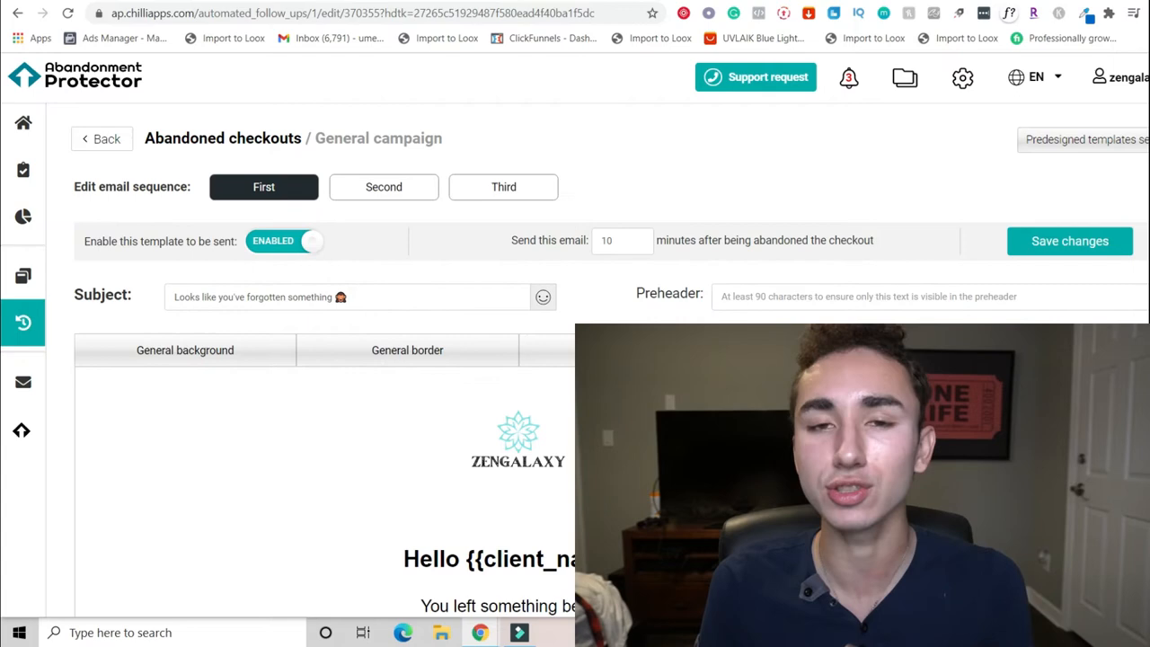
- Scroll through the First abandoned-checkout email template before moving to the Second email
scroll("down", 3)
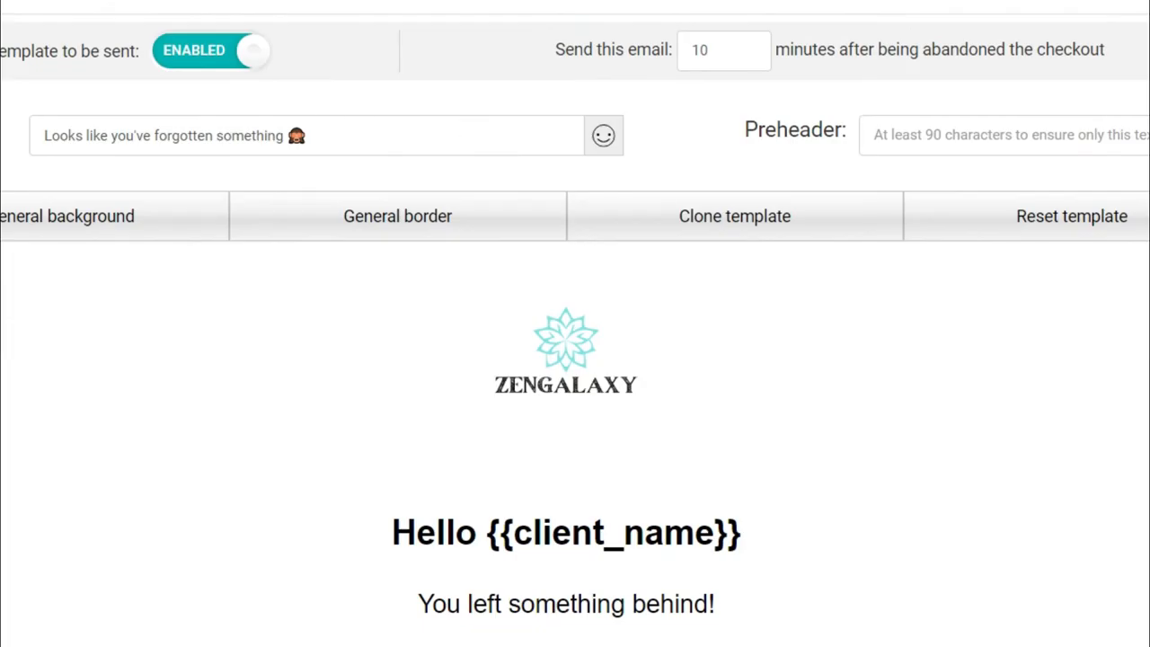
scroll("down", 3)
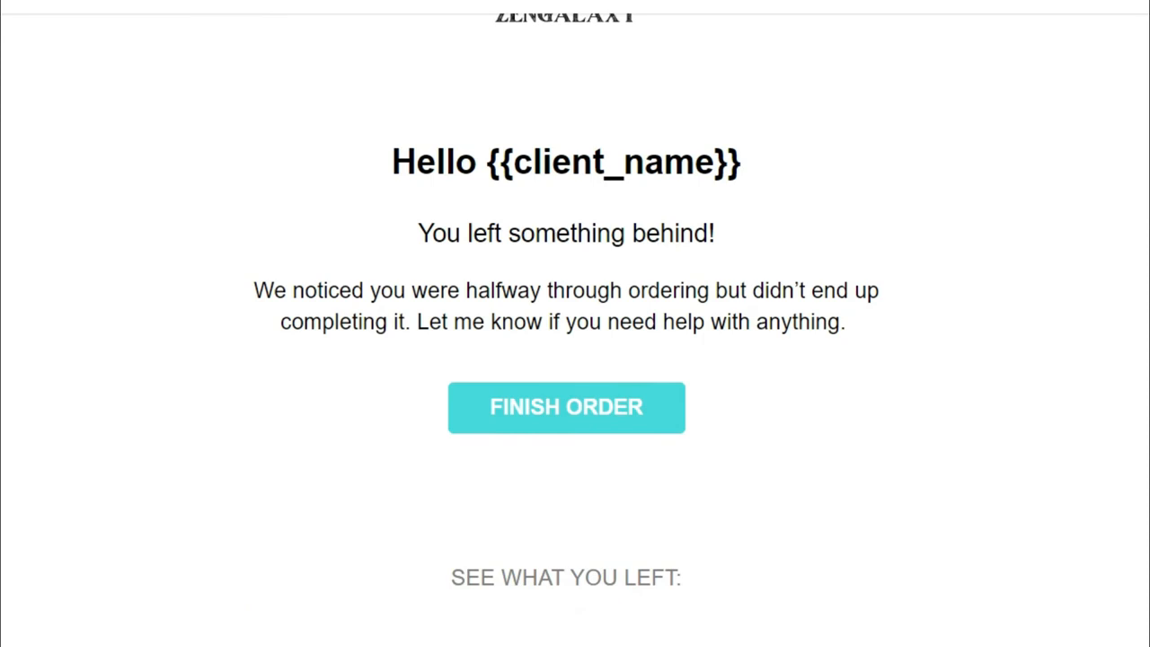
scroll("down", 3)
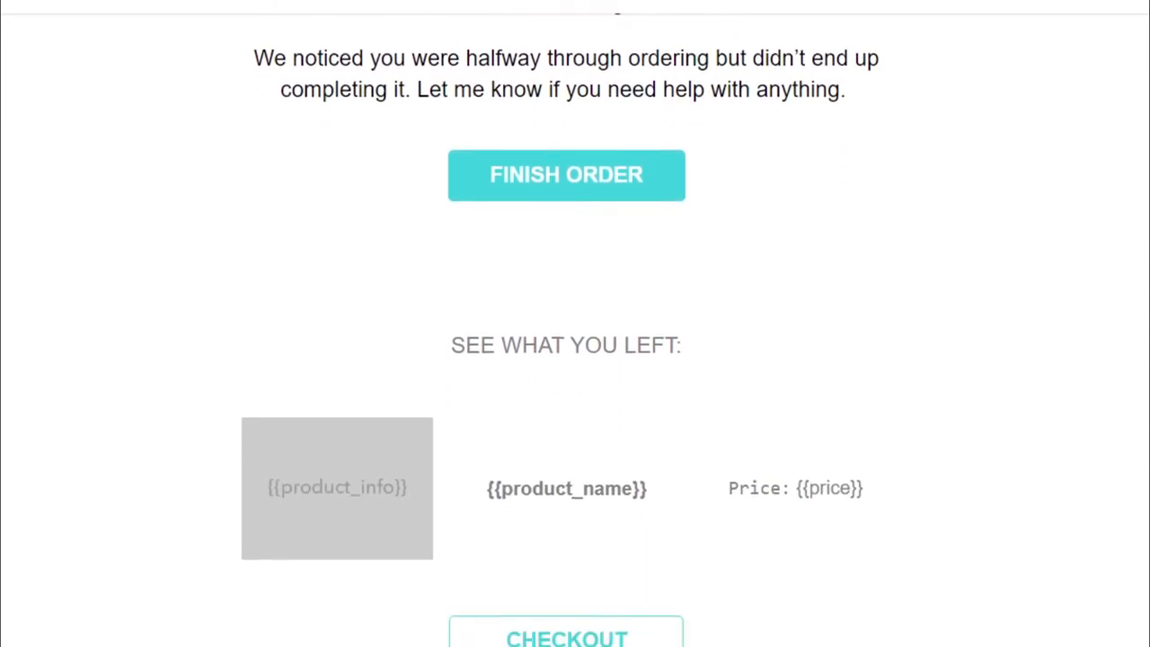
scroll("down", 3)
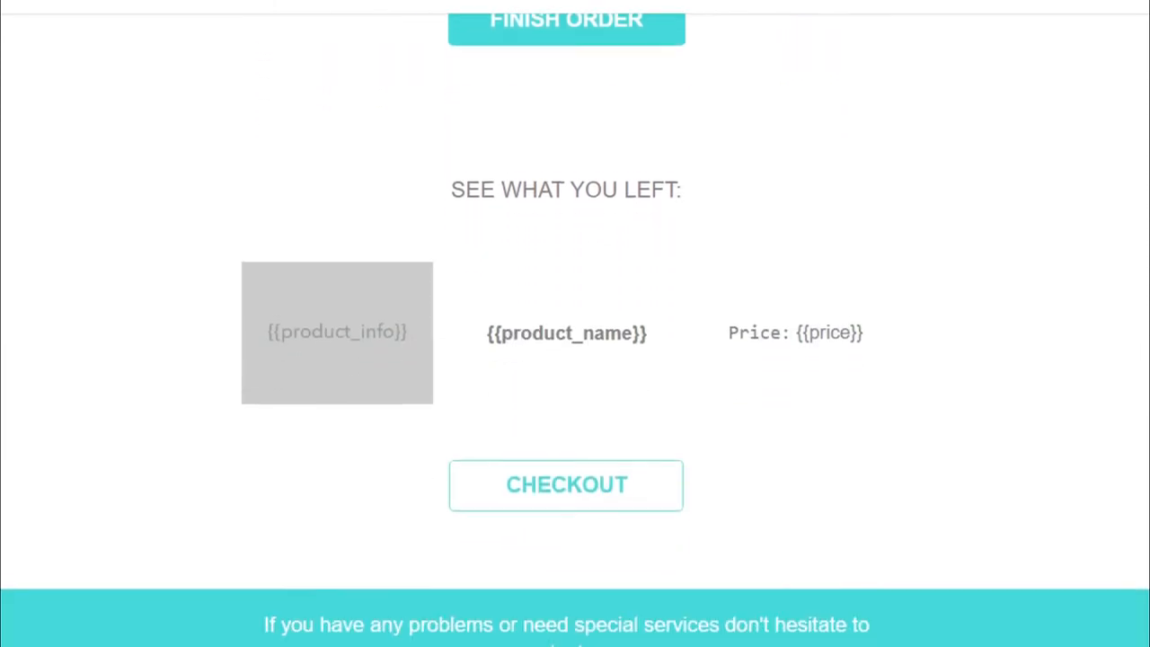
scroll("down", 3)
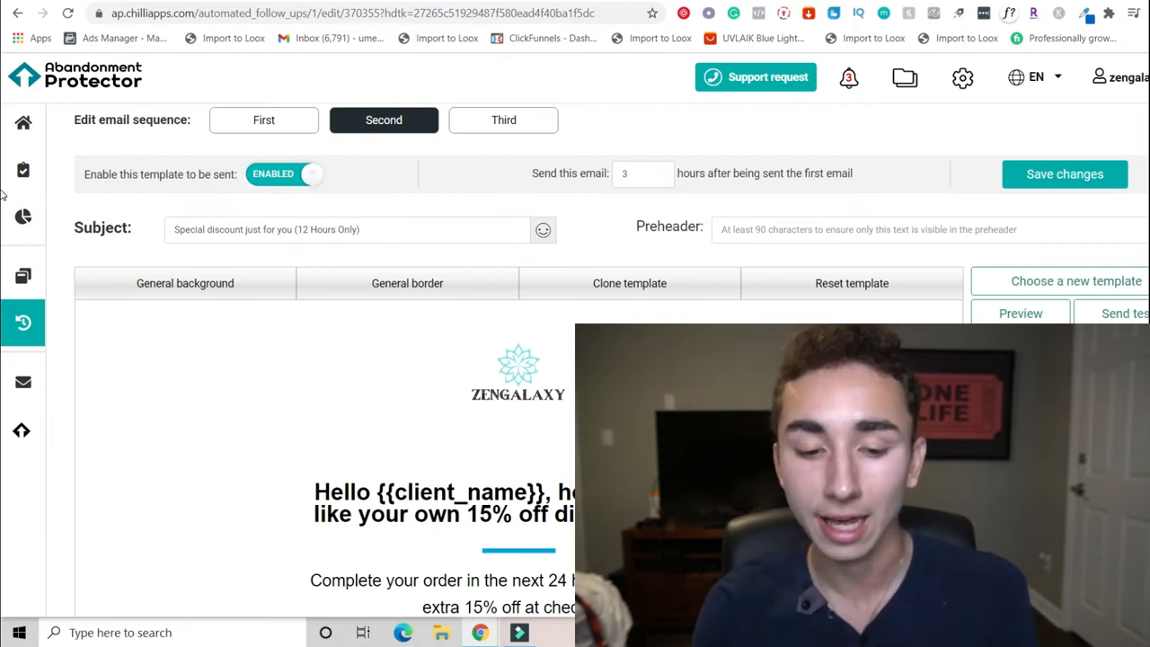
- Read the second email's 15% discount text, then start a new discount code in Shopify admin
left_click(1020, 313)
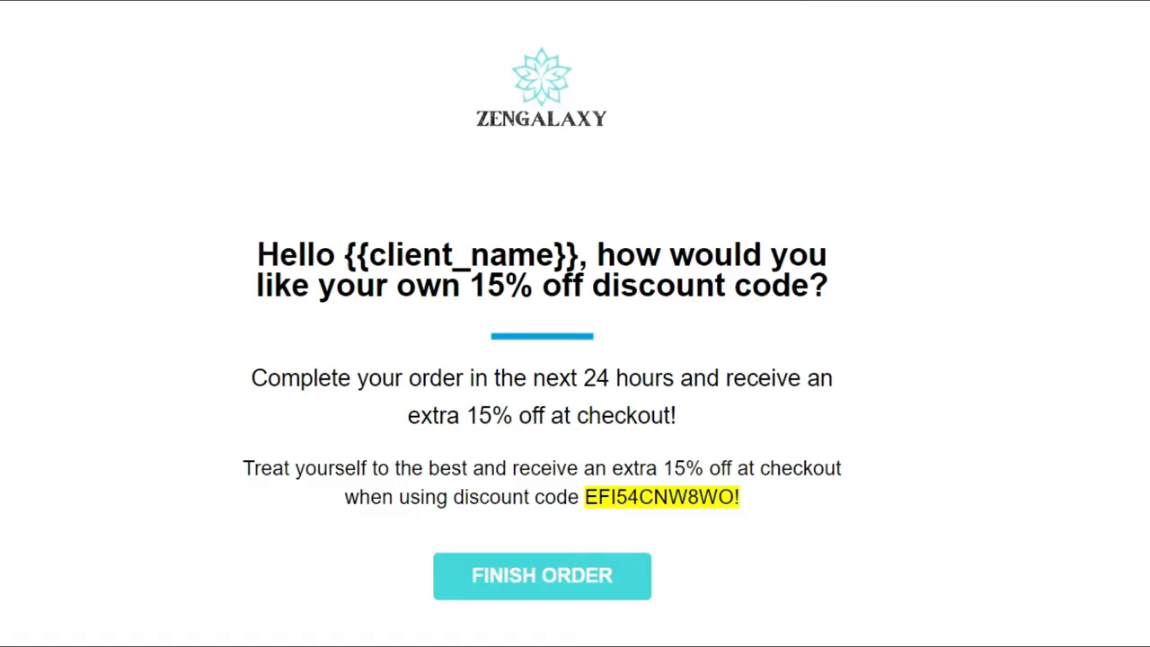
left_click(542, 481)
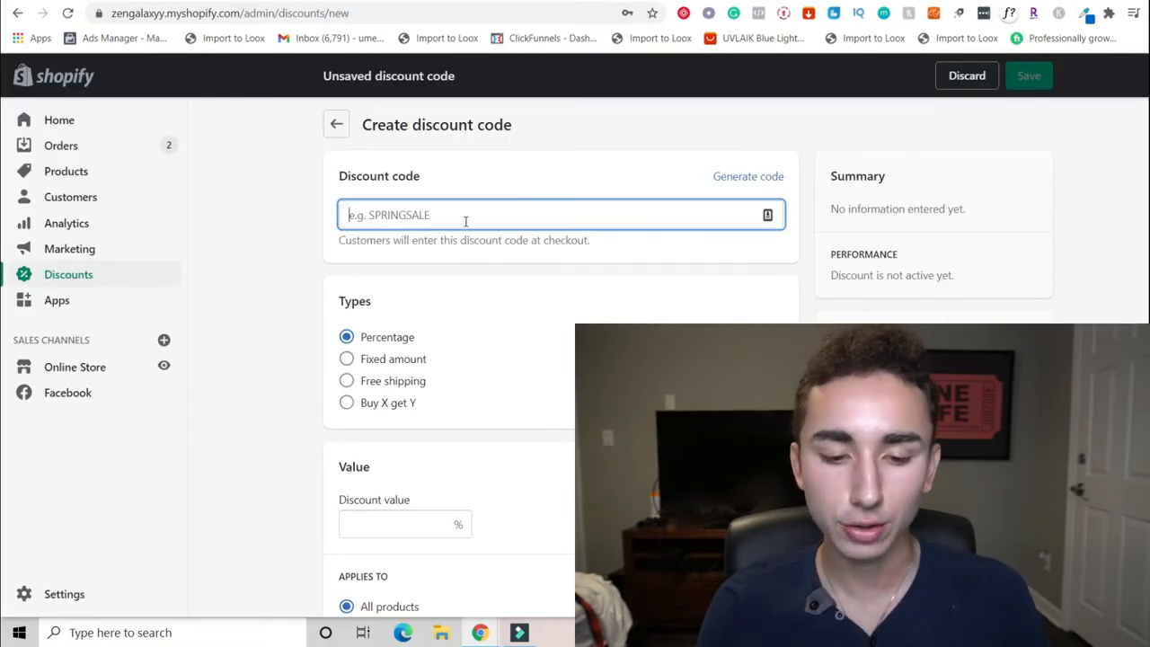
- Enter discount code BELIUBUELECB23 as a Percentage discount with value 15
type("BELIUBUELECB")
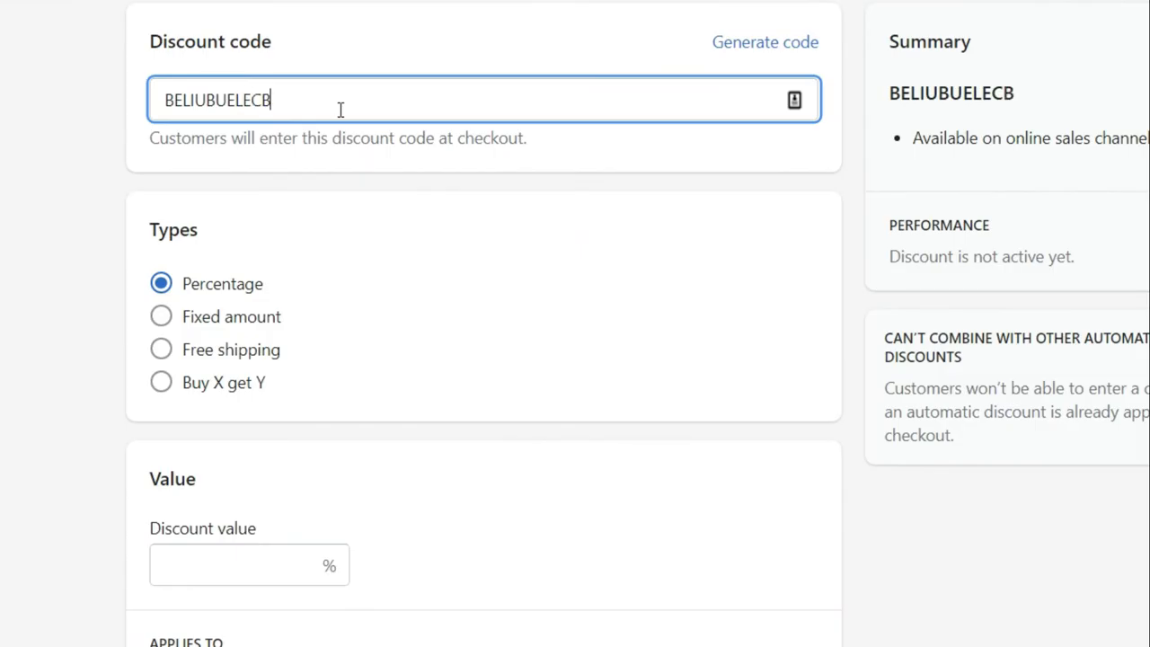
type("23")
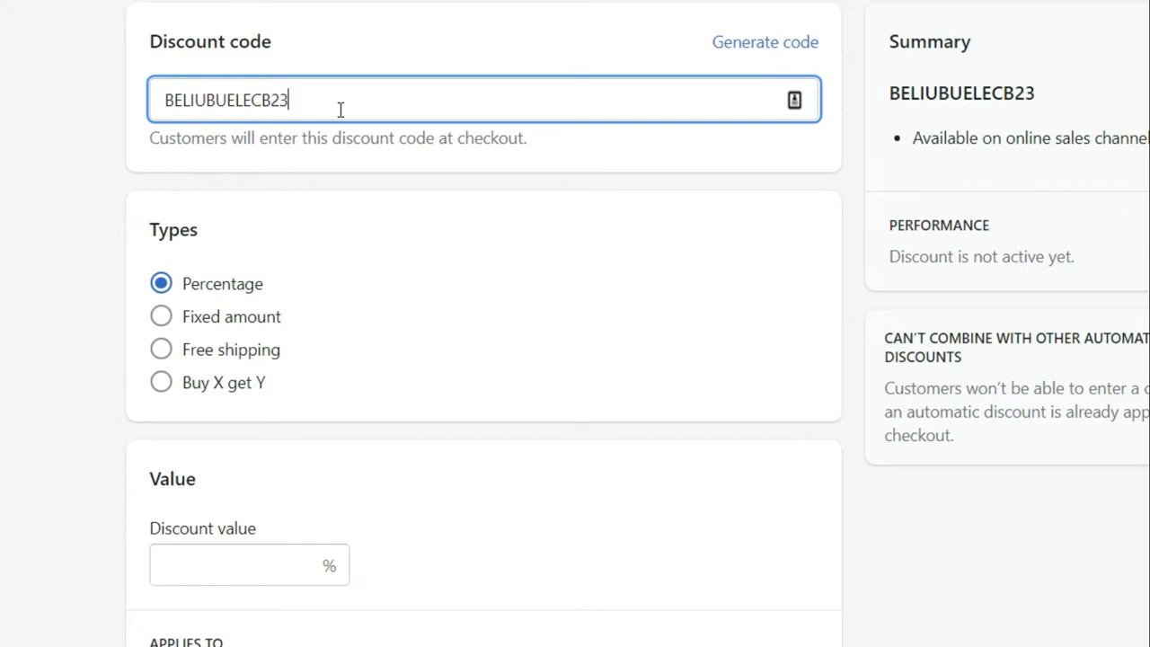
left_click(248, 564)
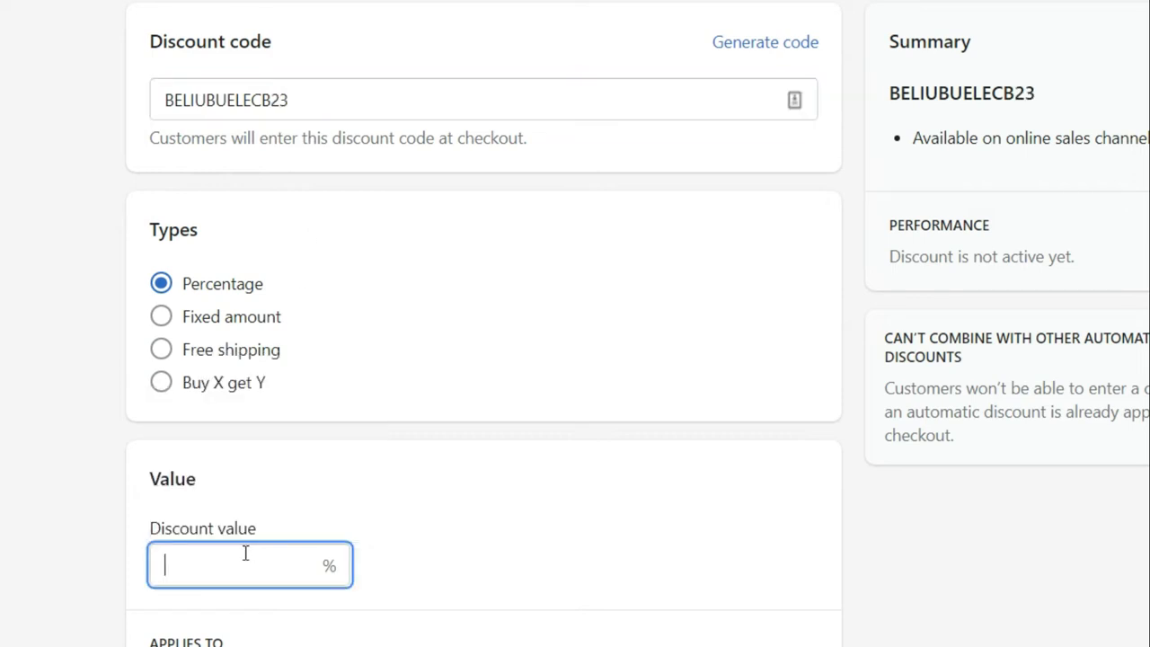
type("5")
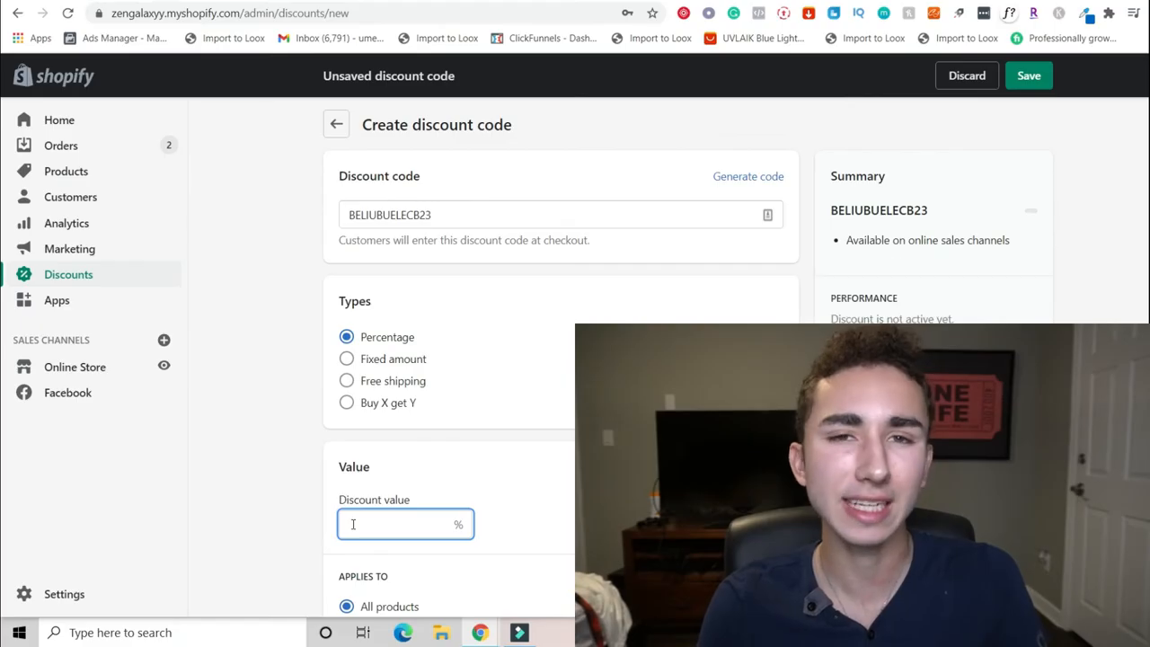
type("15")
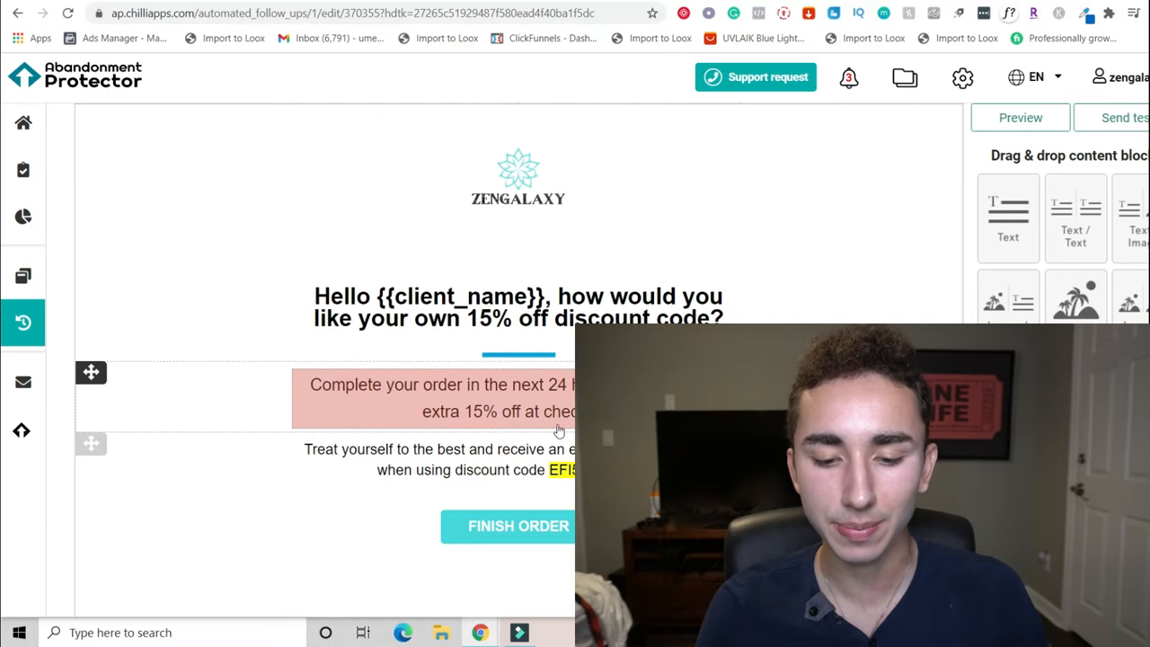
- Scroll through the second discount email, then switch to the third follow-up email
scroll("down", 3)
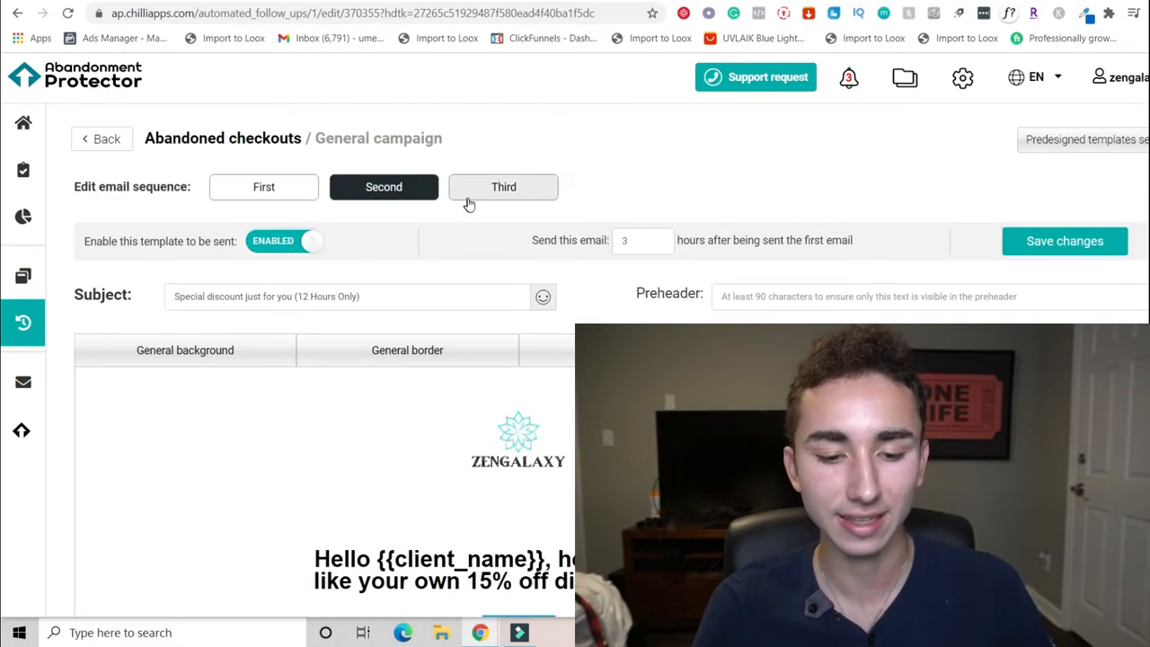
left_click(503, 187)
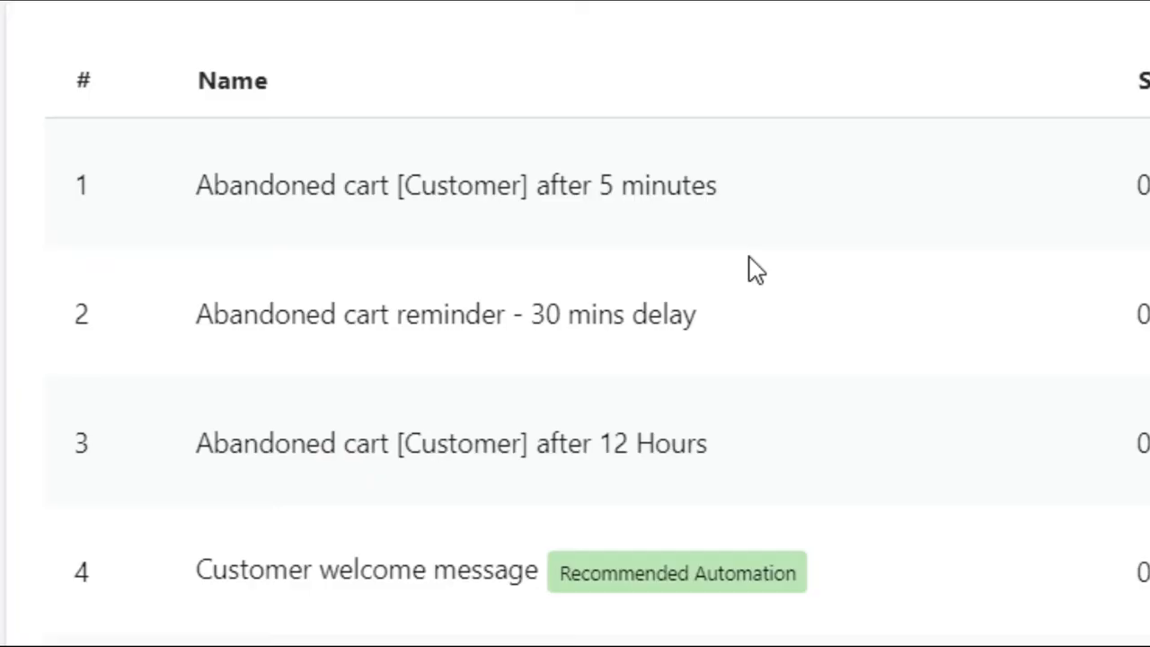
mouse_move(564, 375)
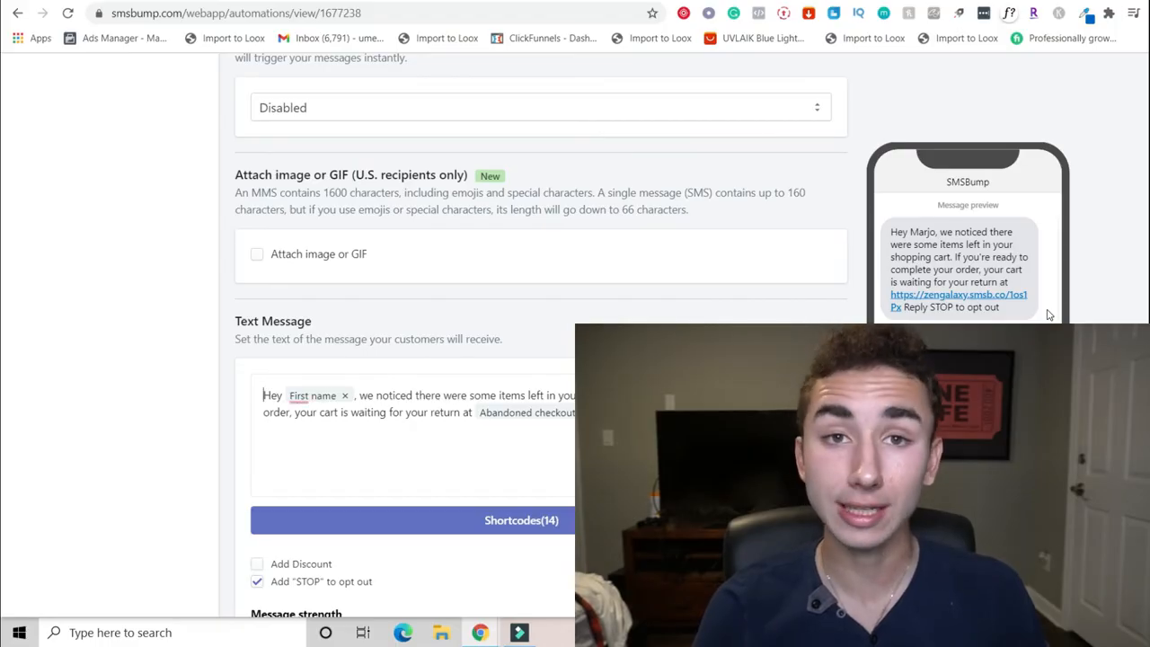
- Scroll through the abandoned-cart SMS offering 10% off with code ZEN10
scroll("down", 3)
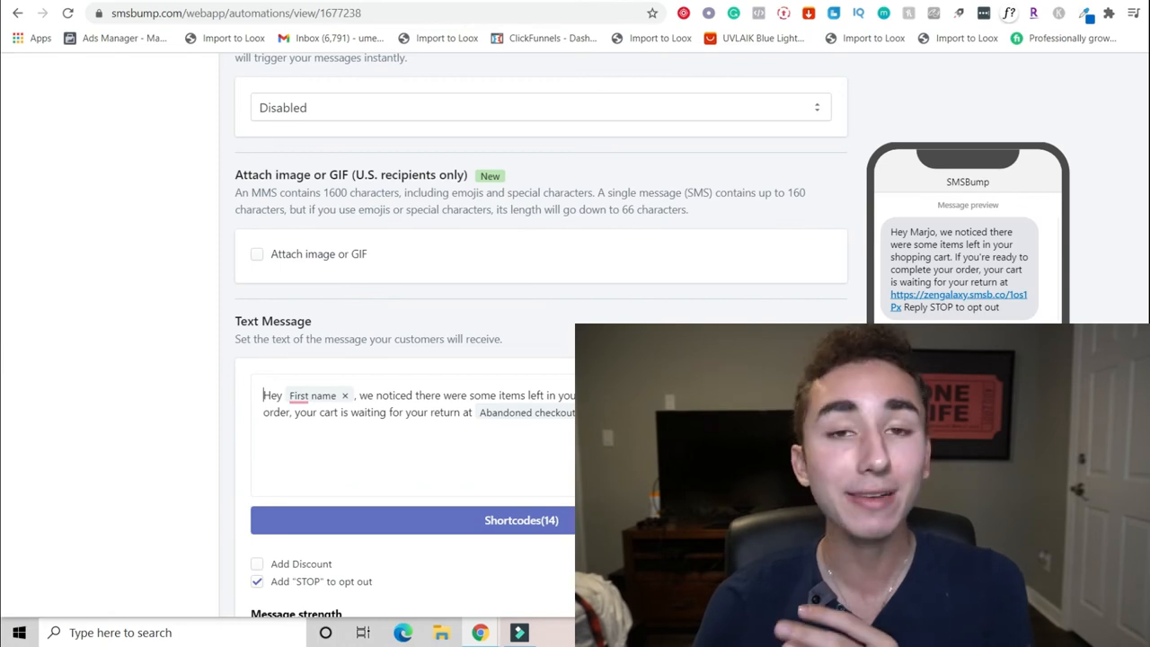
scroll("down", 3)
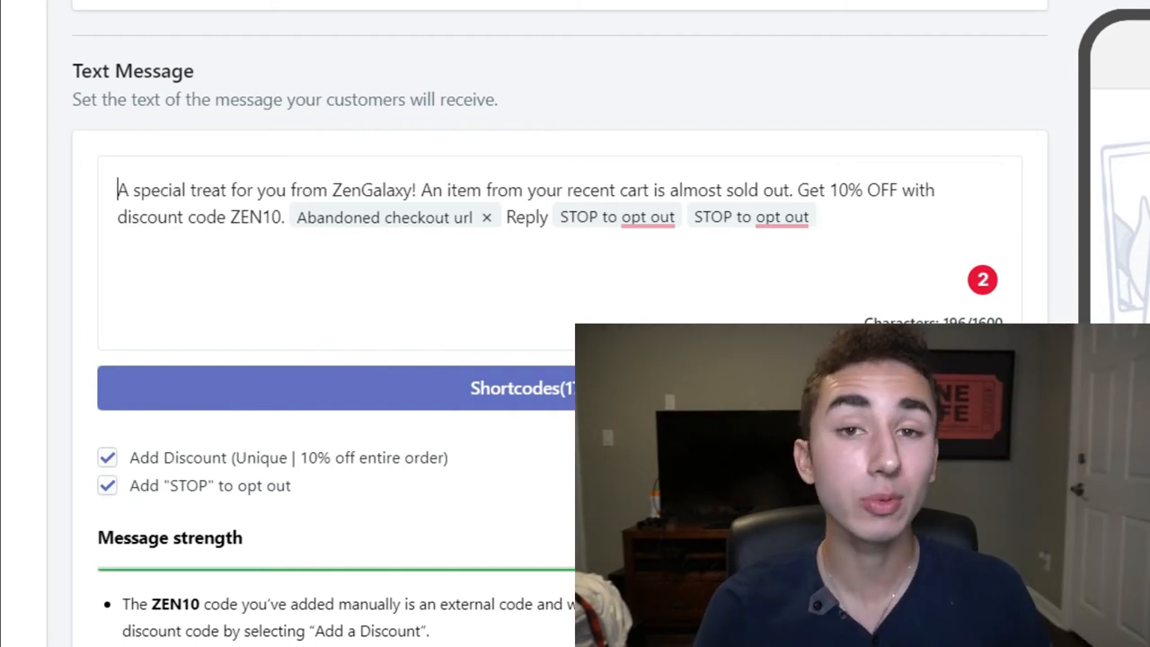
- Review the 30-minute abandoned cart reminder automation and leave its editing page
scroll("down", 3)
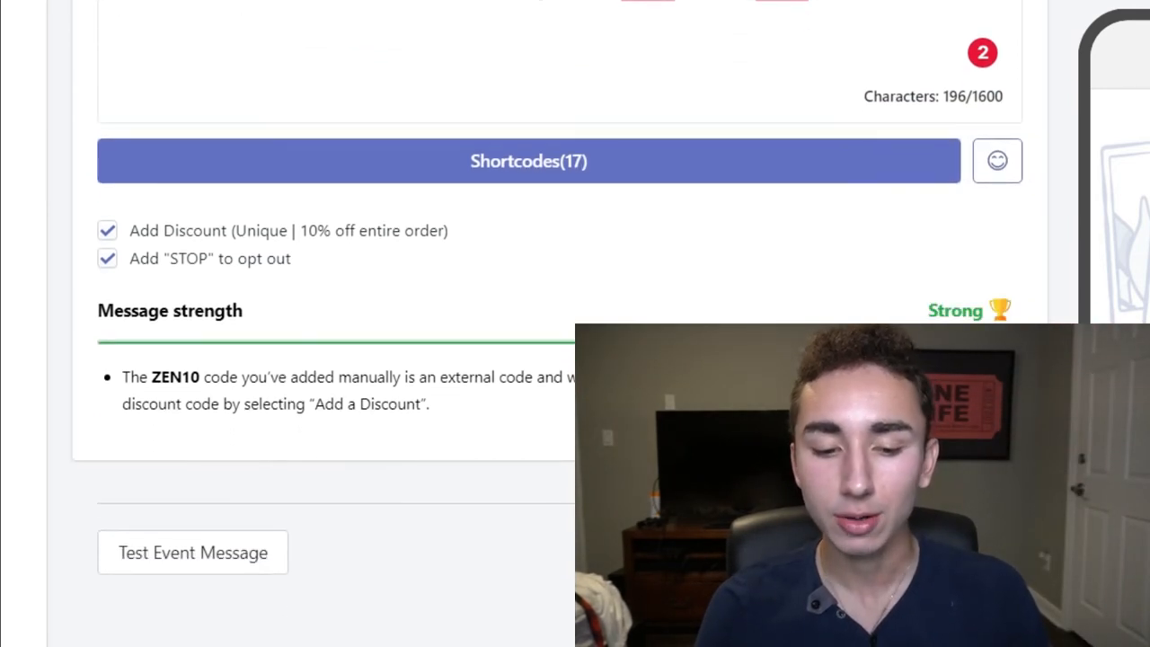
scroll("up", 3)
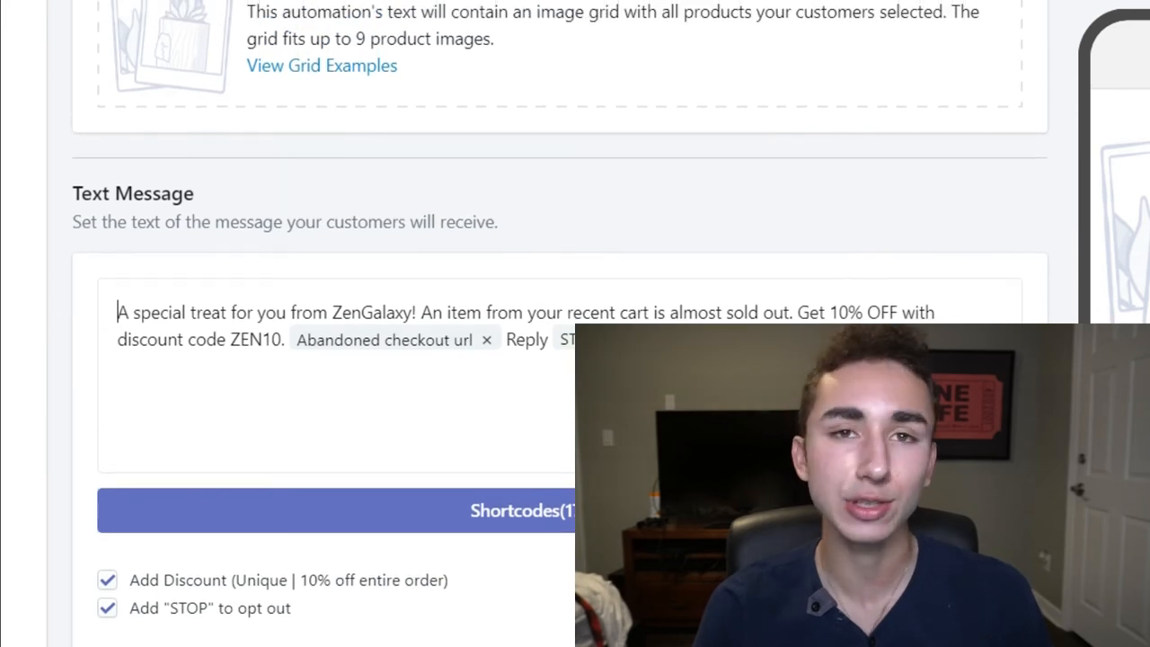
scroll("down", 3)
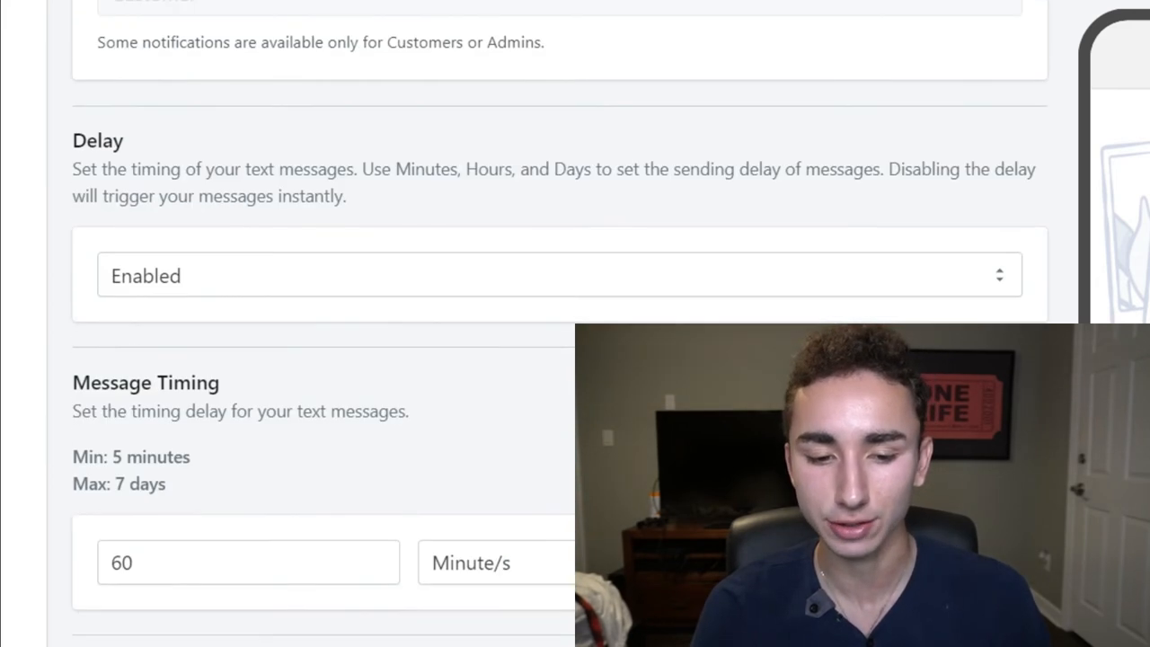
scroll("up", 3)
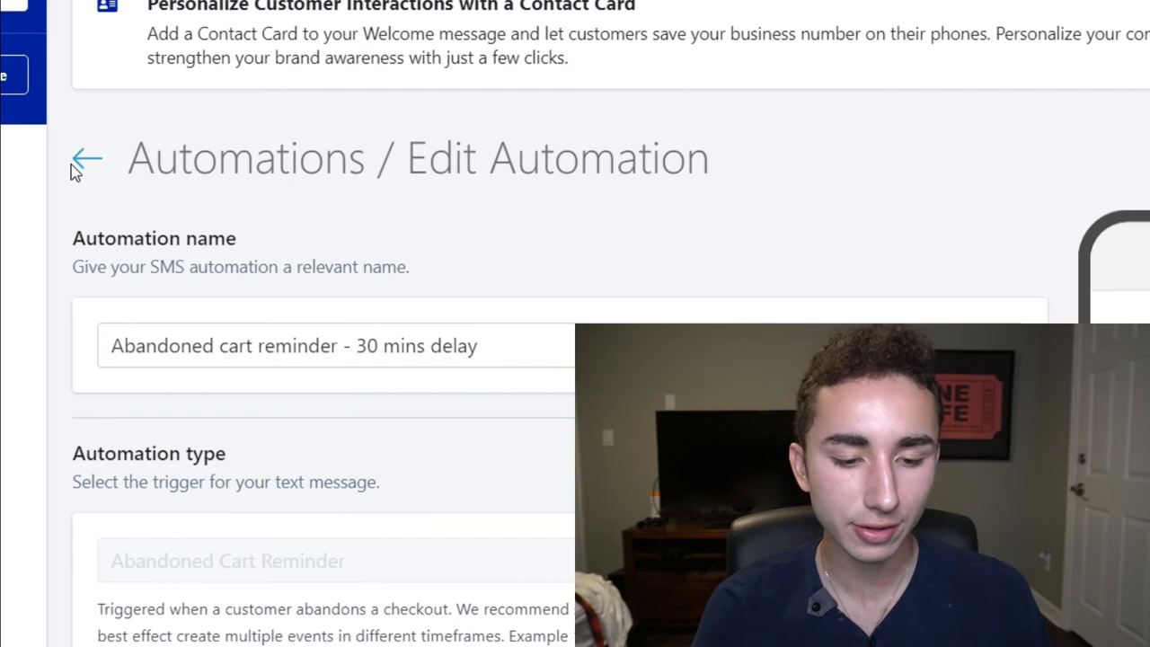
left_click(86, 158)
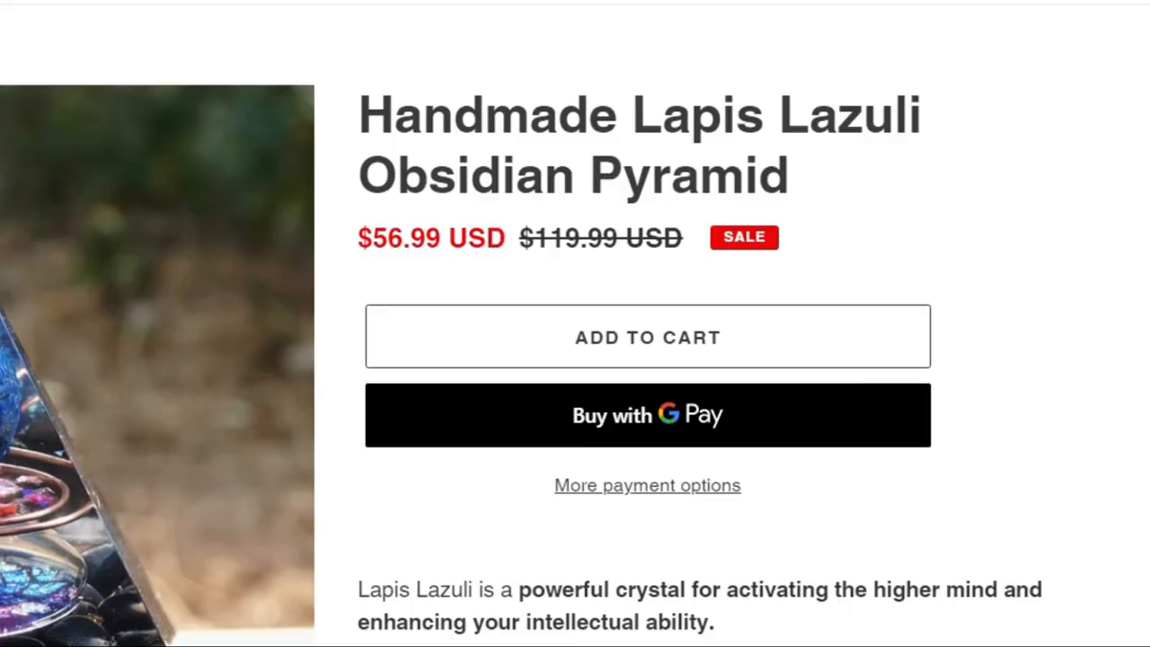
mouse_move(967, 262)
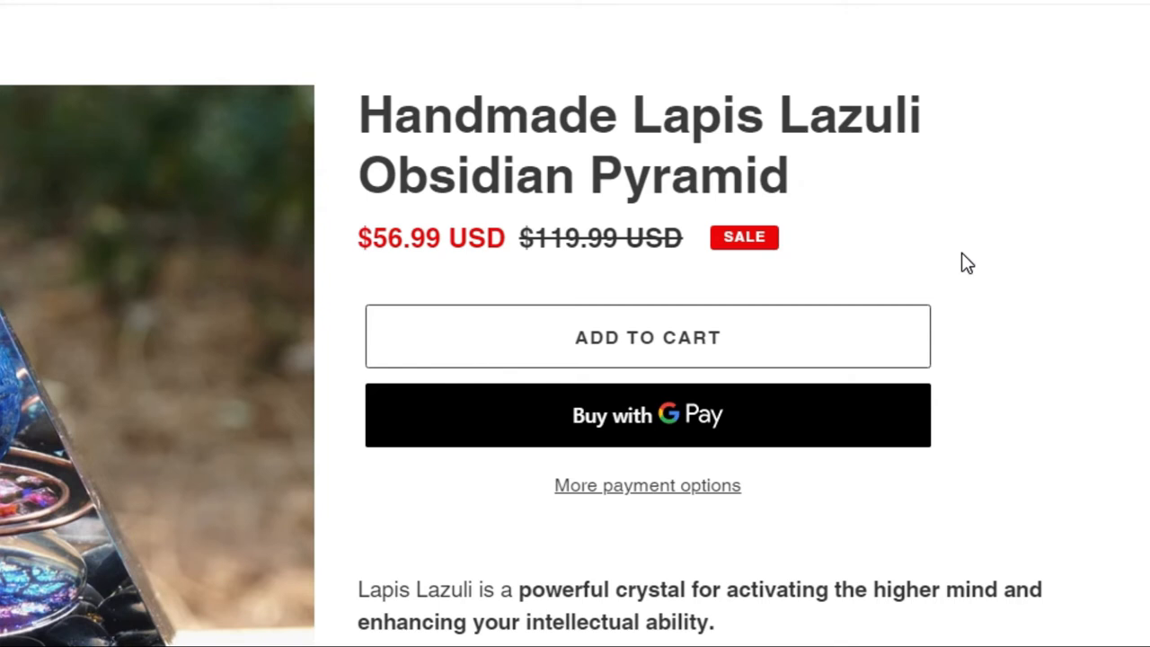
- Scroll the plain Lapis Lazuli Obsidian Pyramid product page on the storefront
scroll("down", 3)
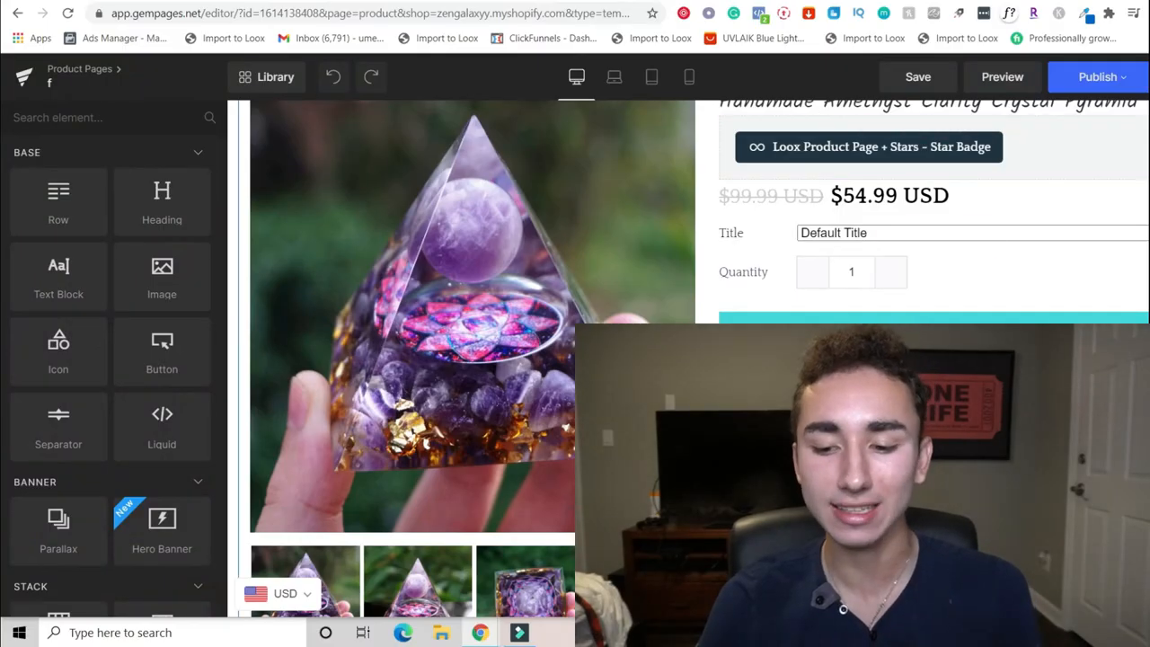
left_click(1003, 75)
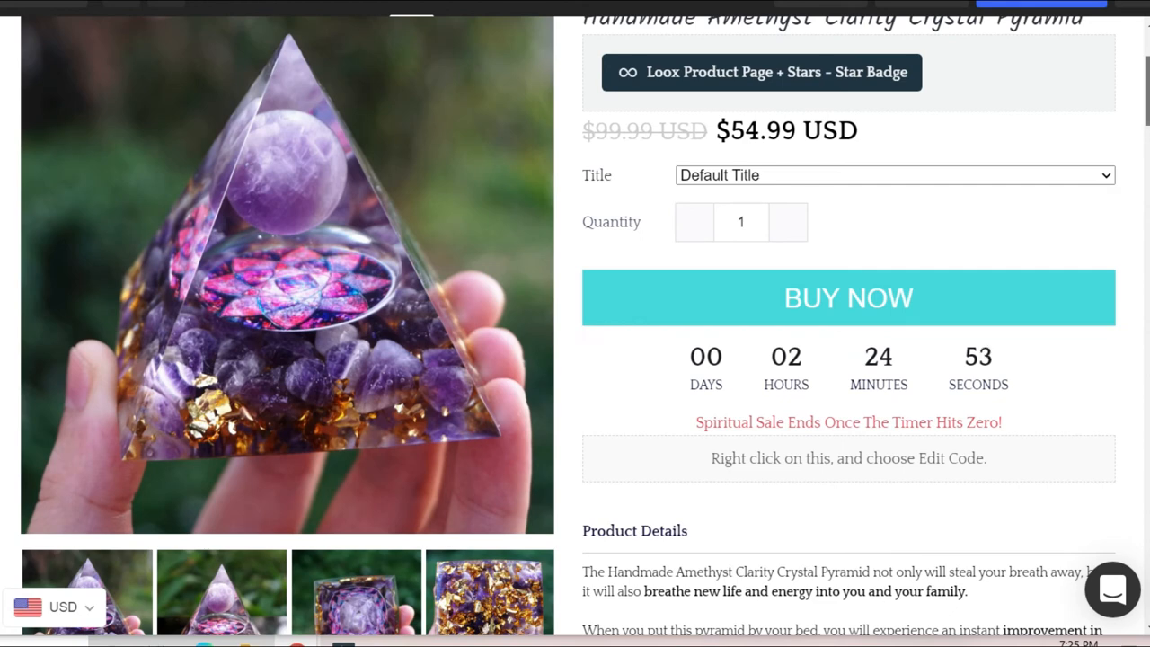
scroll("down", 3)
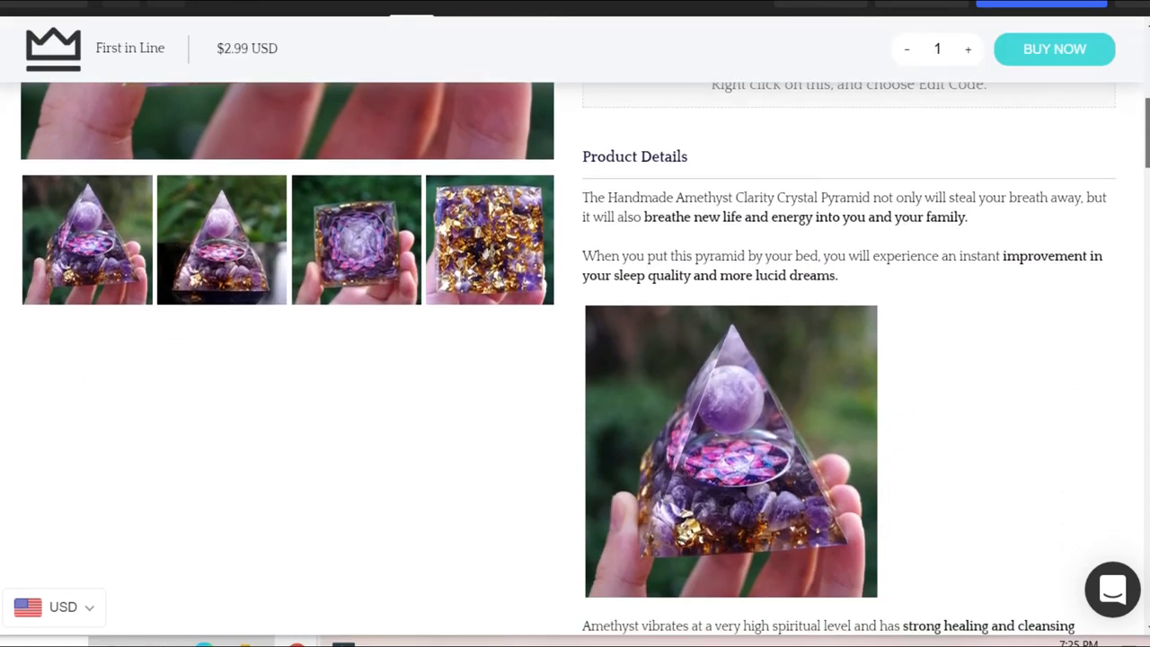
scroll("down", 3)
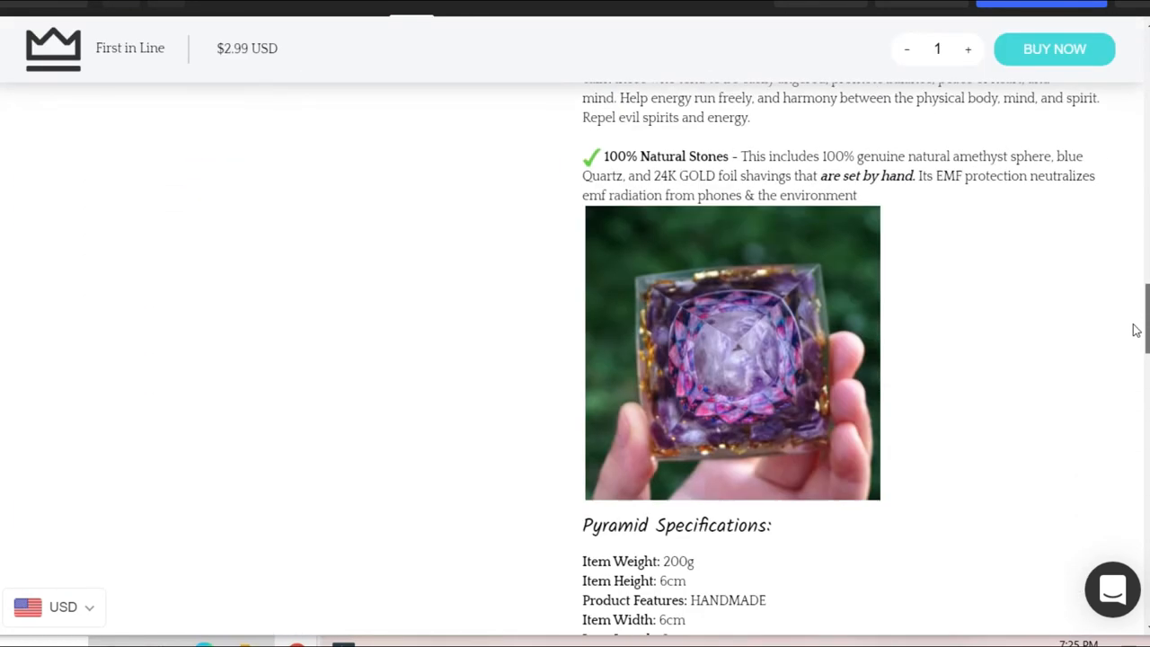
scroll("down", 3)
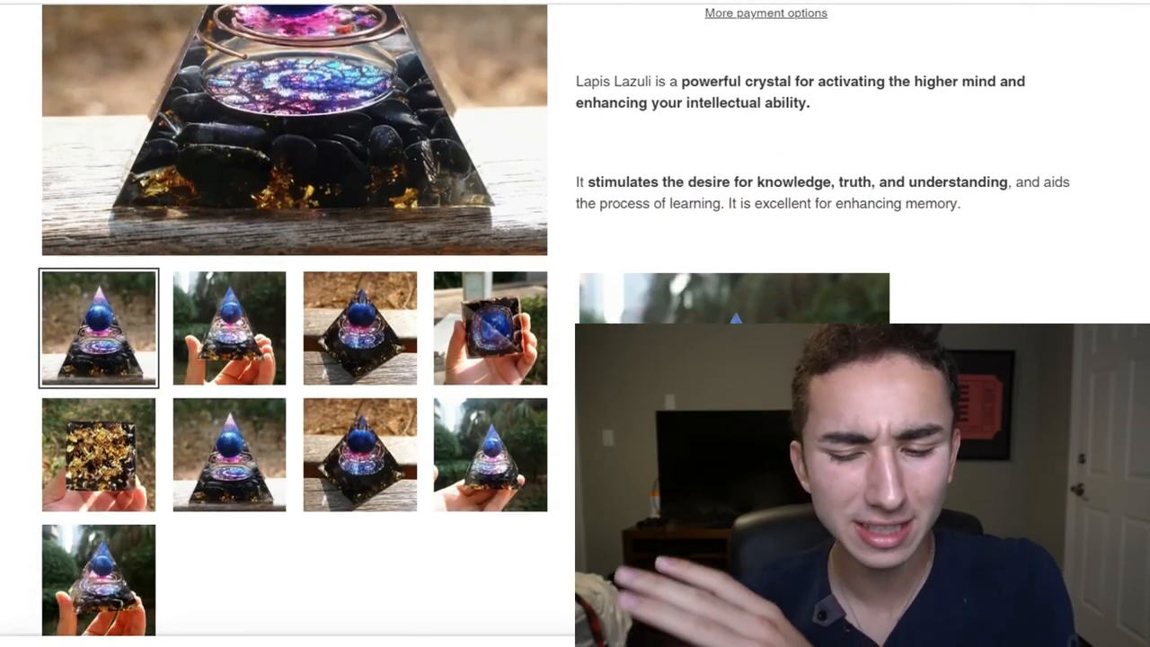
- Scroll the original Lapis Lazuli pyramid page down to its footer and back up
scroll("down", 3)
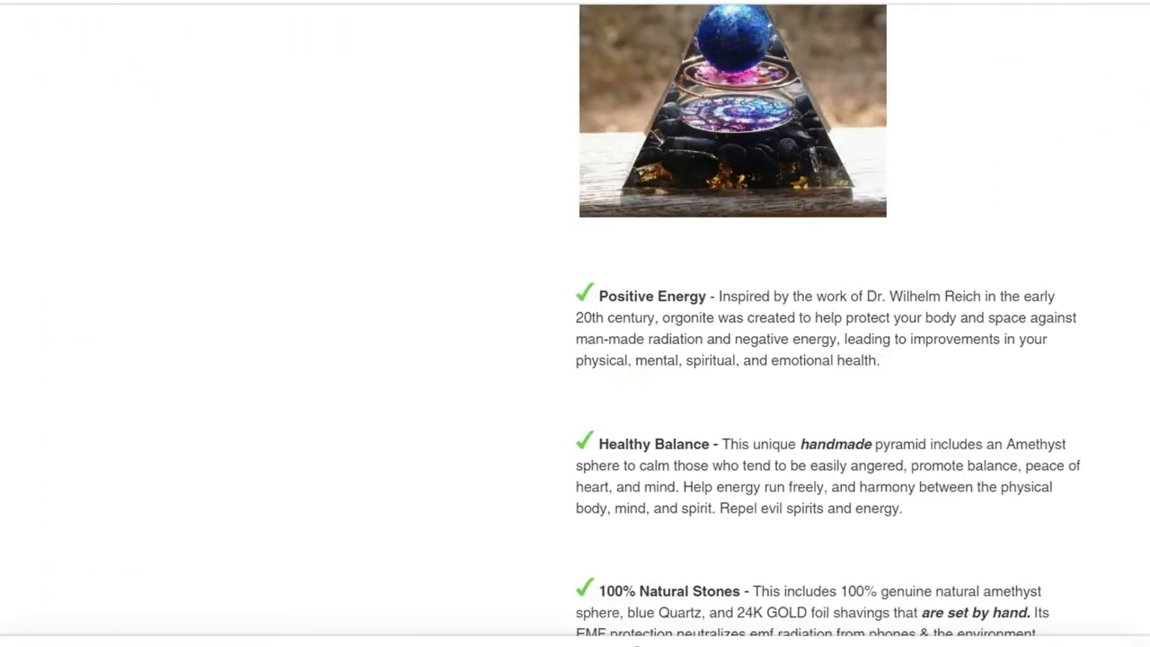
scroll("down", 3)
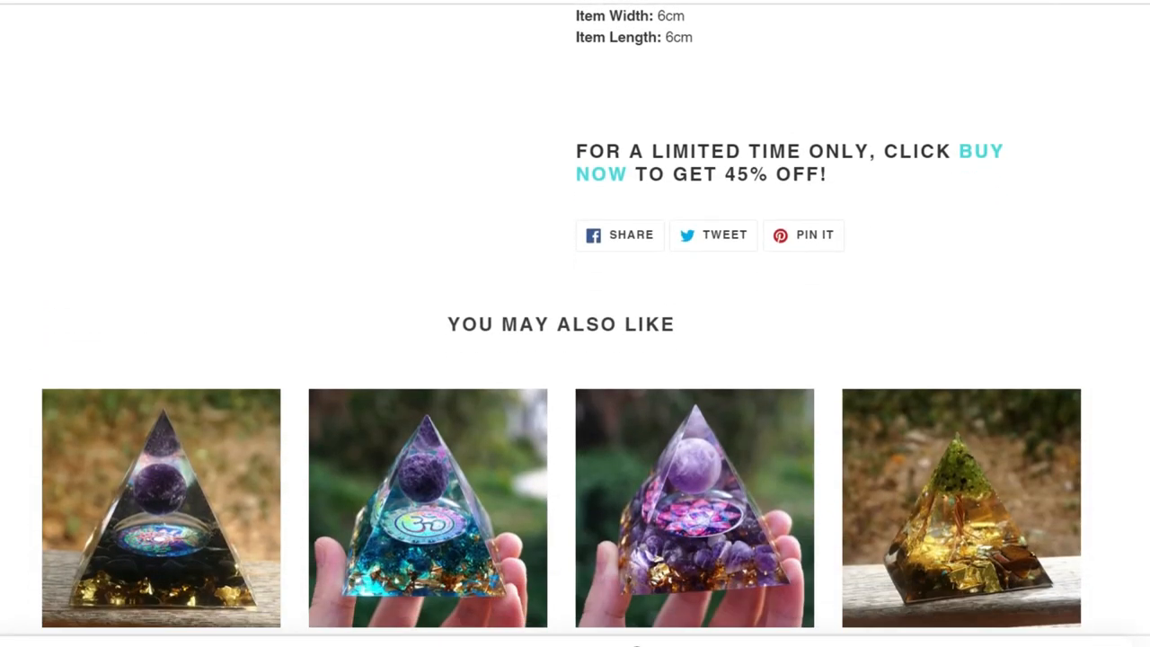
scroll("down", 3)
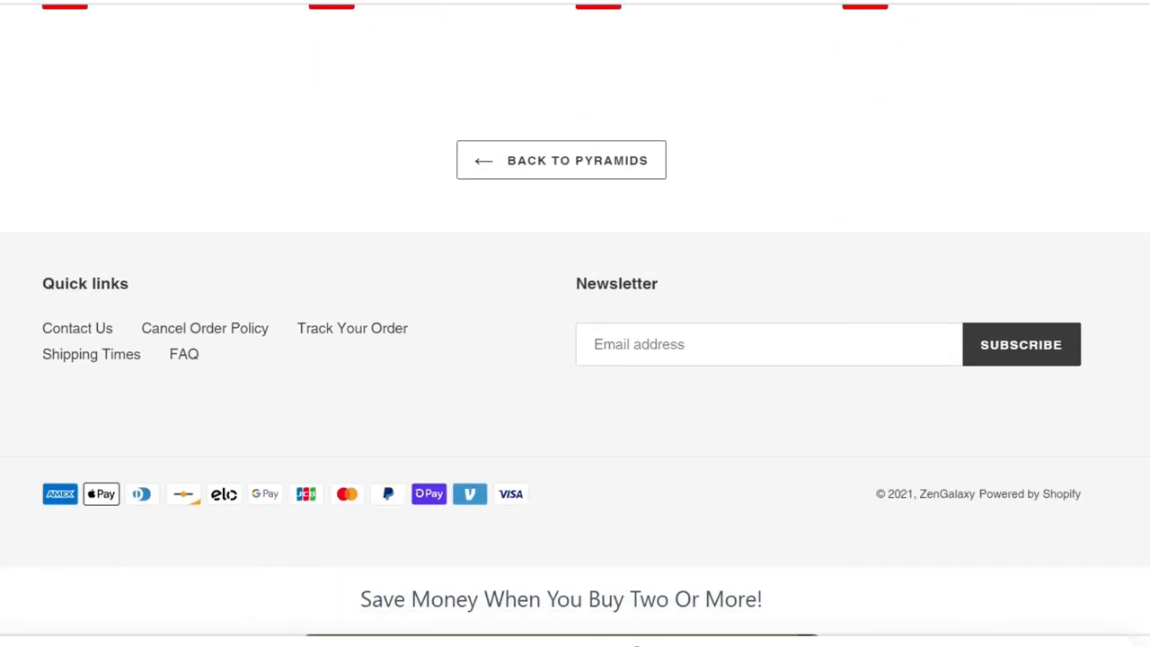
scroll("up", 3)
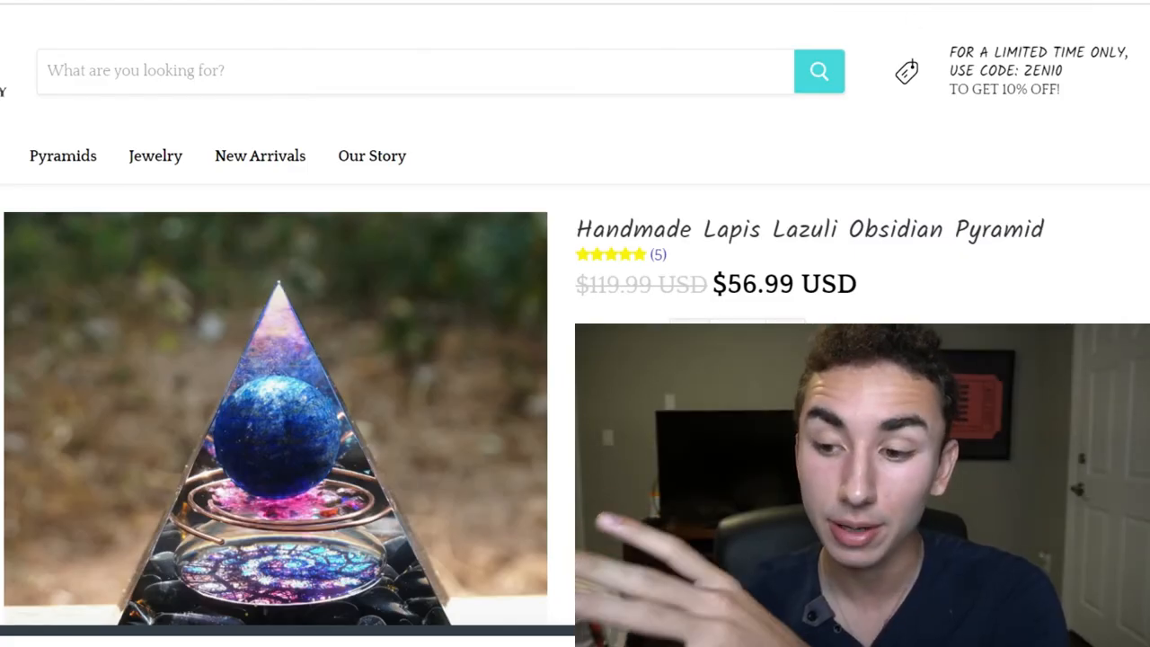
- Scroll the redesigned pyramid page through its bulk-discount tiers, sticky Buy Now bar and specifications
scroll("down", 3)
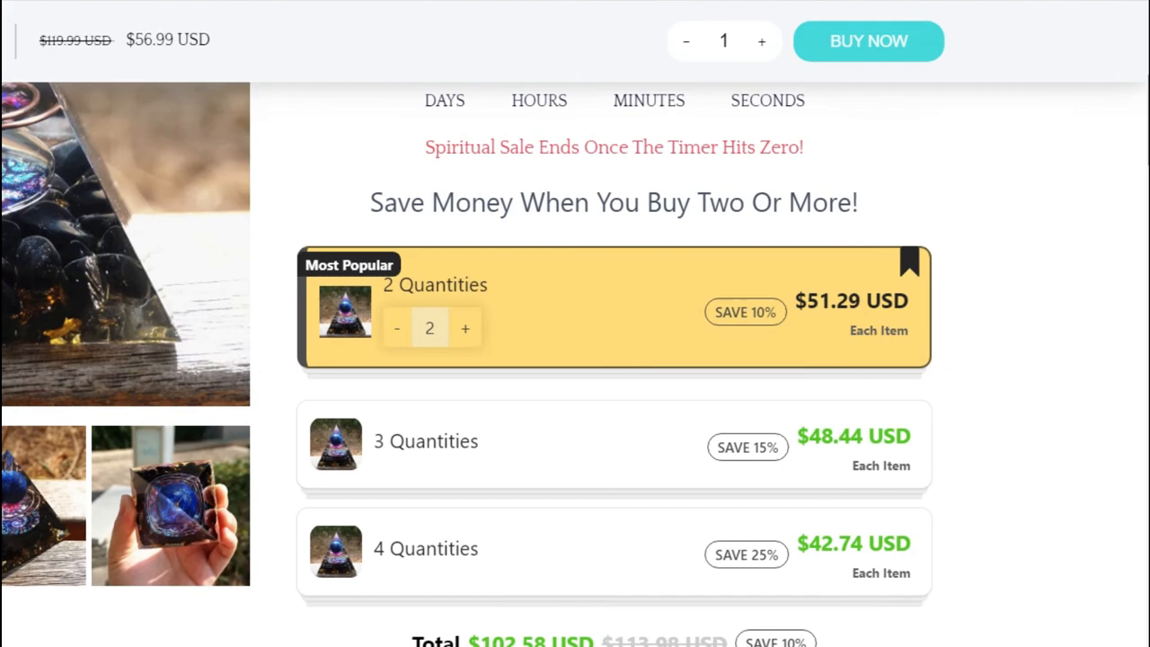
mouse_move(593, 350)
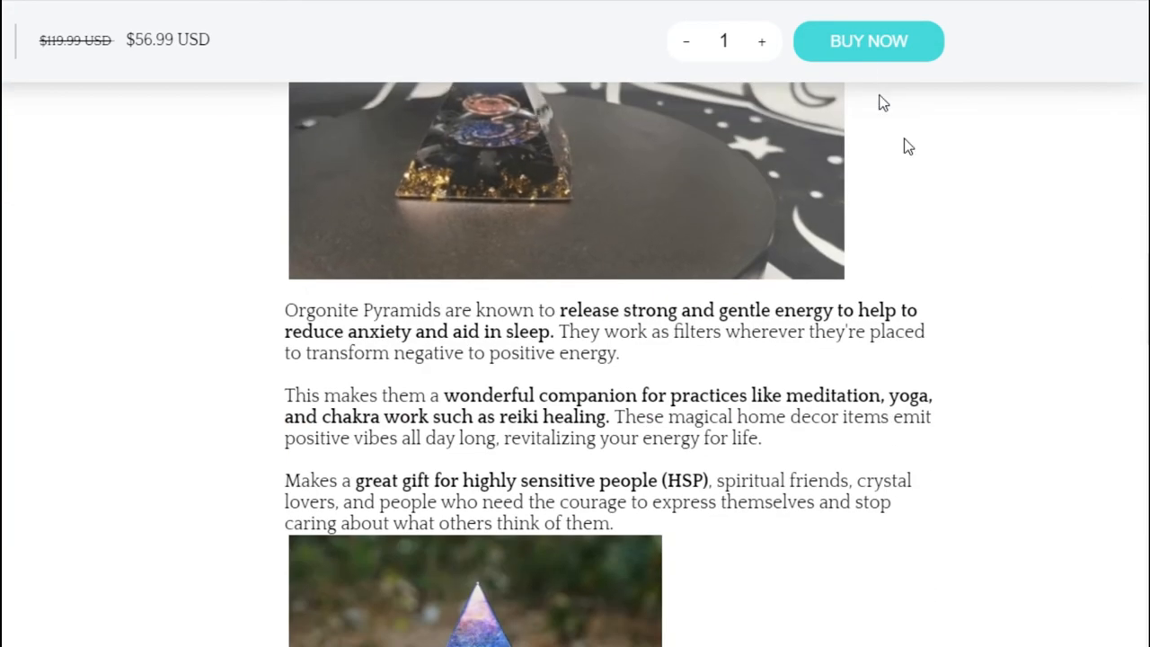
scroll("down", 3)
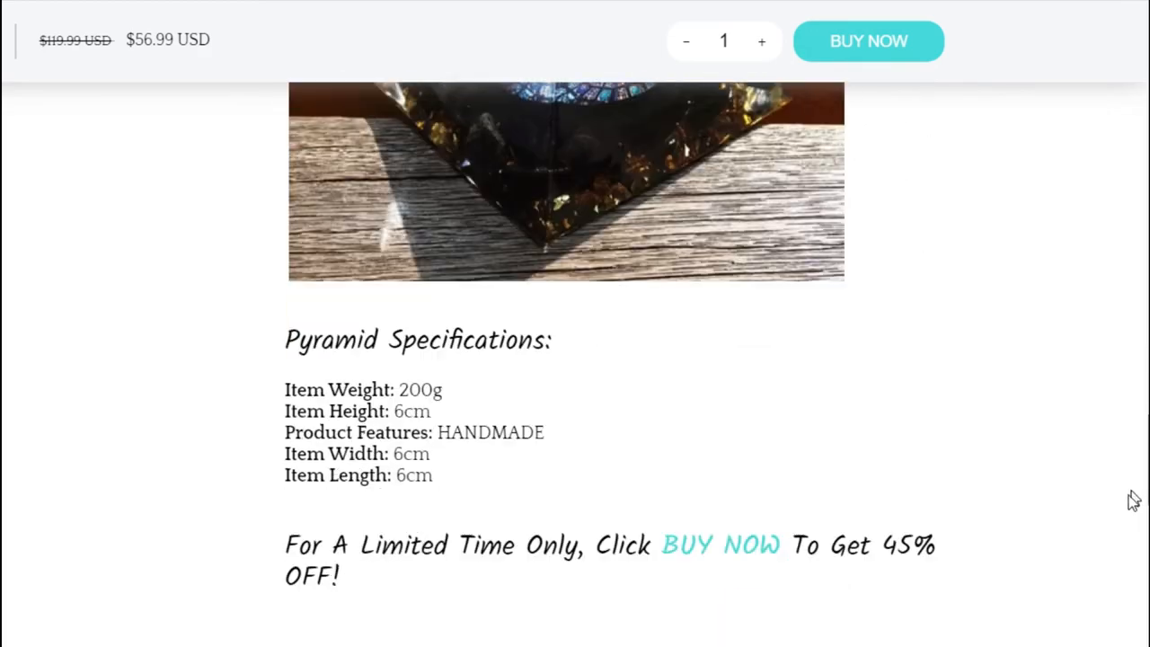
scroll("down", 3)
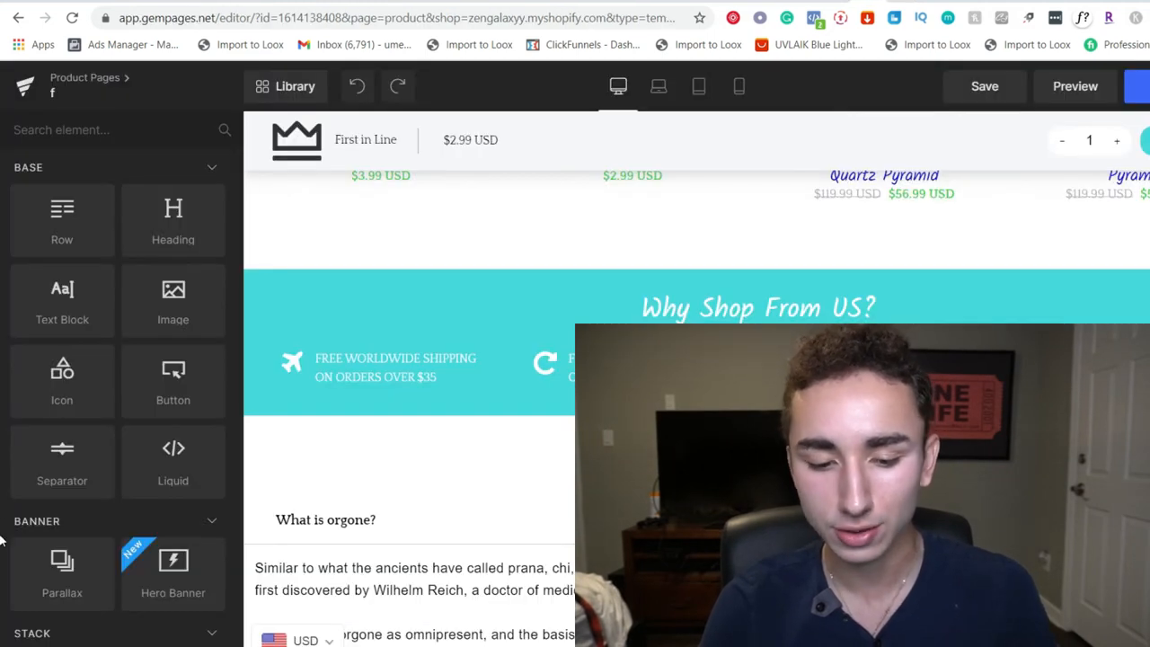
scroll("down", 3)
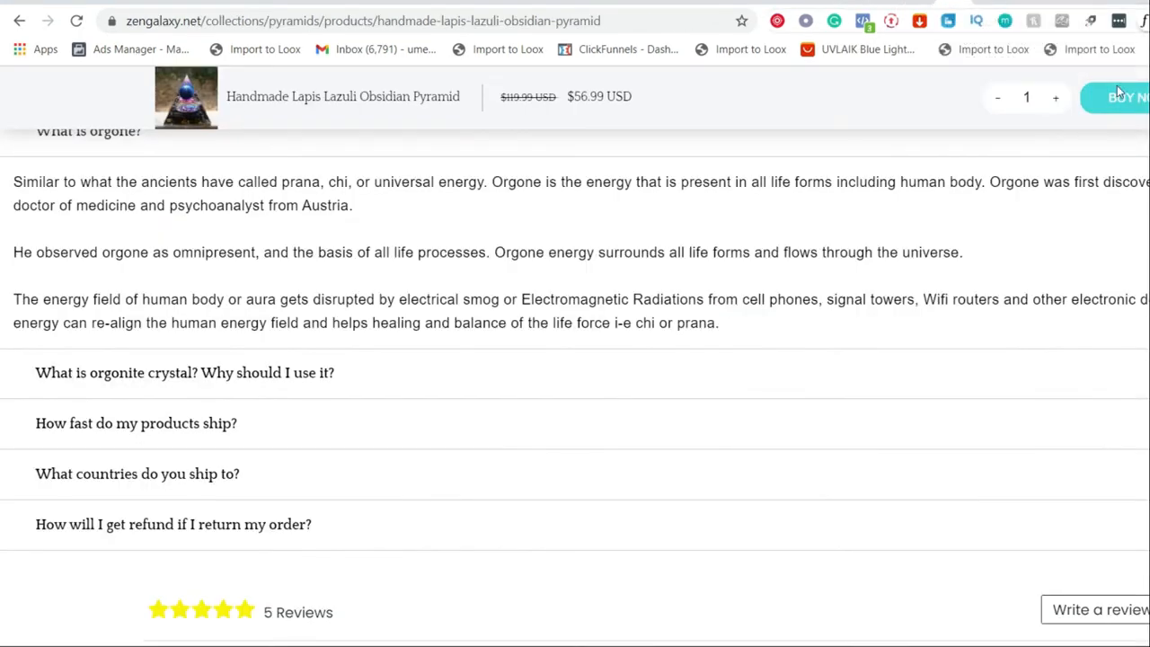
scroll("down", 3)
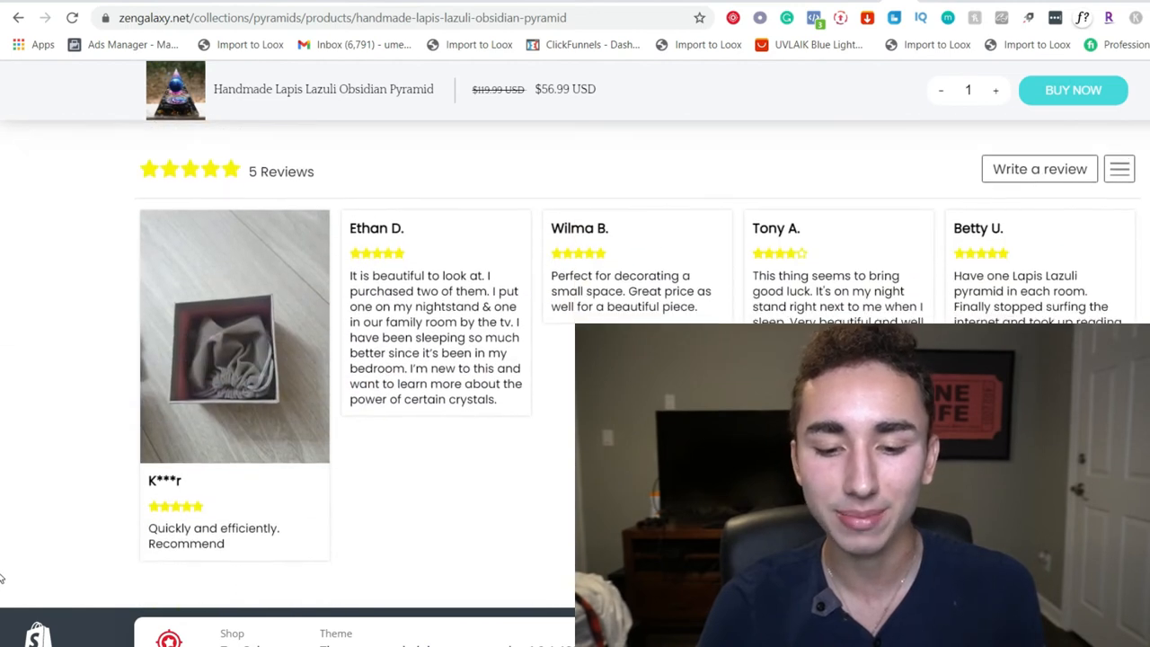
scroll("up", 3)
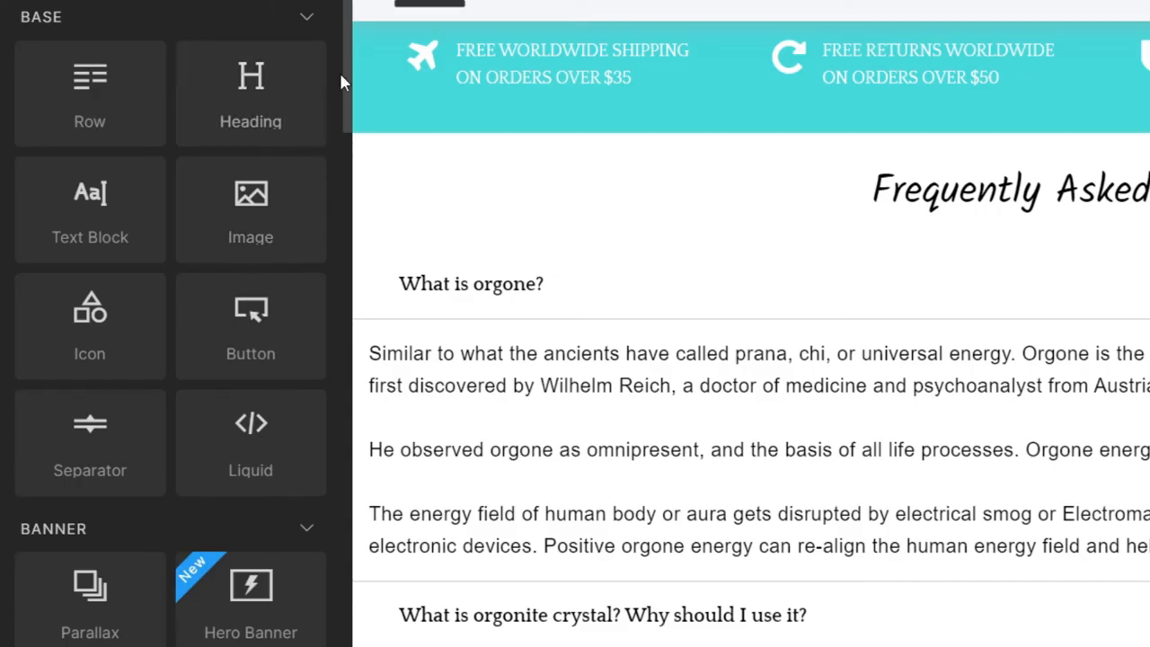
- Drag the Newsletter form element onto the page just below the FAQ list
scroll("down", 3)
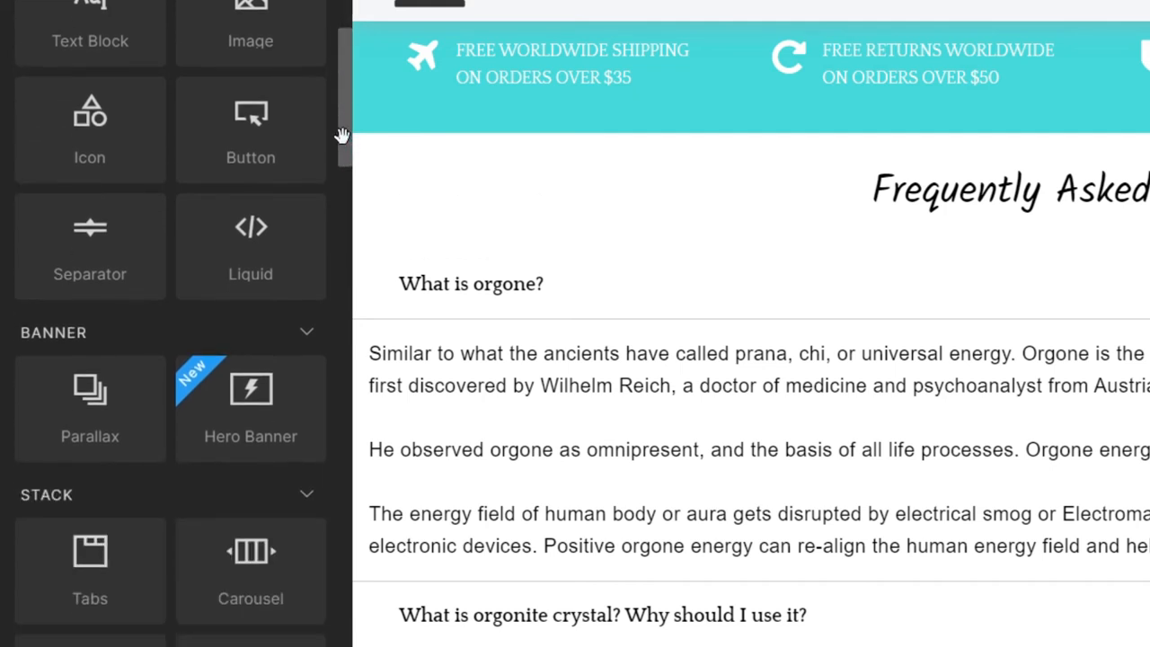
scroll("down", 3)
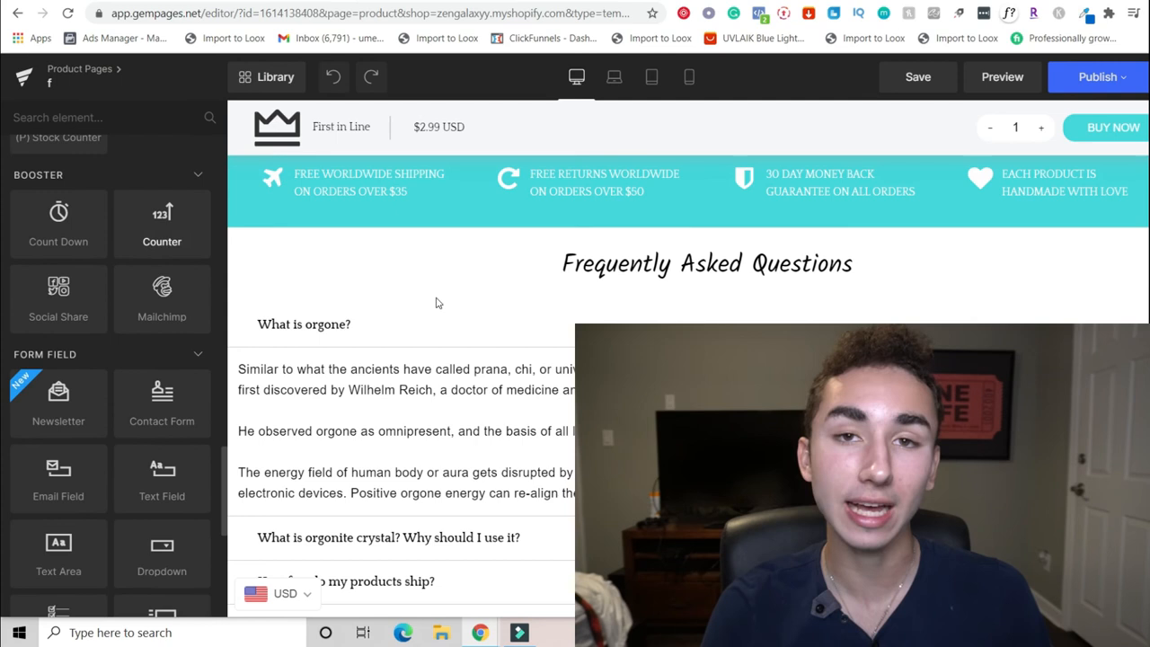
scroll("up", 3)
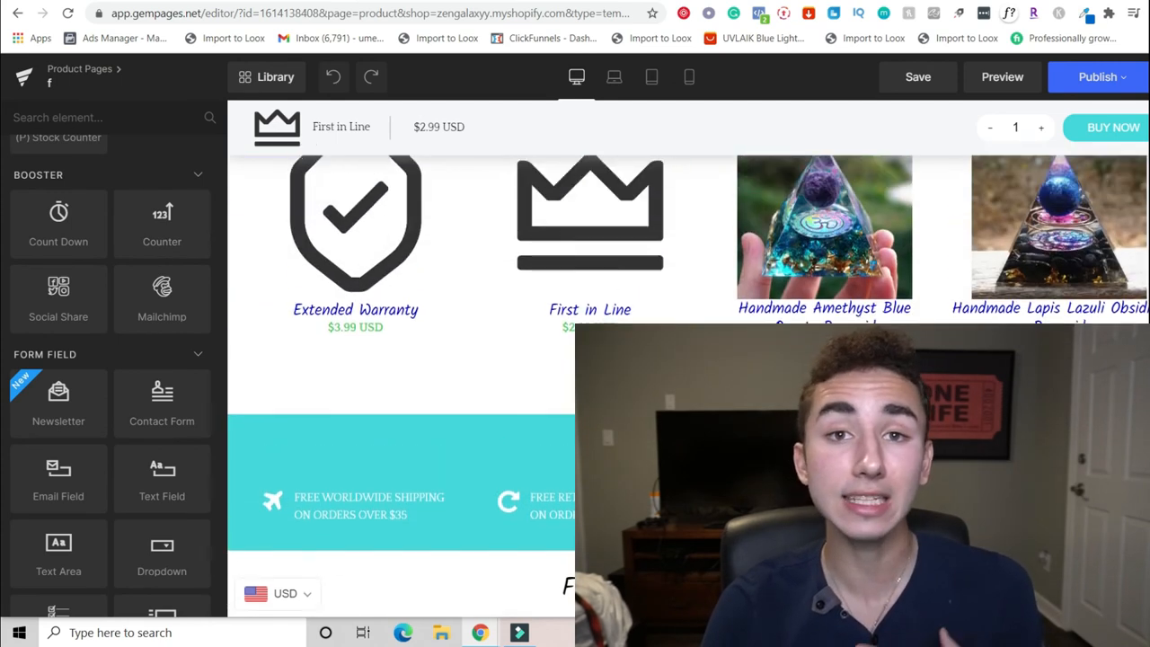
scroll("down", 3)
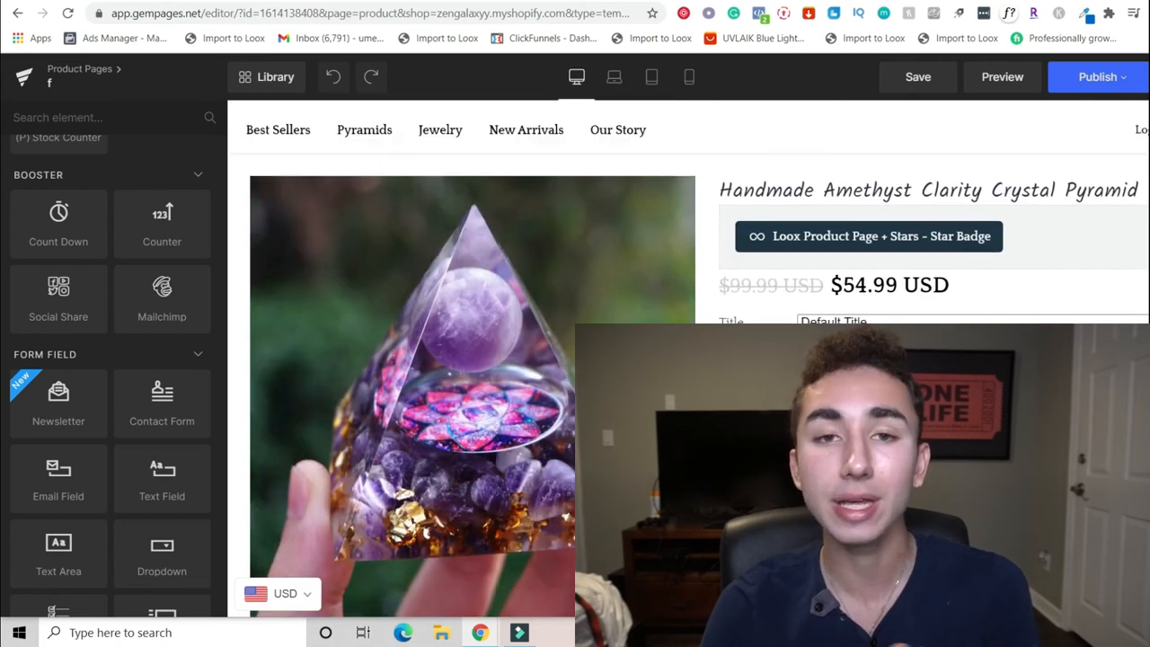
scroll("up", 3)
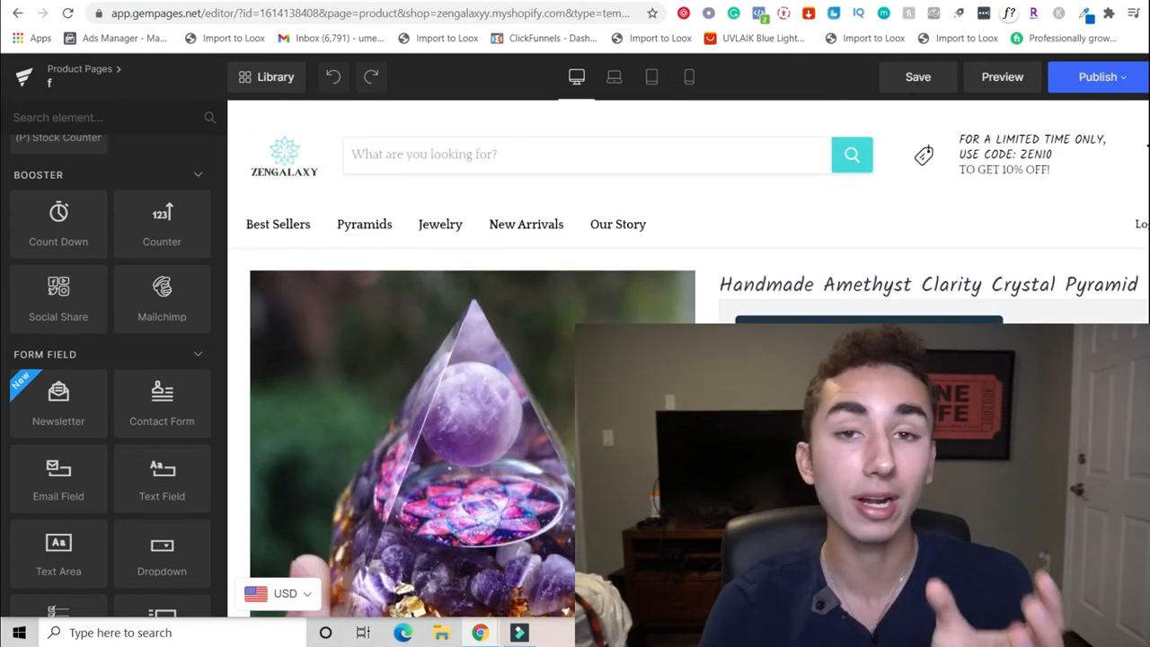
scroll("down", 3)
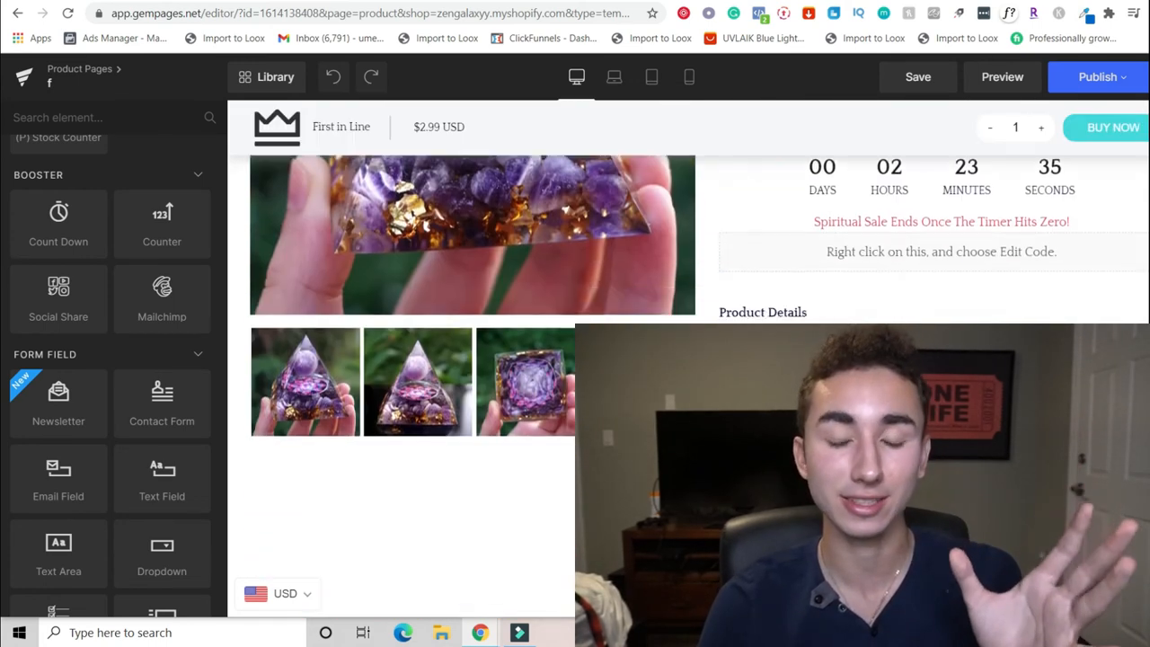
scroll("down", 3)
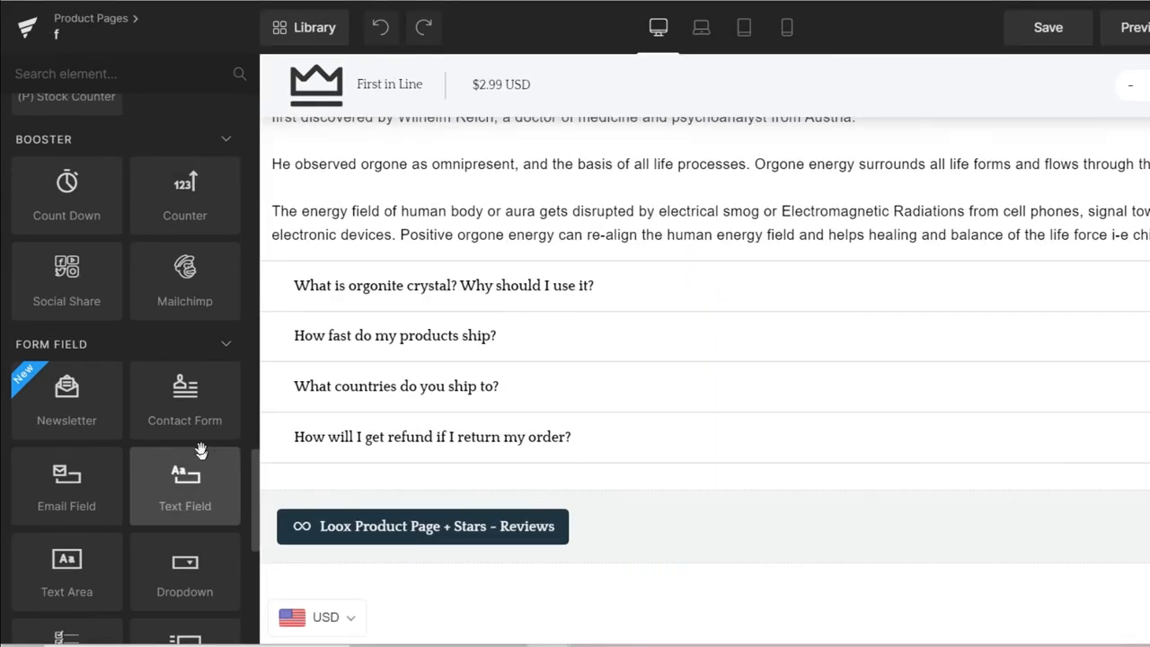
left_click_drag(67, 398, 583, 485)
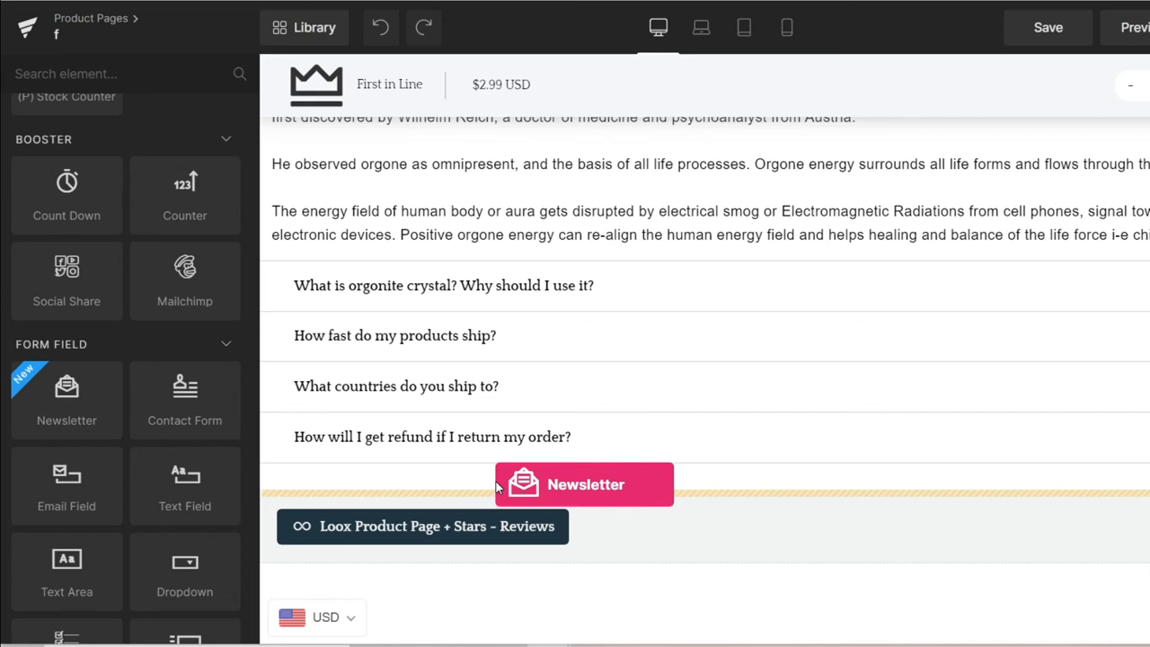
left_click(586, 483)
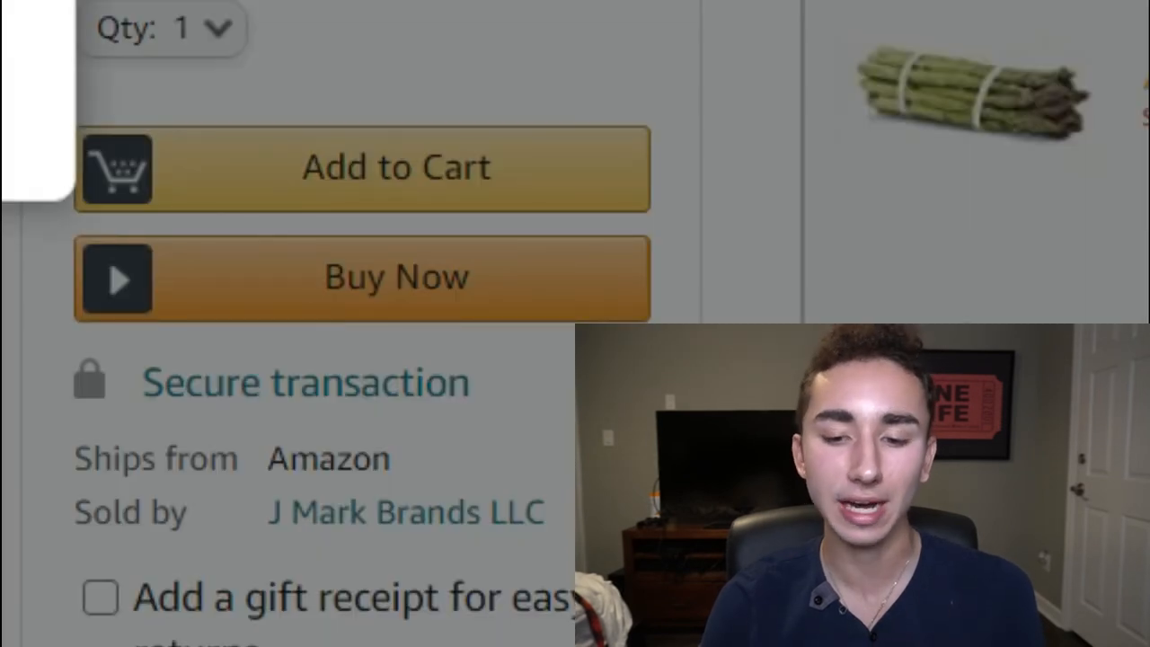
- Switch over to the Globo Sticky Add to Cart app's Buy Now Button settings
left_click(396, 276)
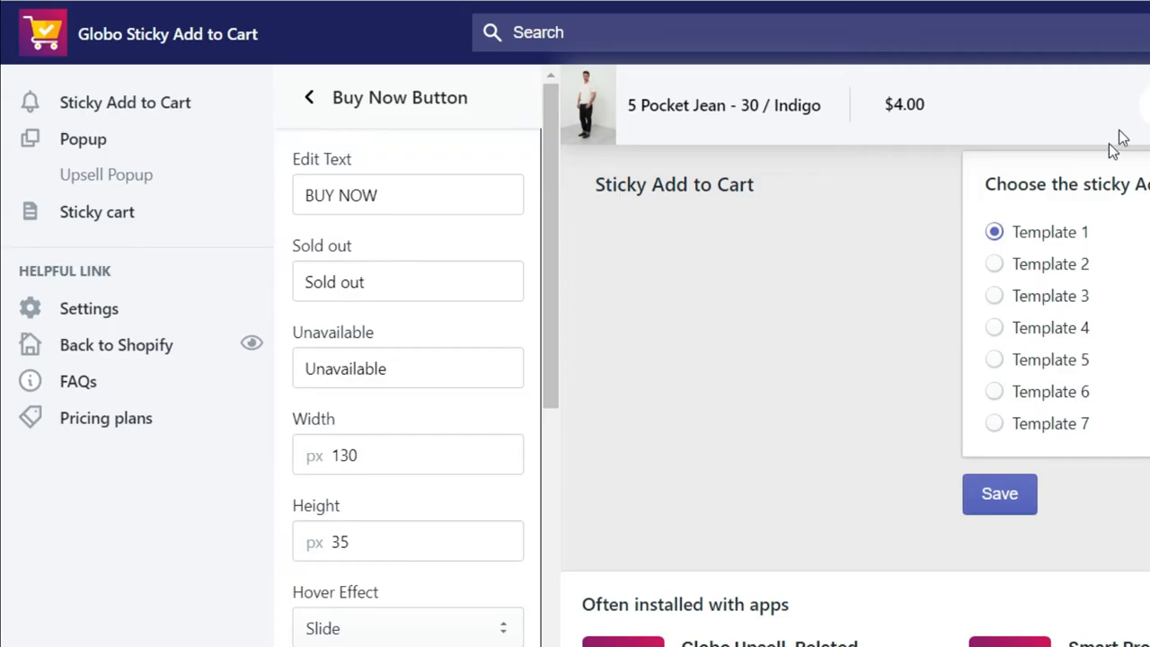
mouse_move(812, 349)
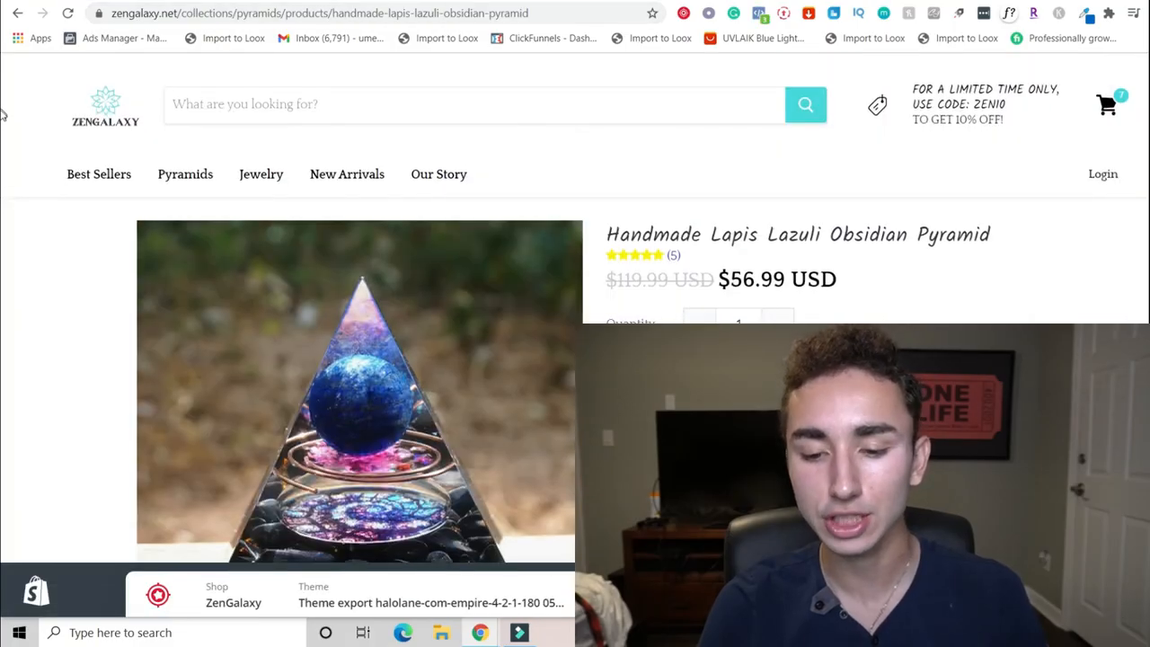
- Buy the pyramid from the sticky BUY NOW bar and dismiss the 'Get extras' popup
scroll("down", 3)
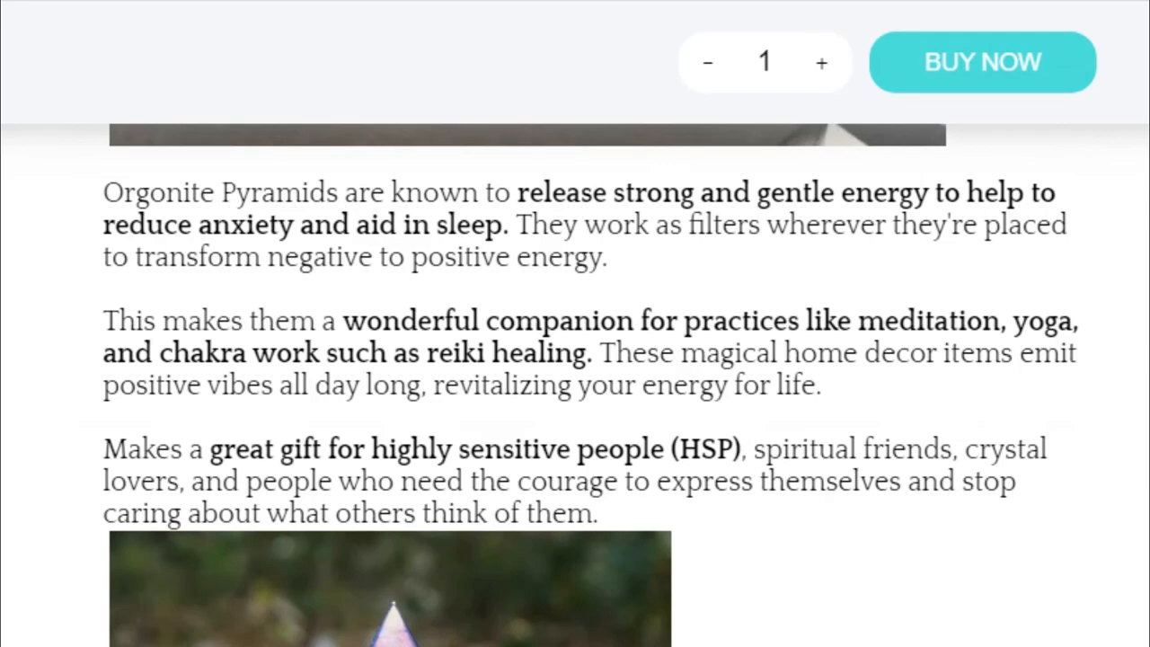
scroll("up", 3)
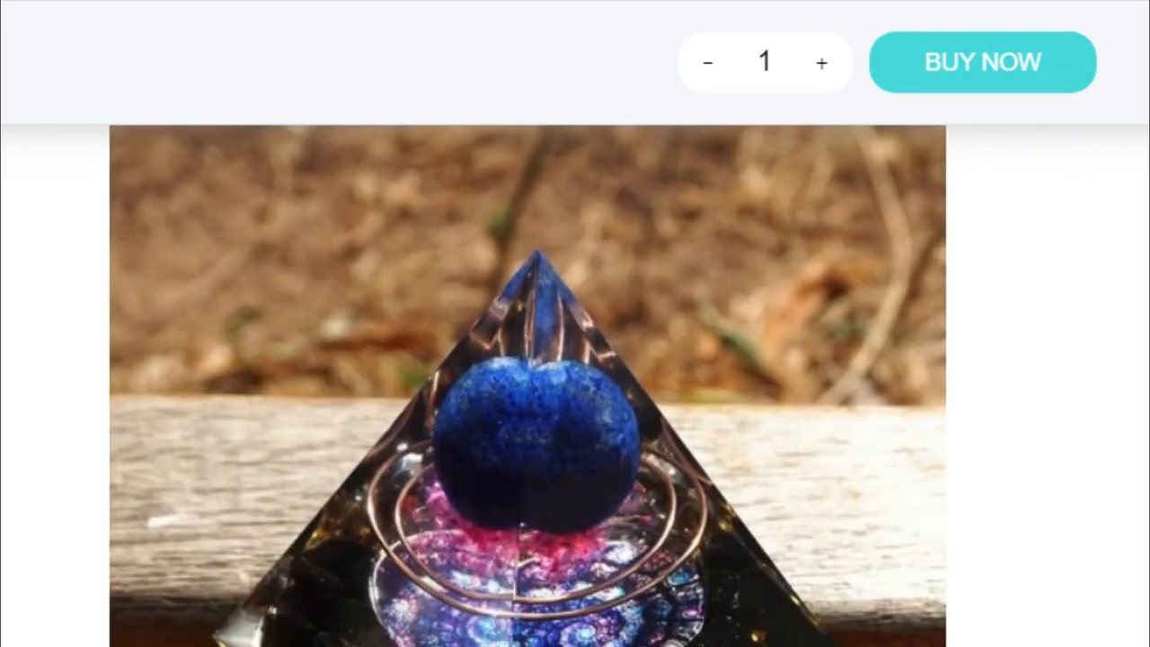
scroll("down", 3)
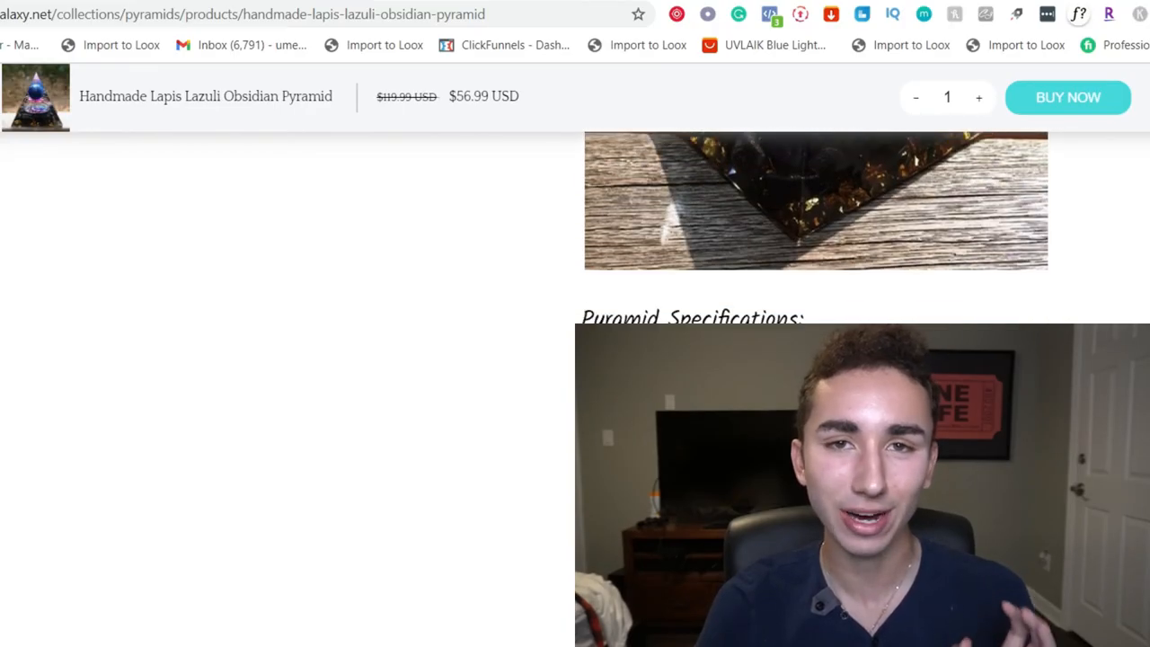
scroll("down", 3)
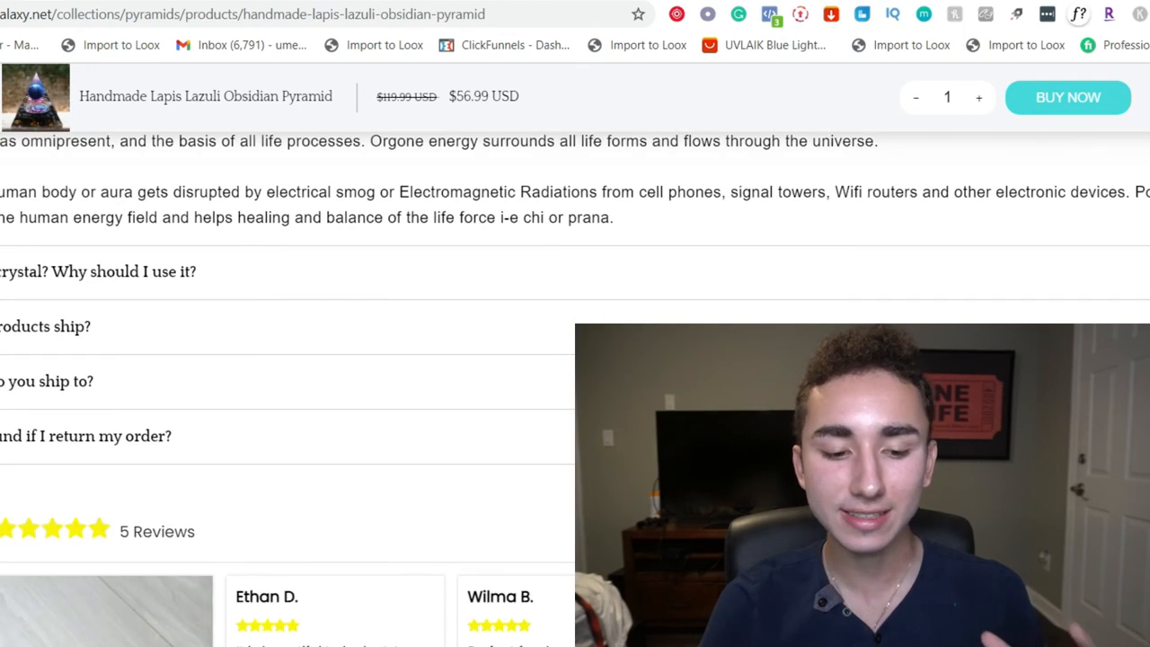
scroll("down", 3)
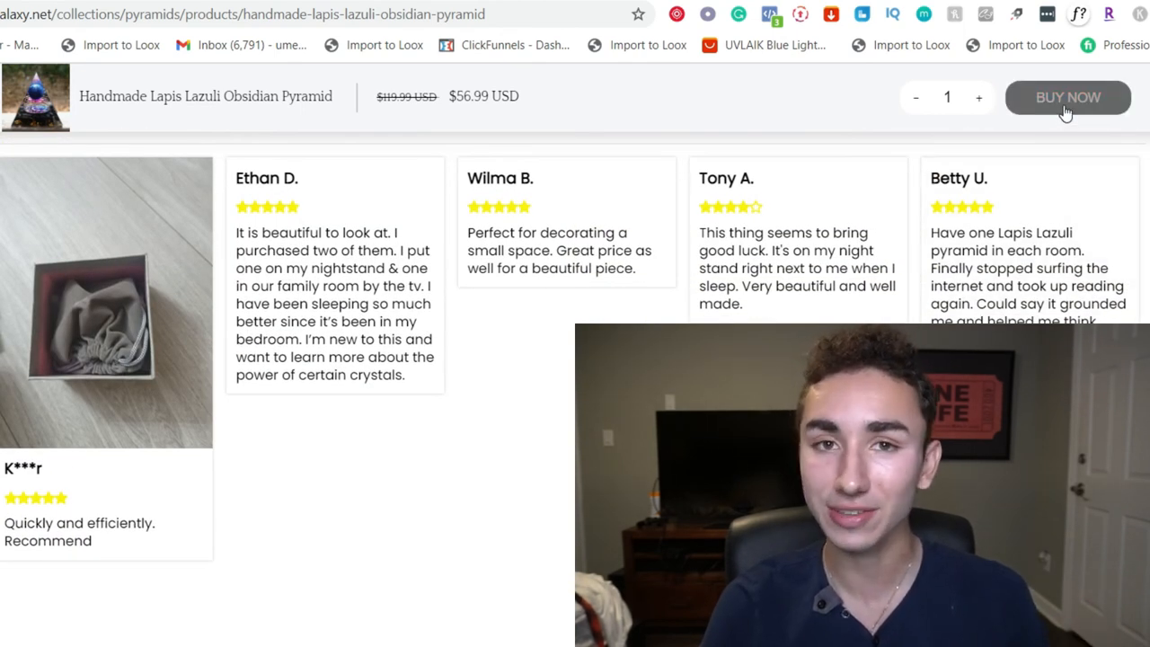
left_click(1067, 97)
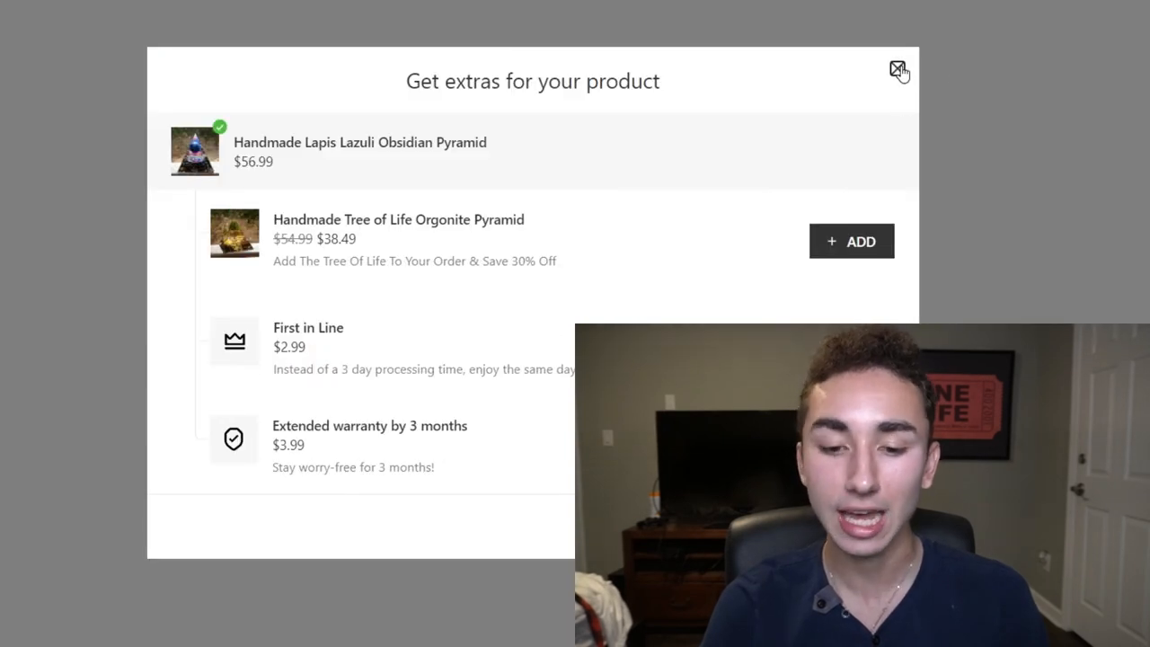
left_click(899, 70)
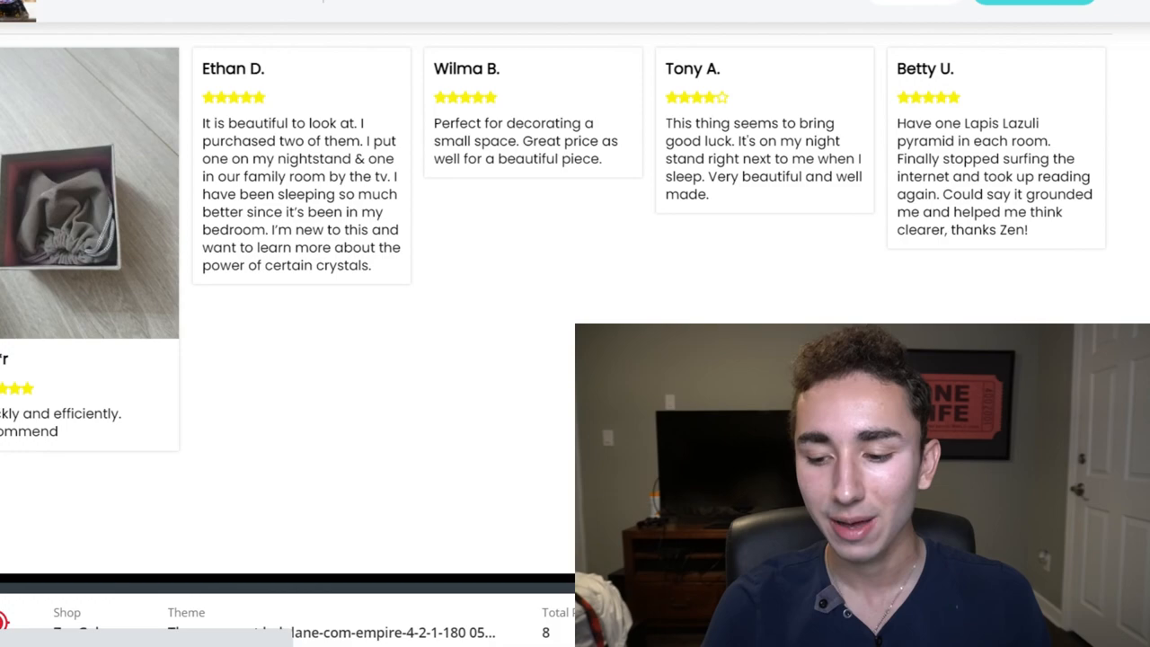
- Scroll the product page down and back up to check the sticky bar stays in place
scroll("down", 3)
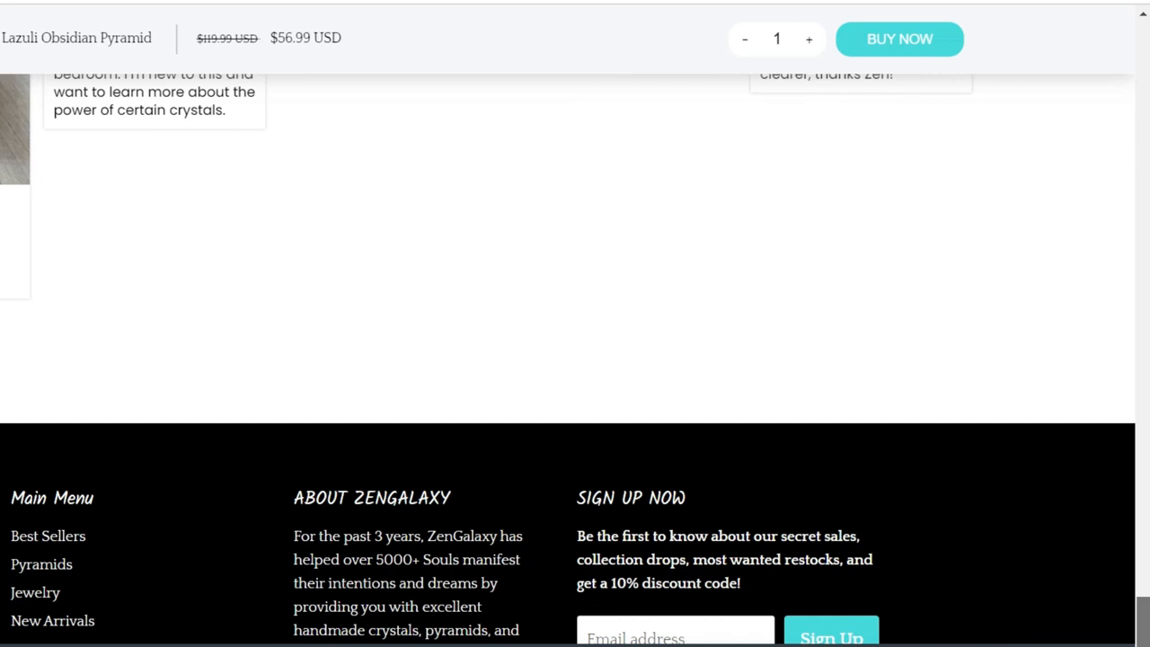
scroll("up", 3)
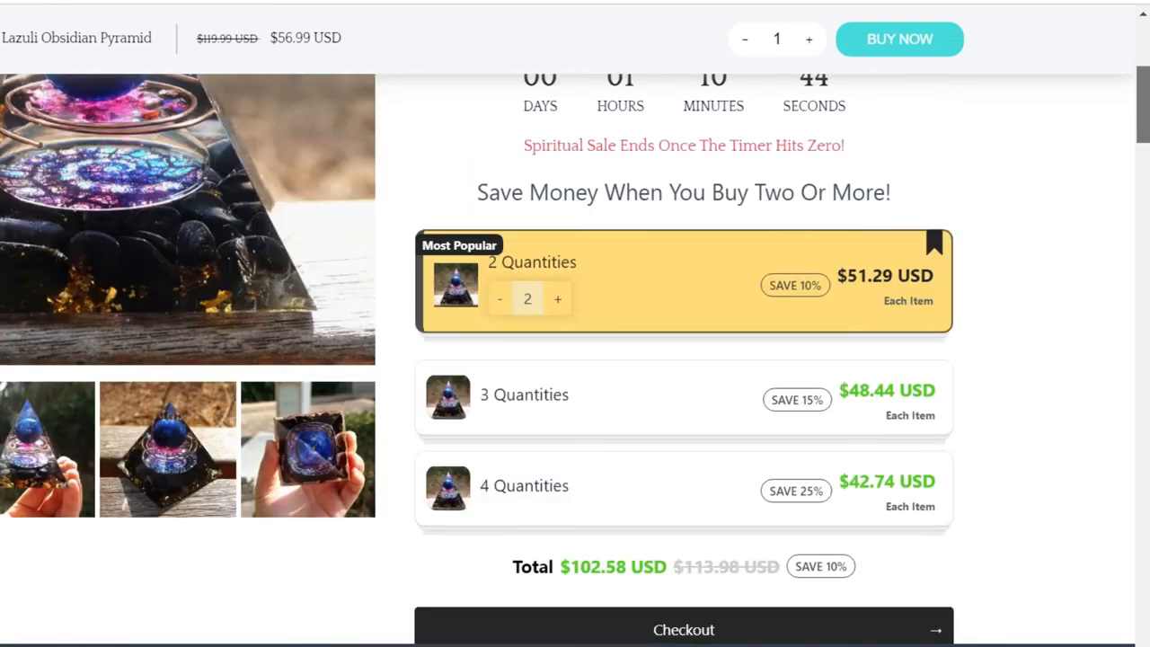
scroll("up", 3)
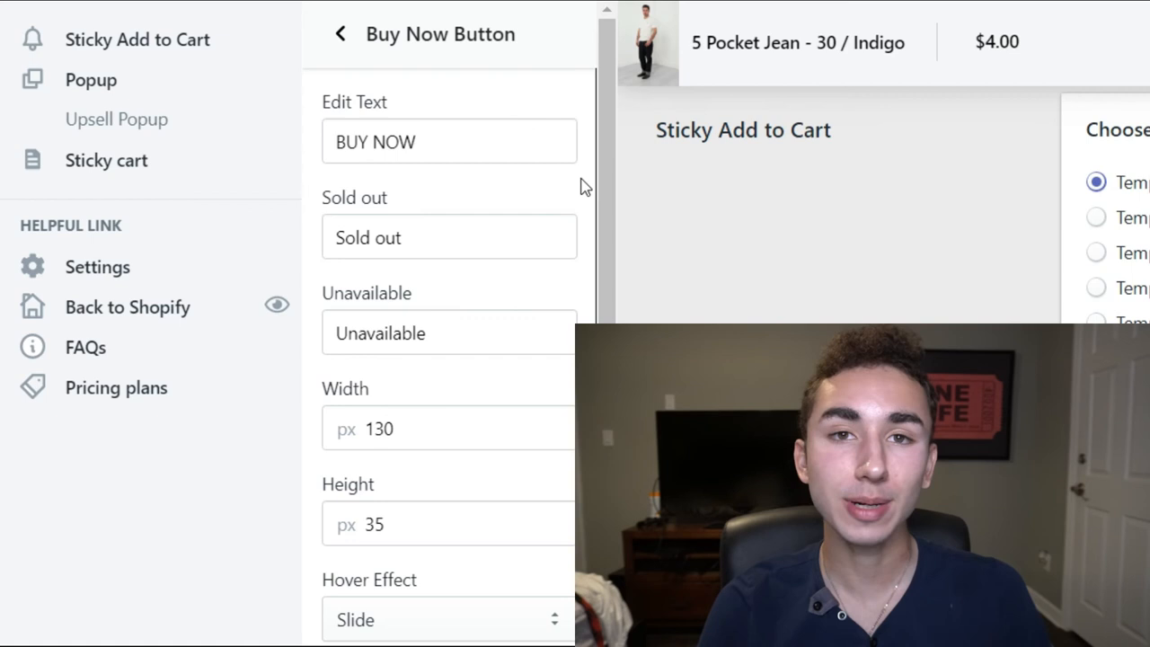
scroll("down", 3)
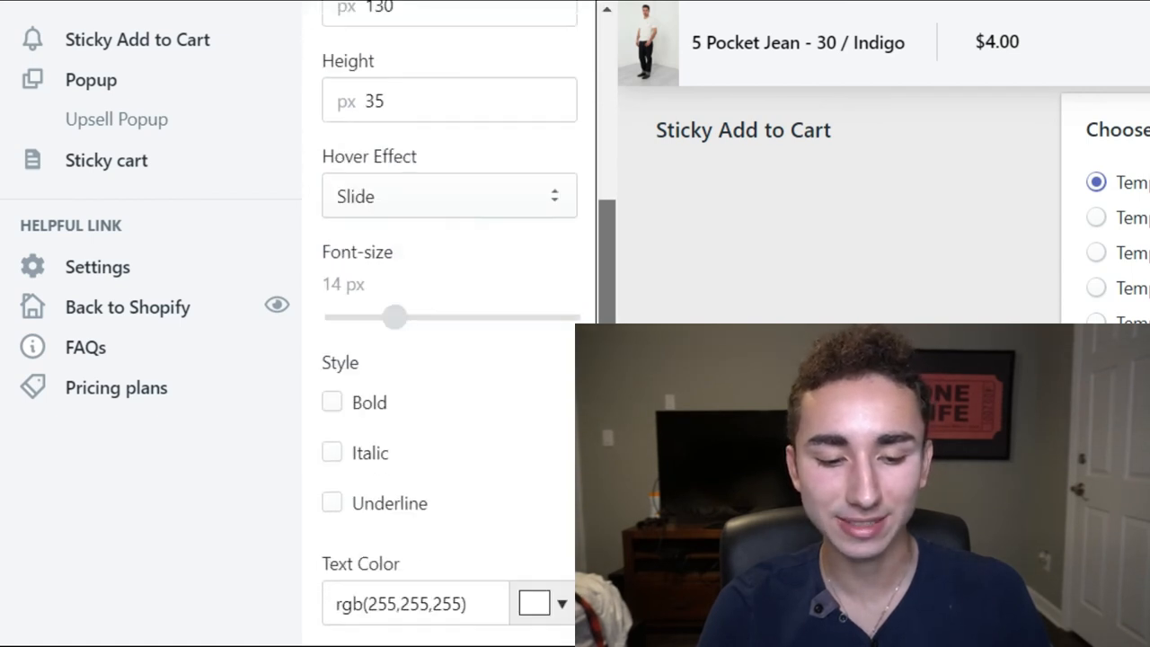
scroll("up", 3)
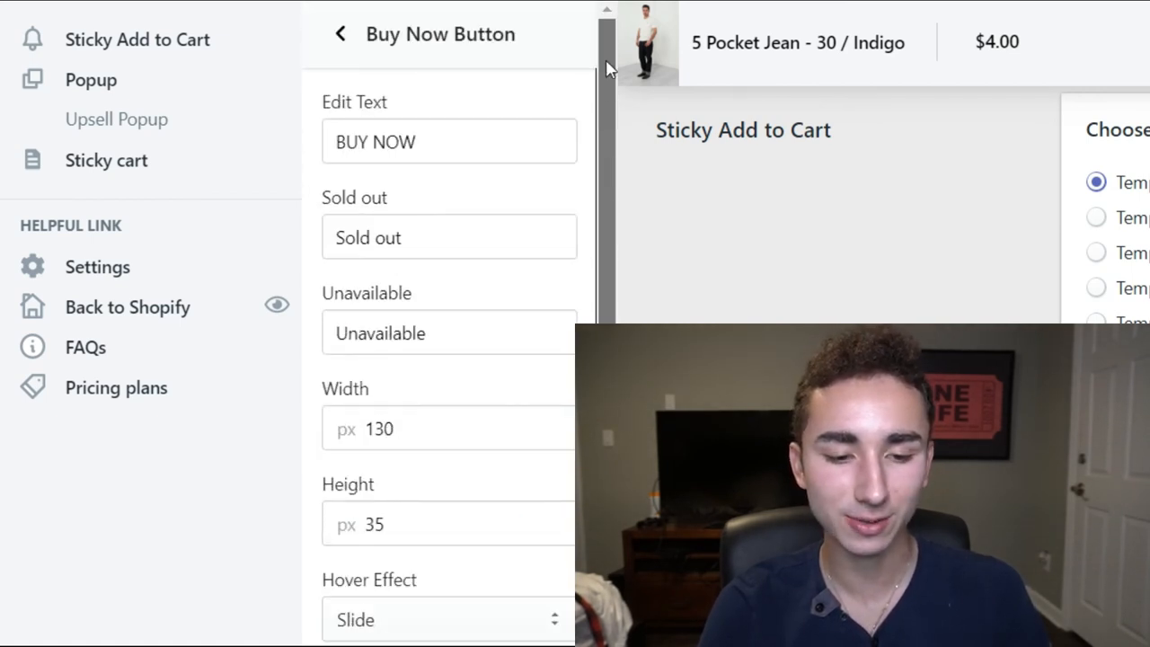
mouse_move(546, 17)
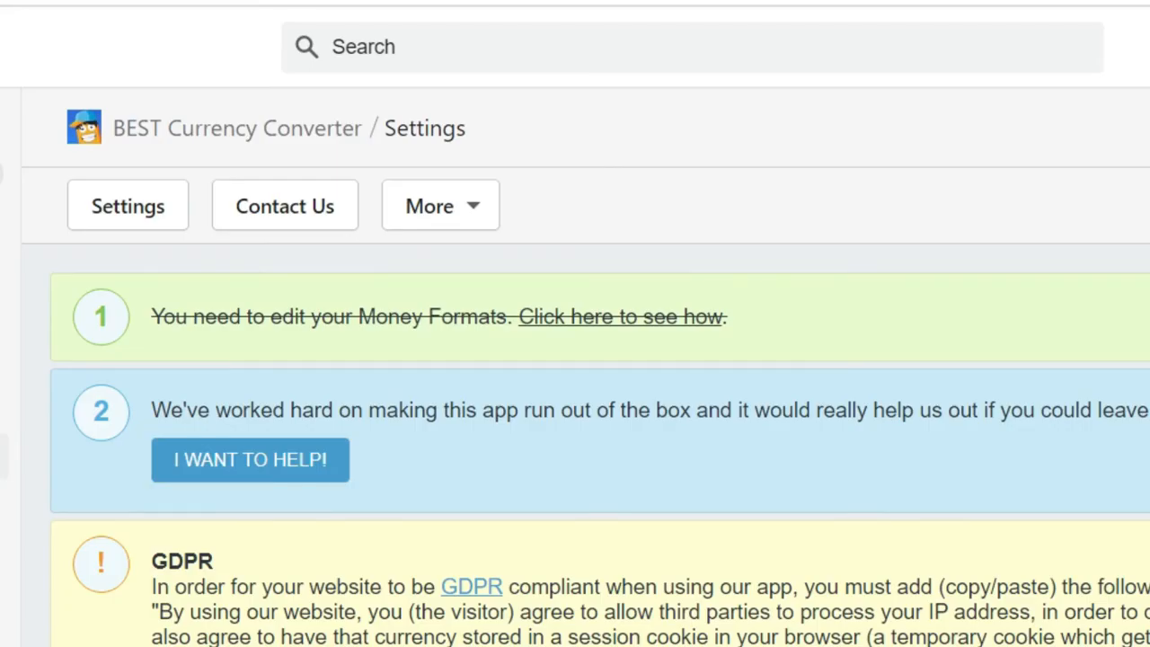
scroll("down", 3)
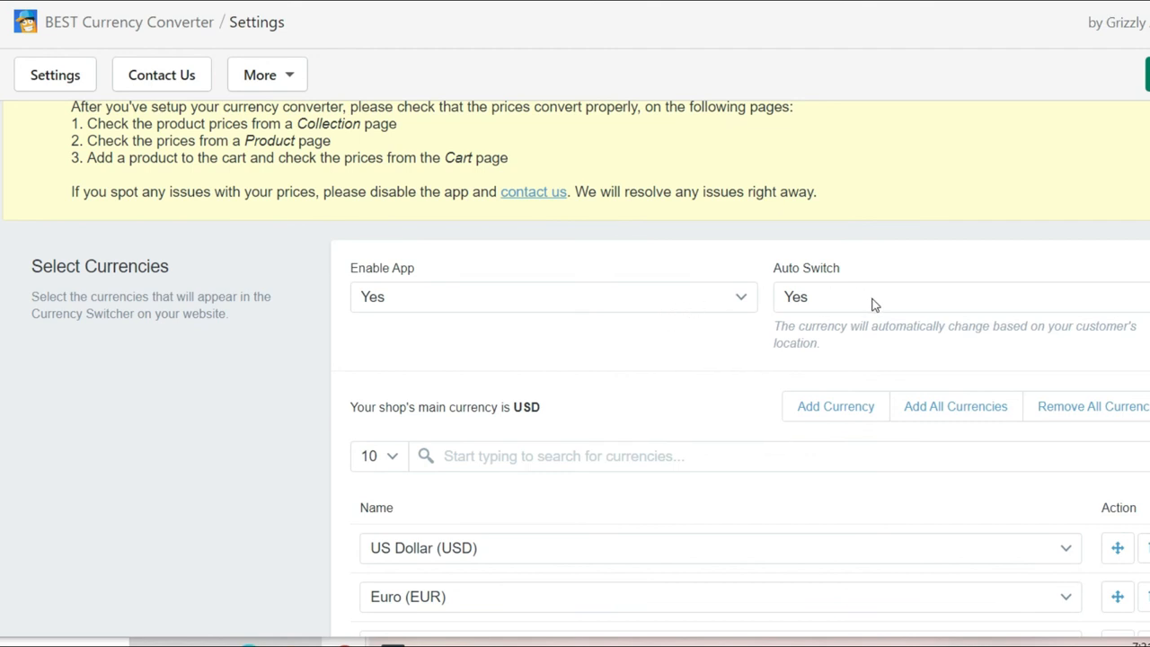
scroll("up", 3)
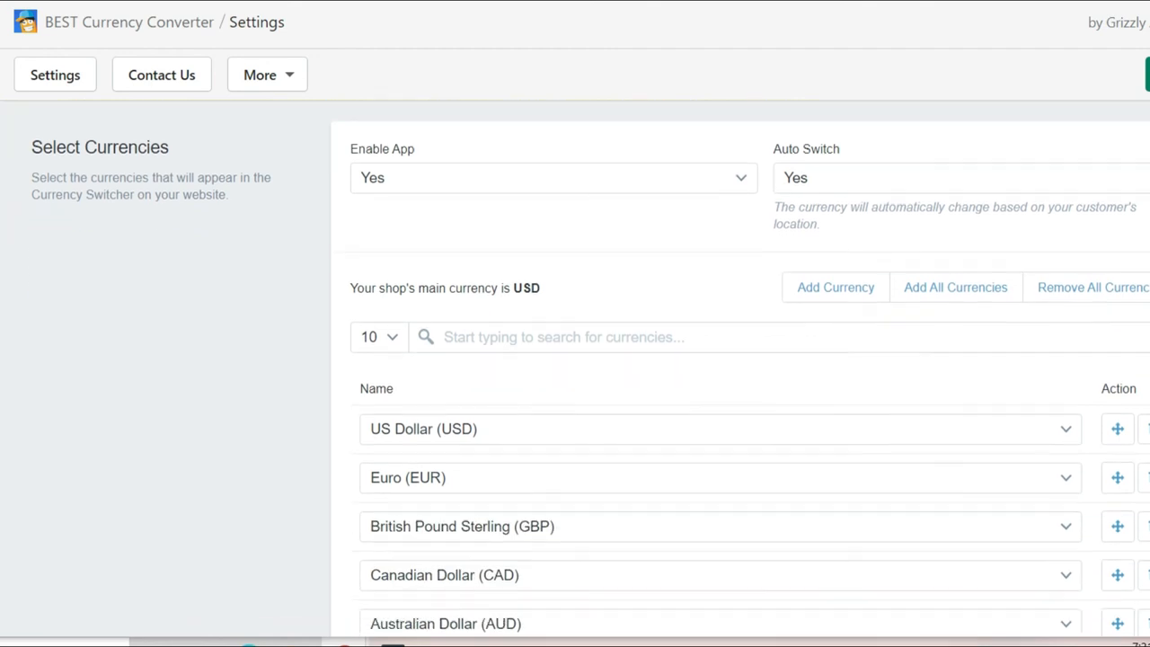
scroll("down", 3)
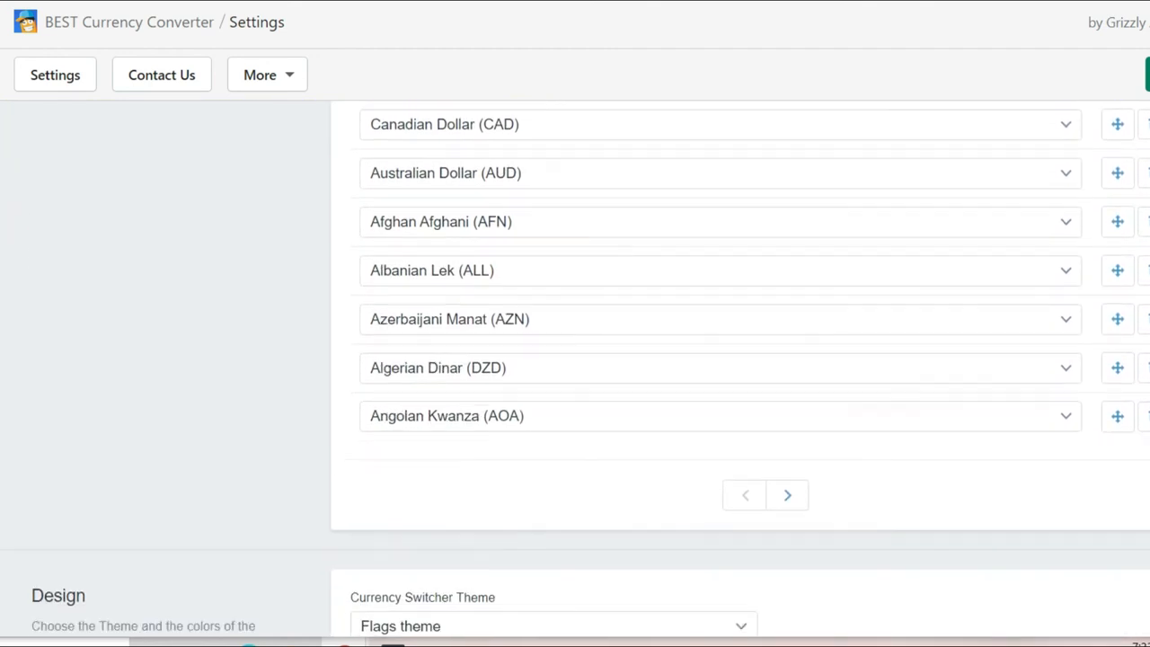
scroll("down", 3)
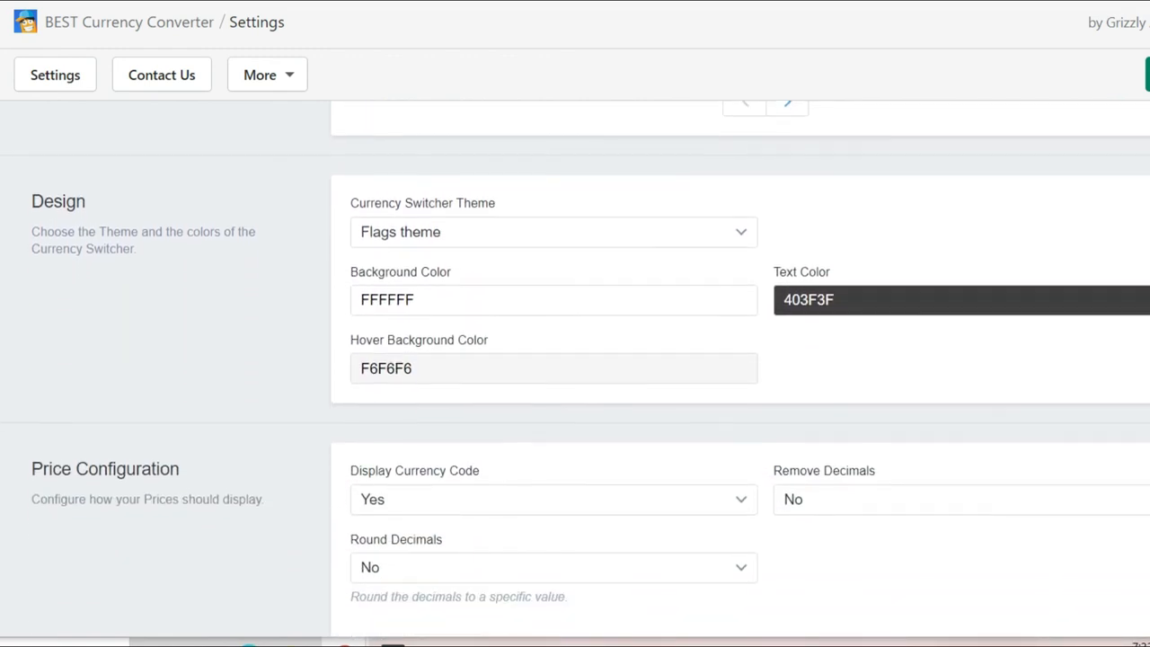
scroll("down", 3)
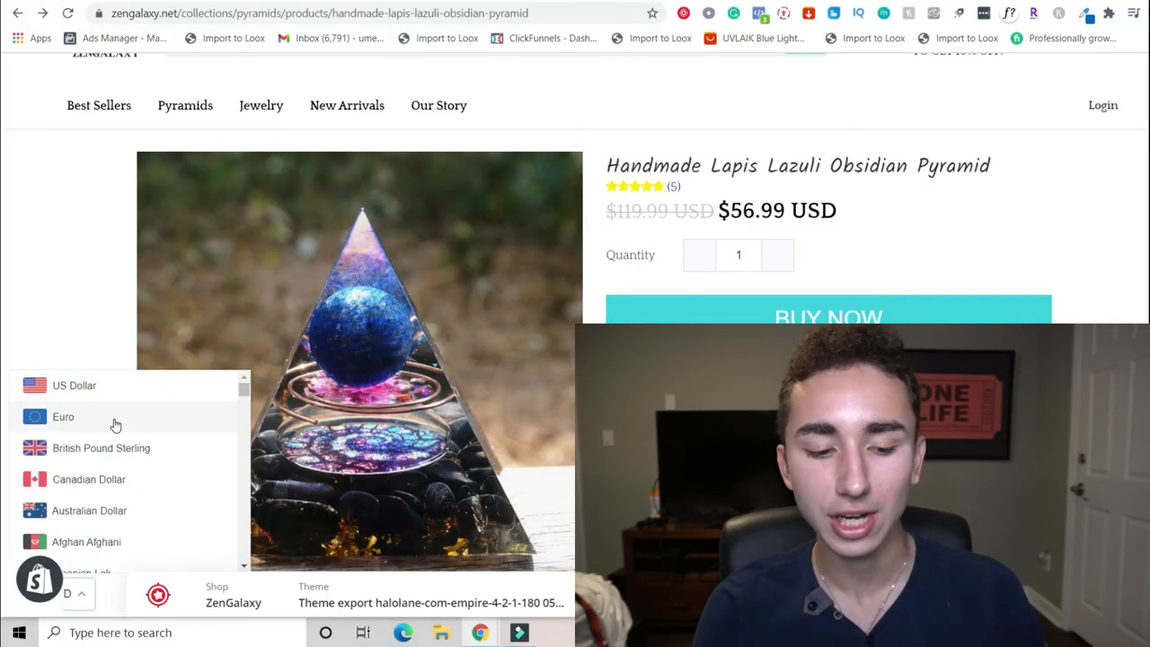
- Switch the store currency to Euro, showing the pyramid at €48.46 EUR
left_click(63, 416)
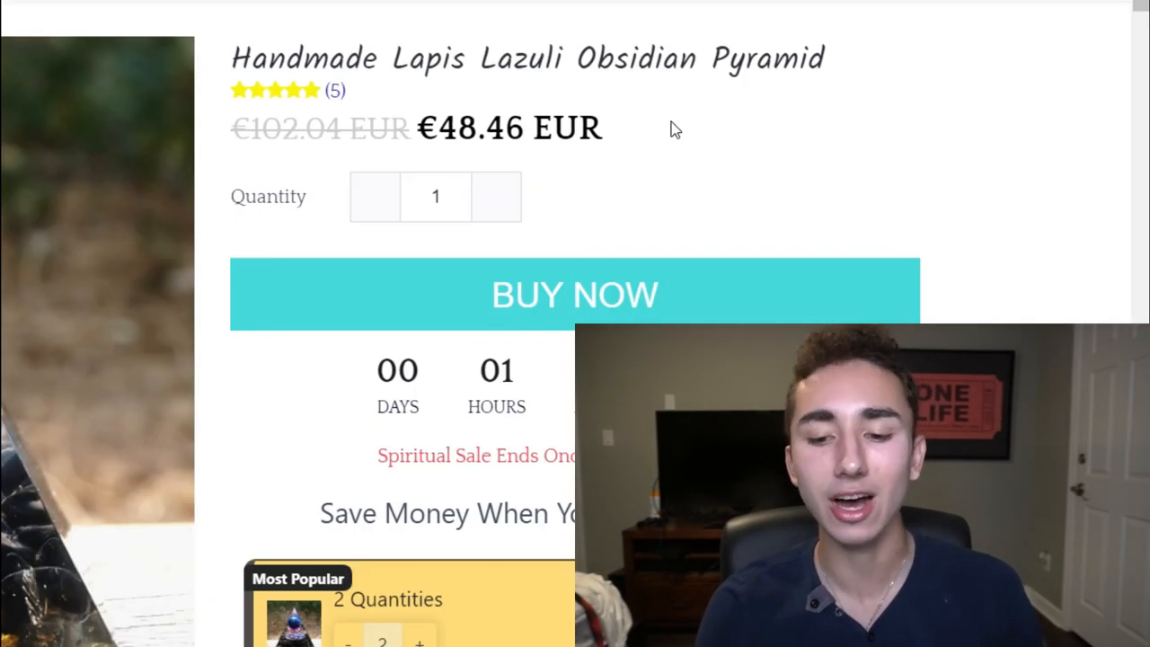